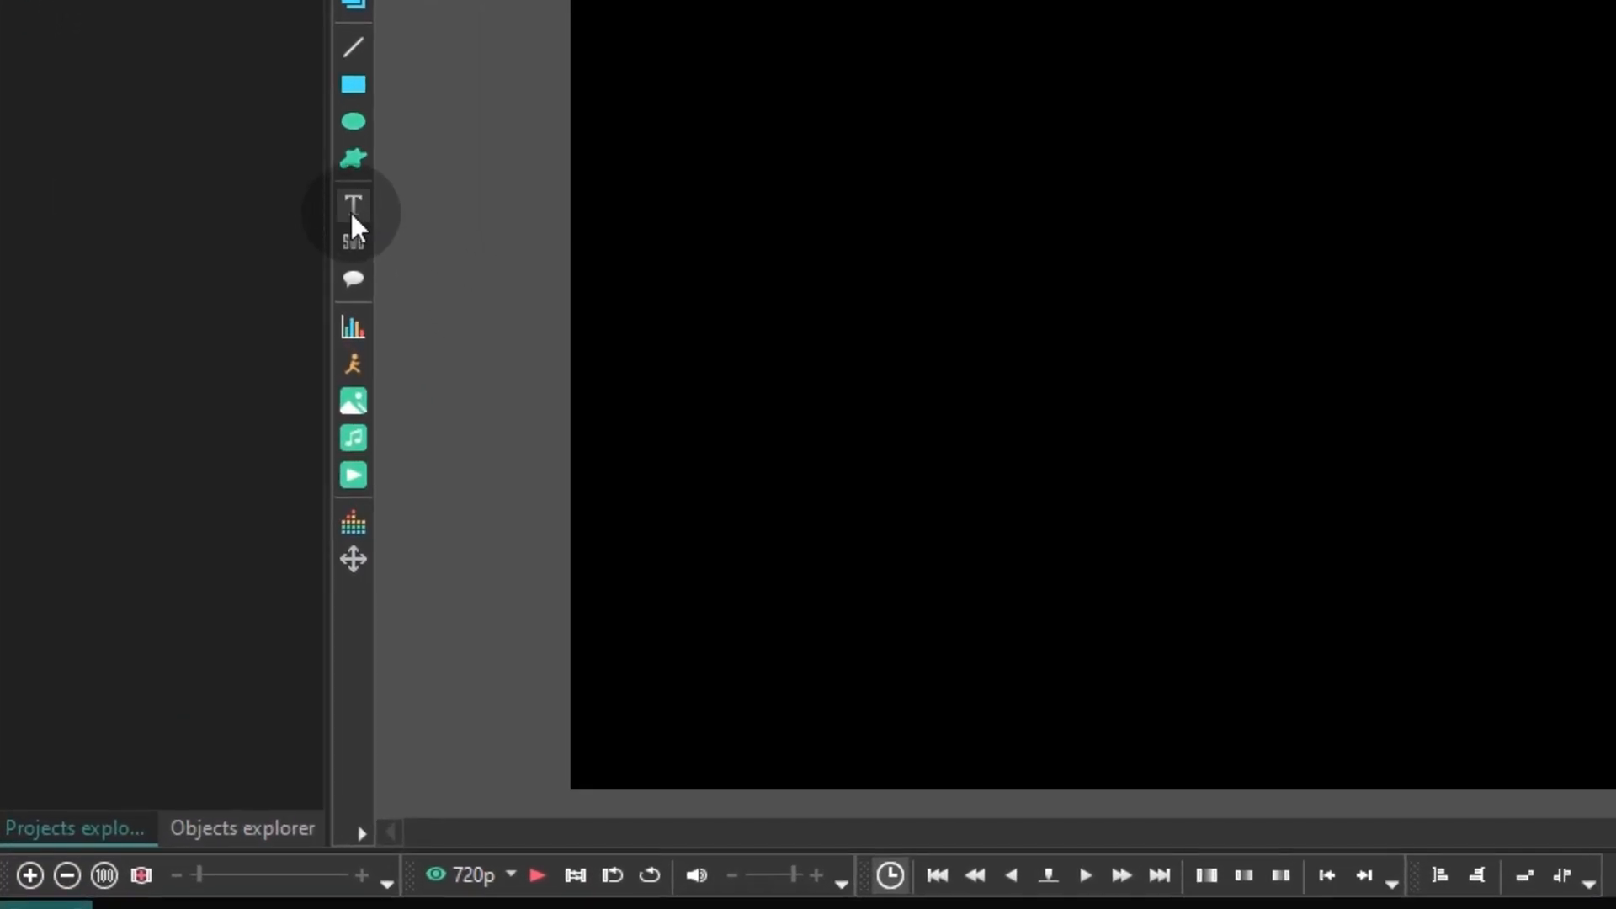
# Add a new Text object to the scene and confirm its placement at the cursor position.
pyautogui.click(353, 204)
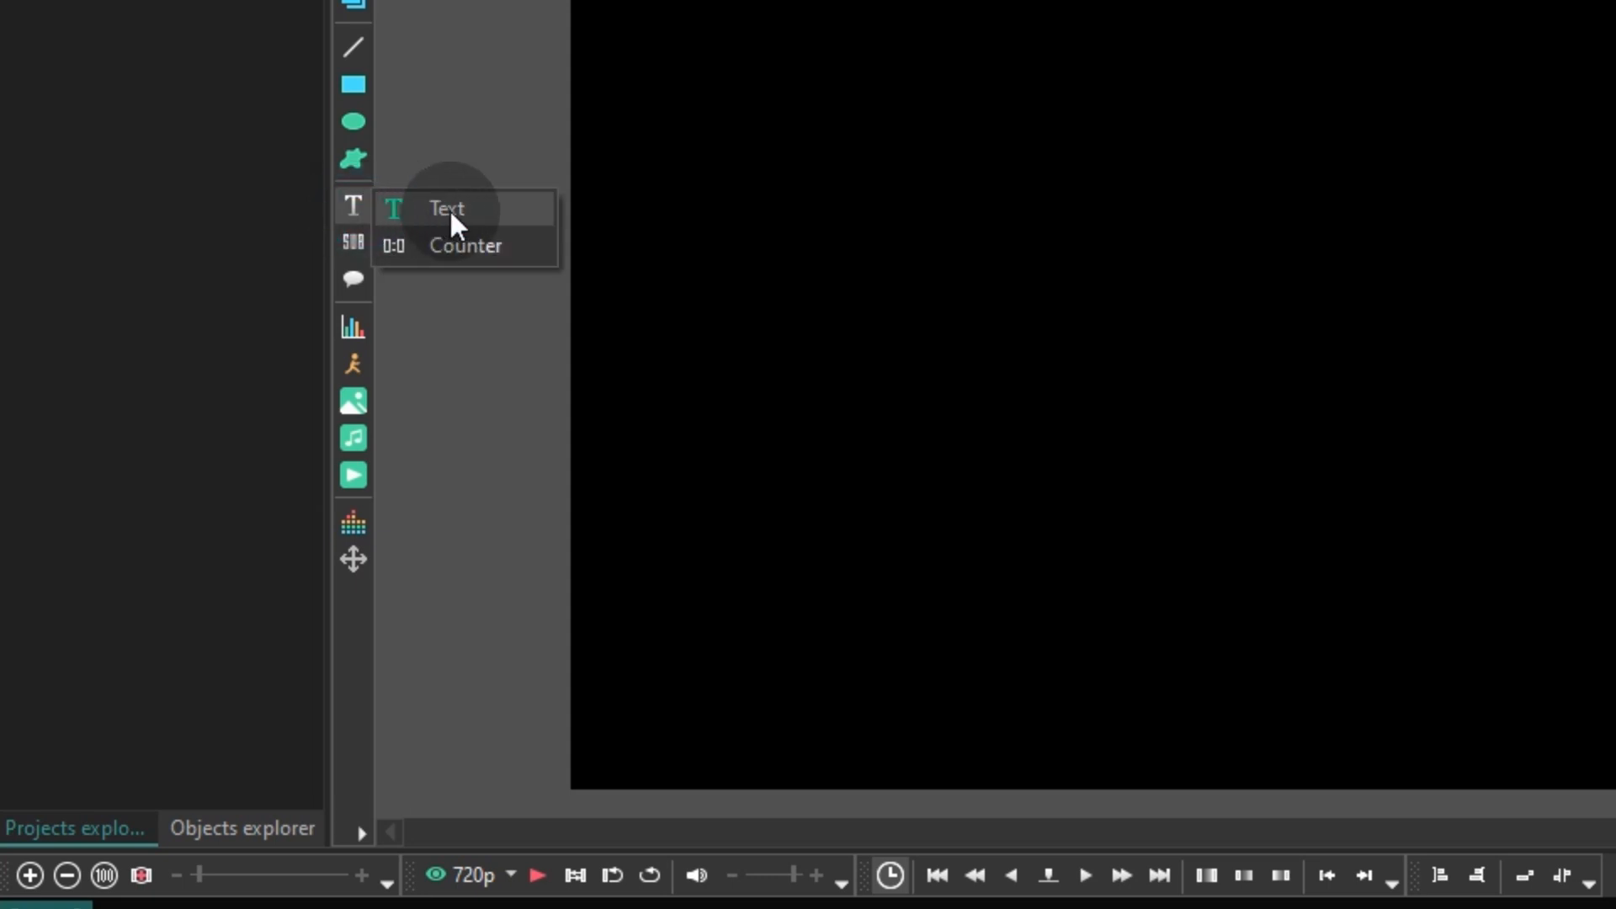
pyautogui.moveTo(394, 231)
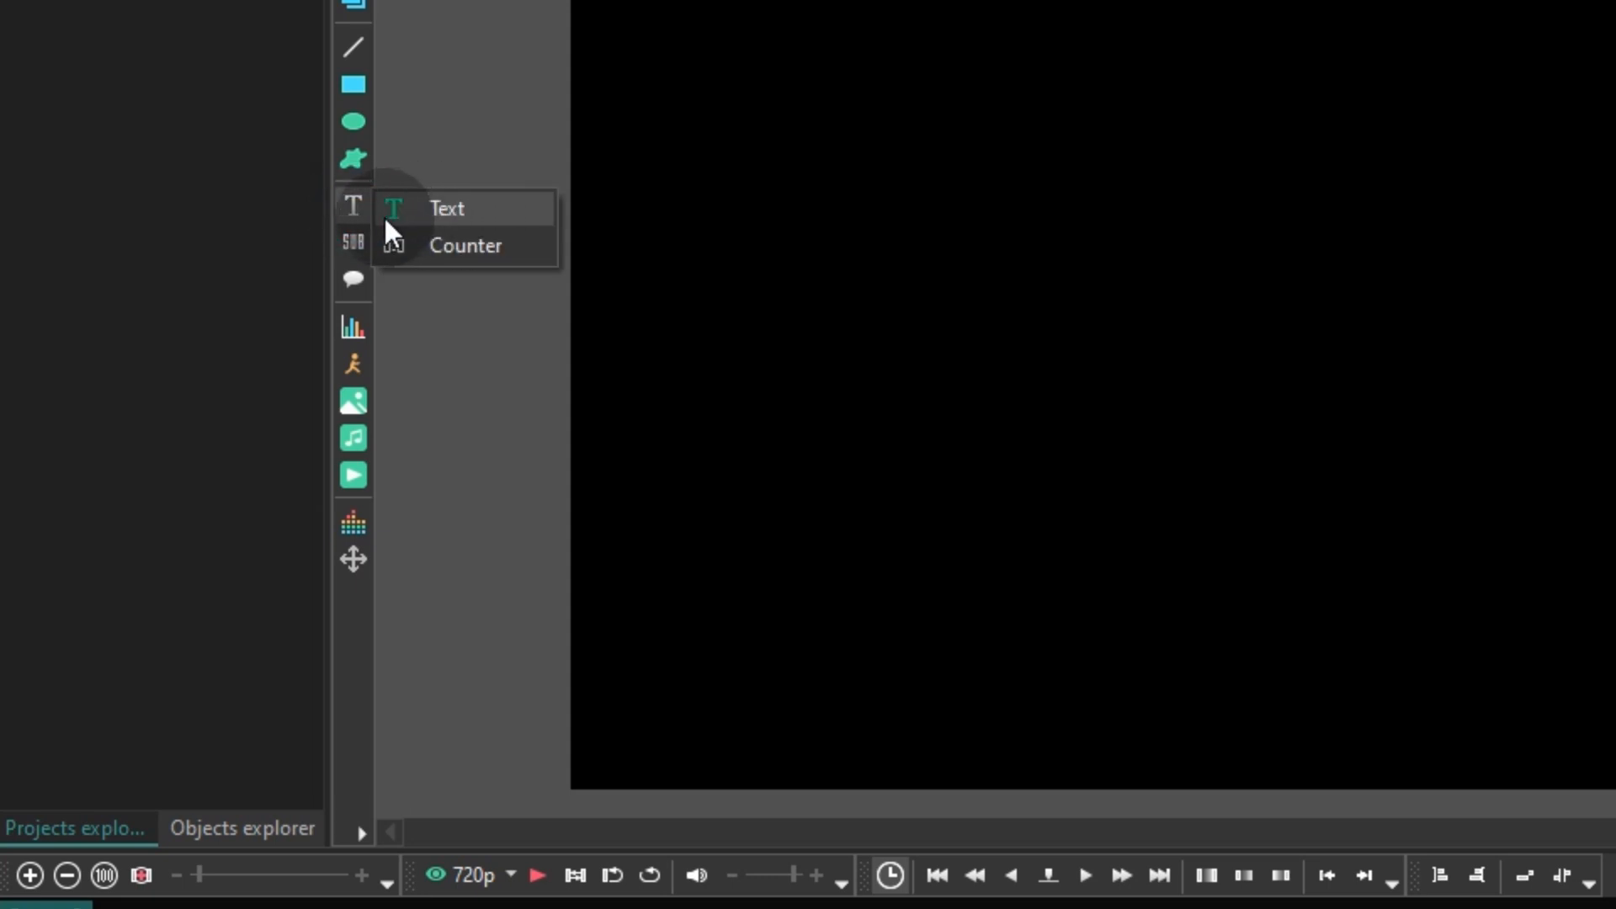
pyautogui.moveTo(473, 227)
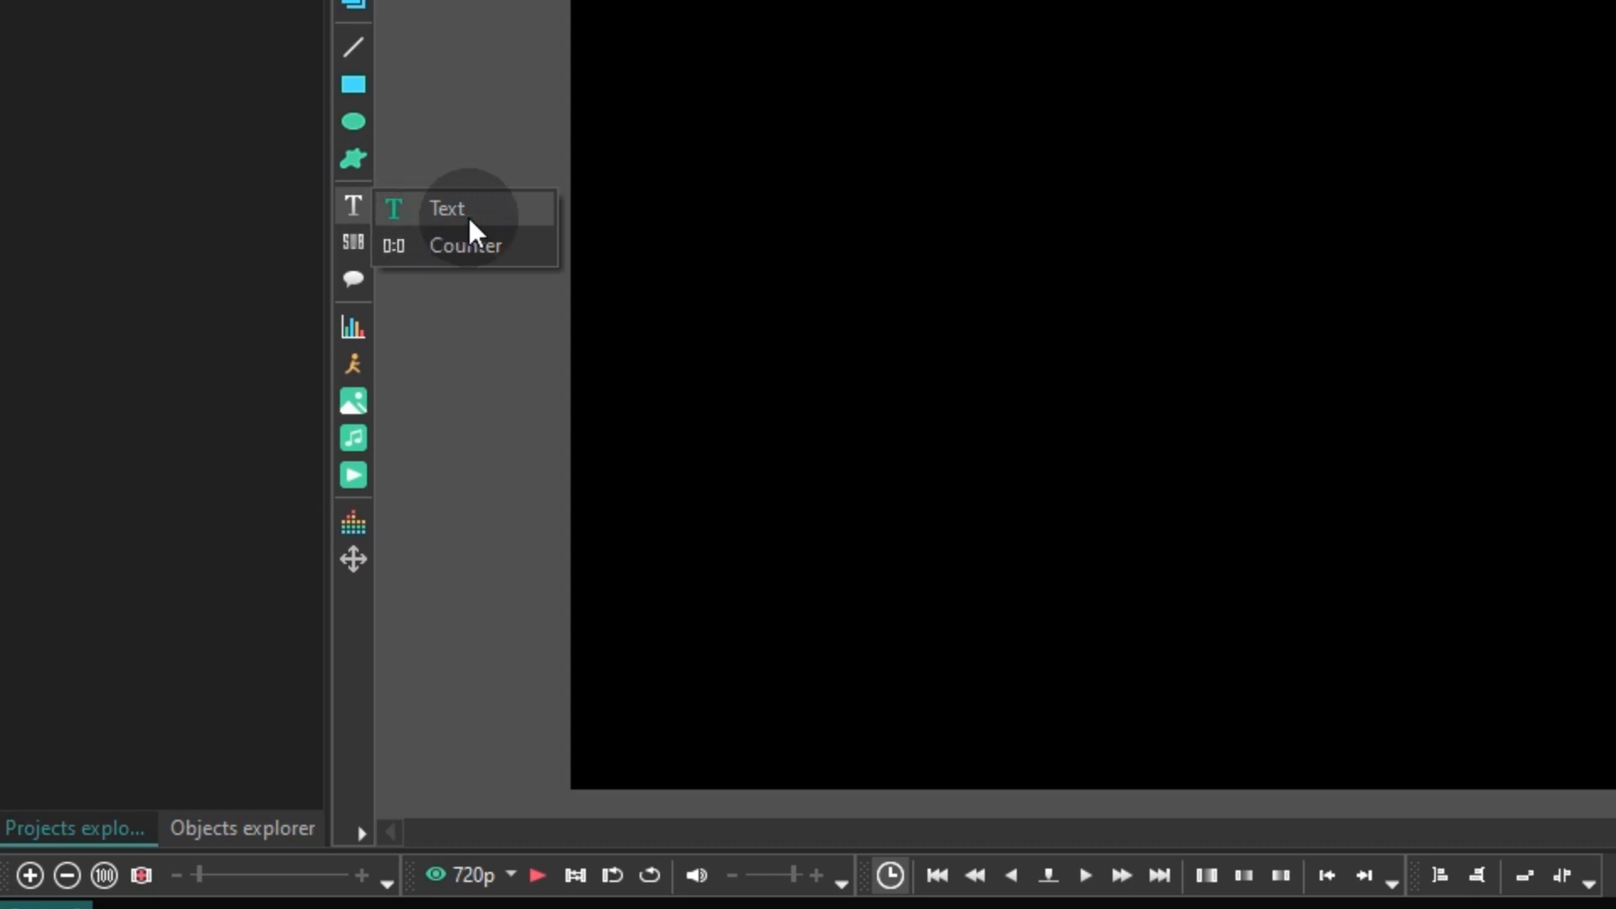
pyautogui.moveTo(419, 227)
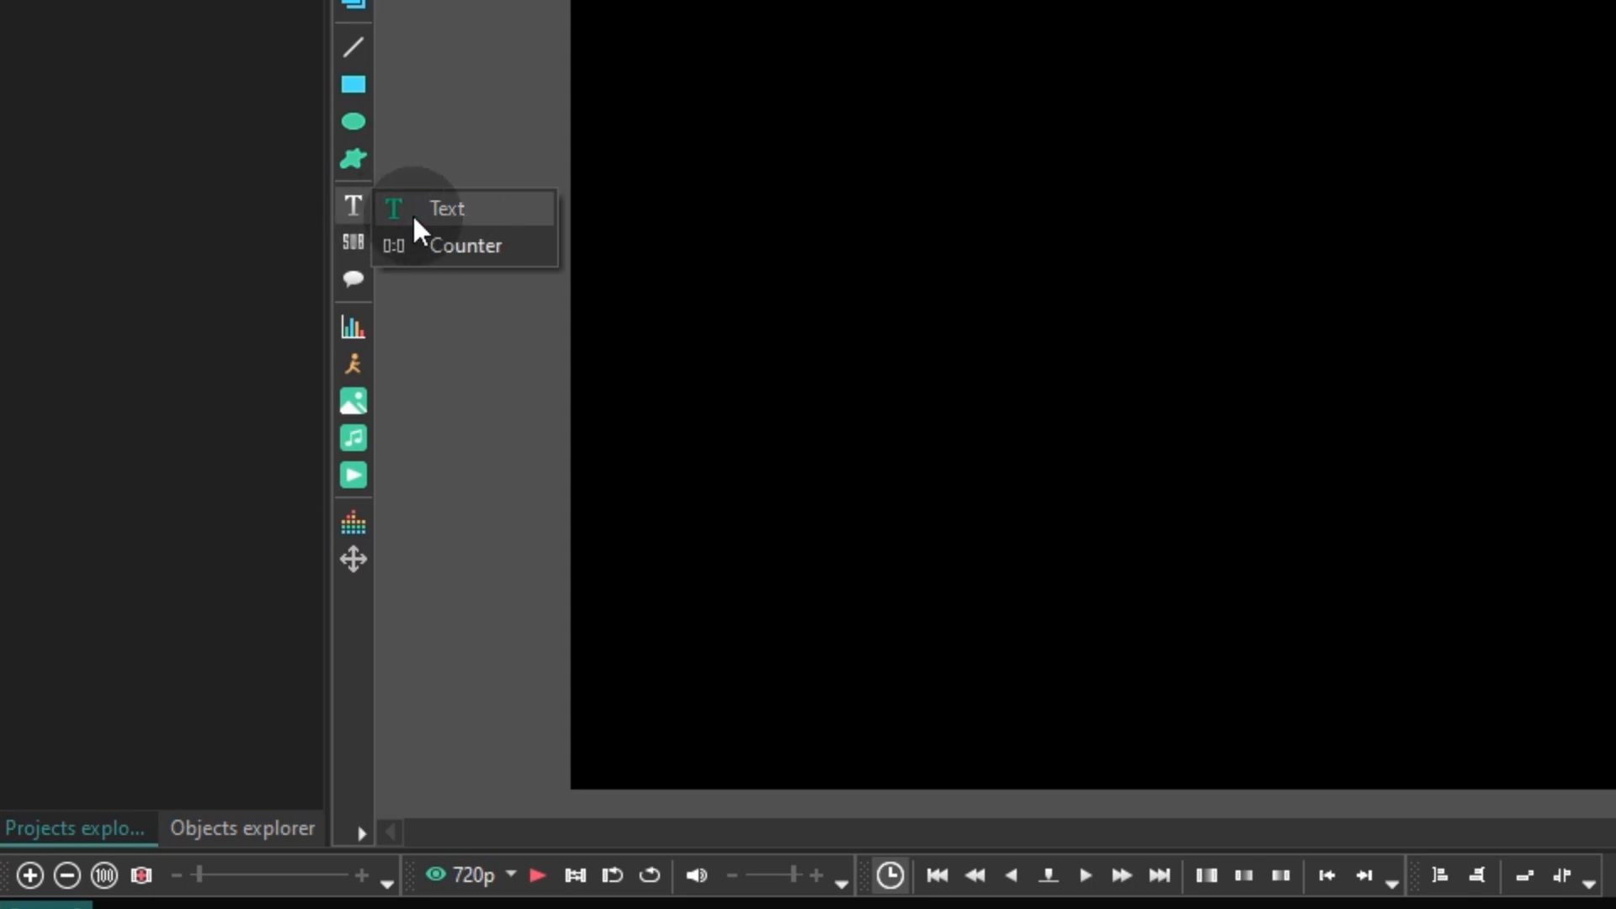
pyautogui.click(444, 209)
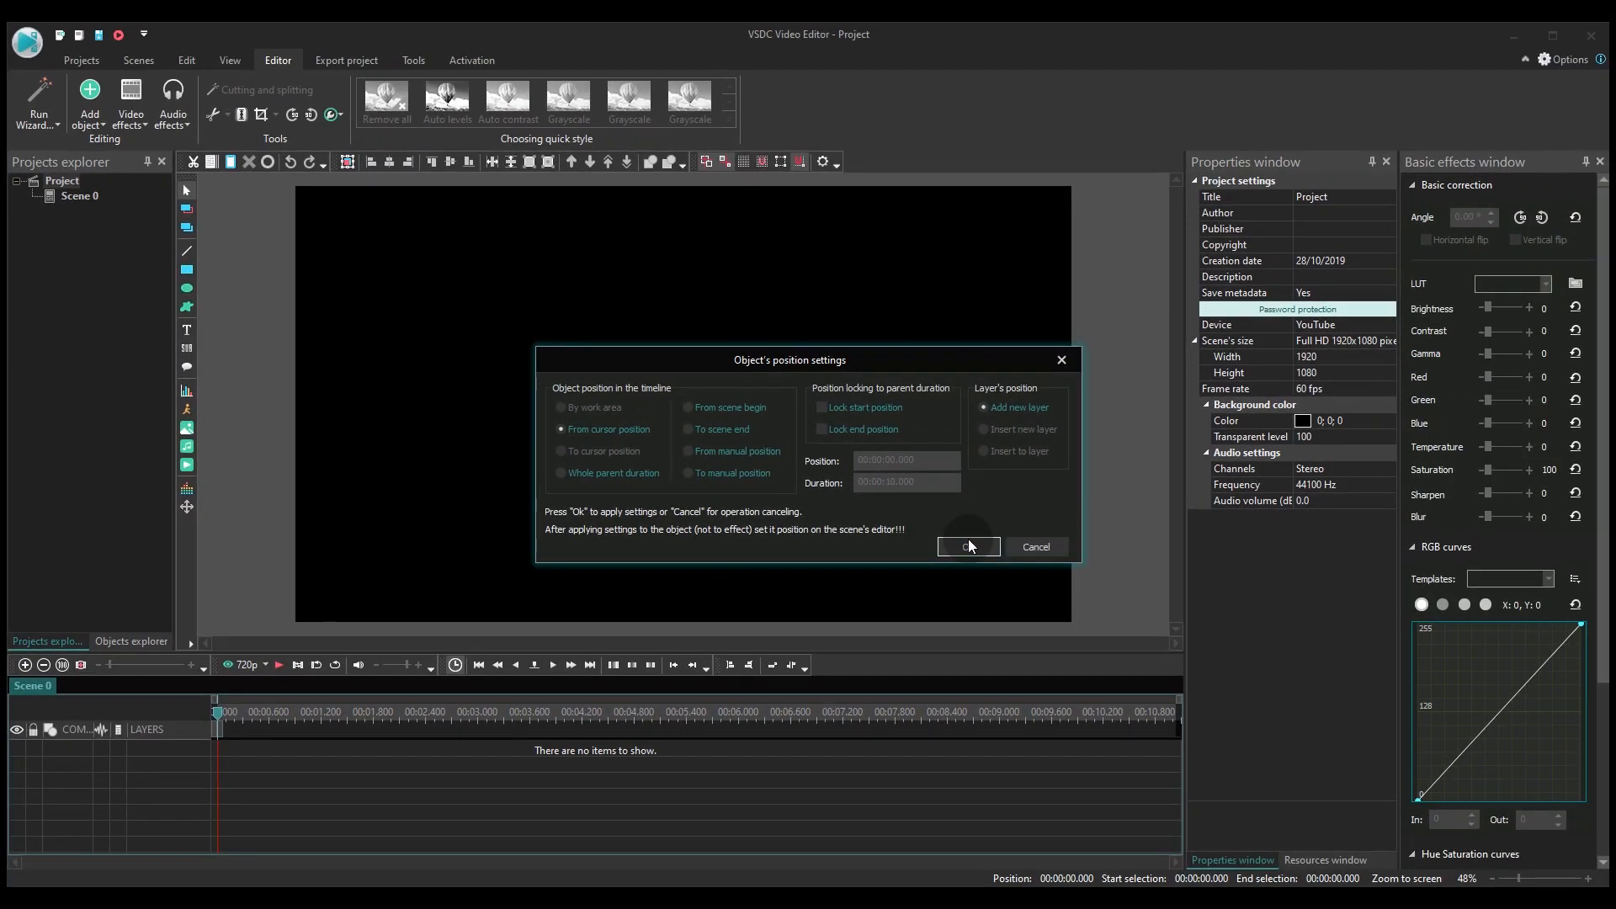
pyautogui.click(968, 546)
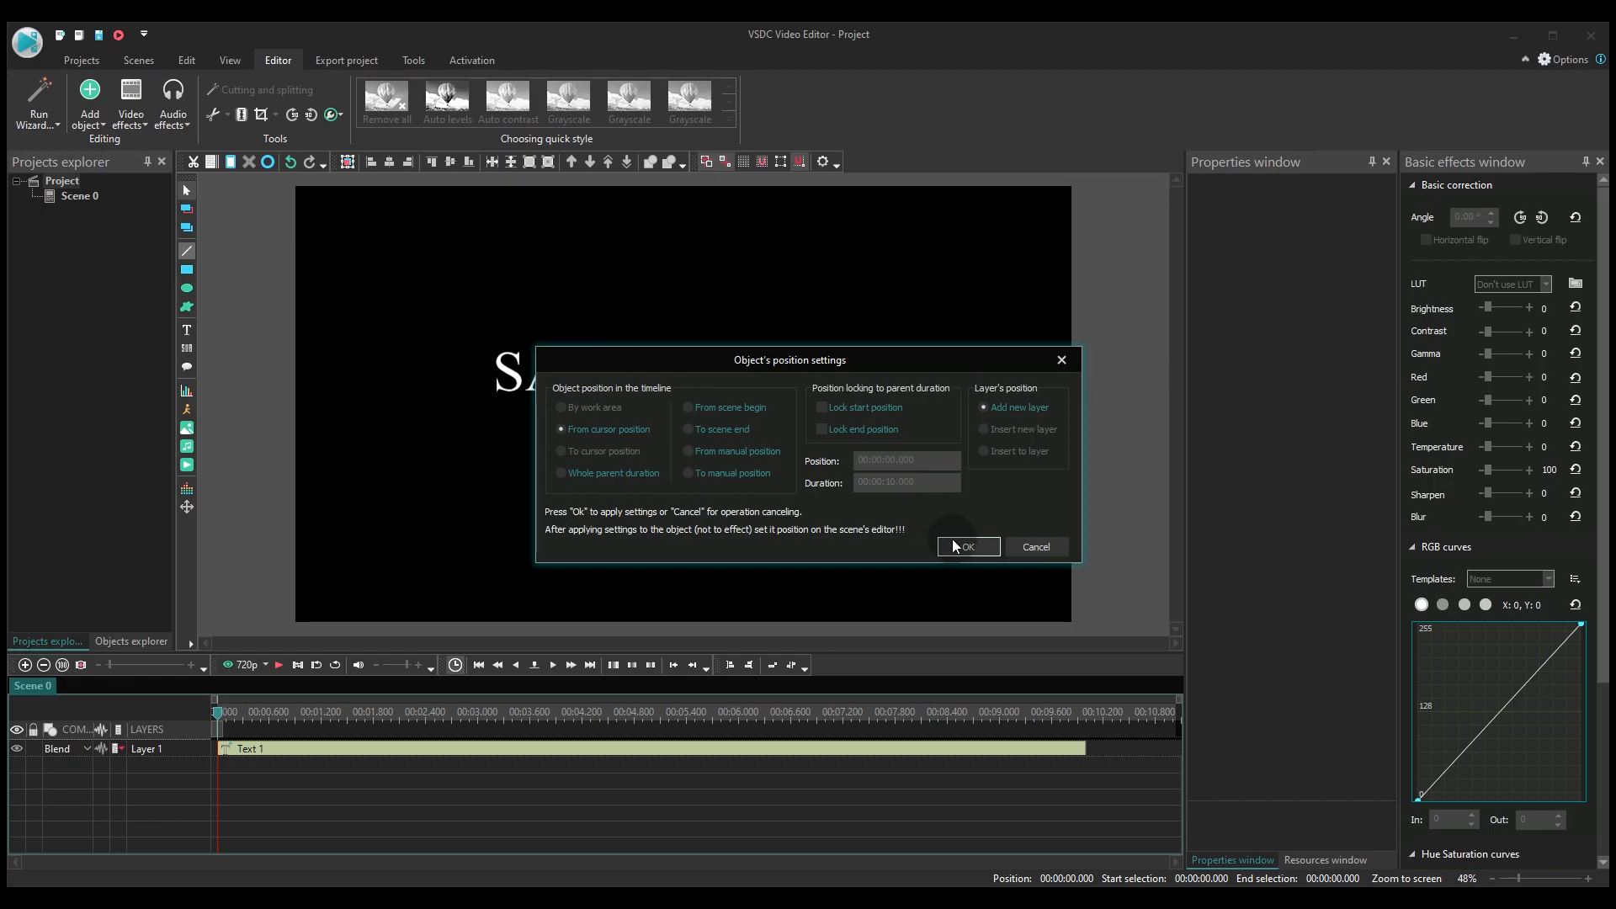
# Confirm placing the new object on the timeline beneath the SAMPLETEXT title.
pyautogui.click(967, 545)
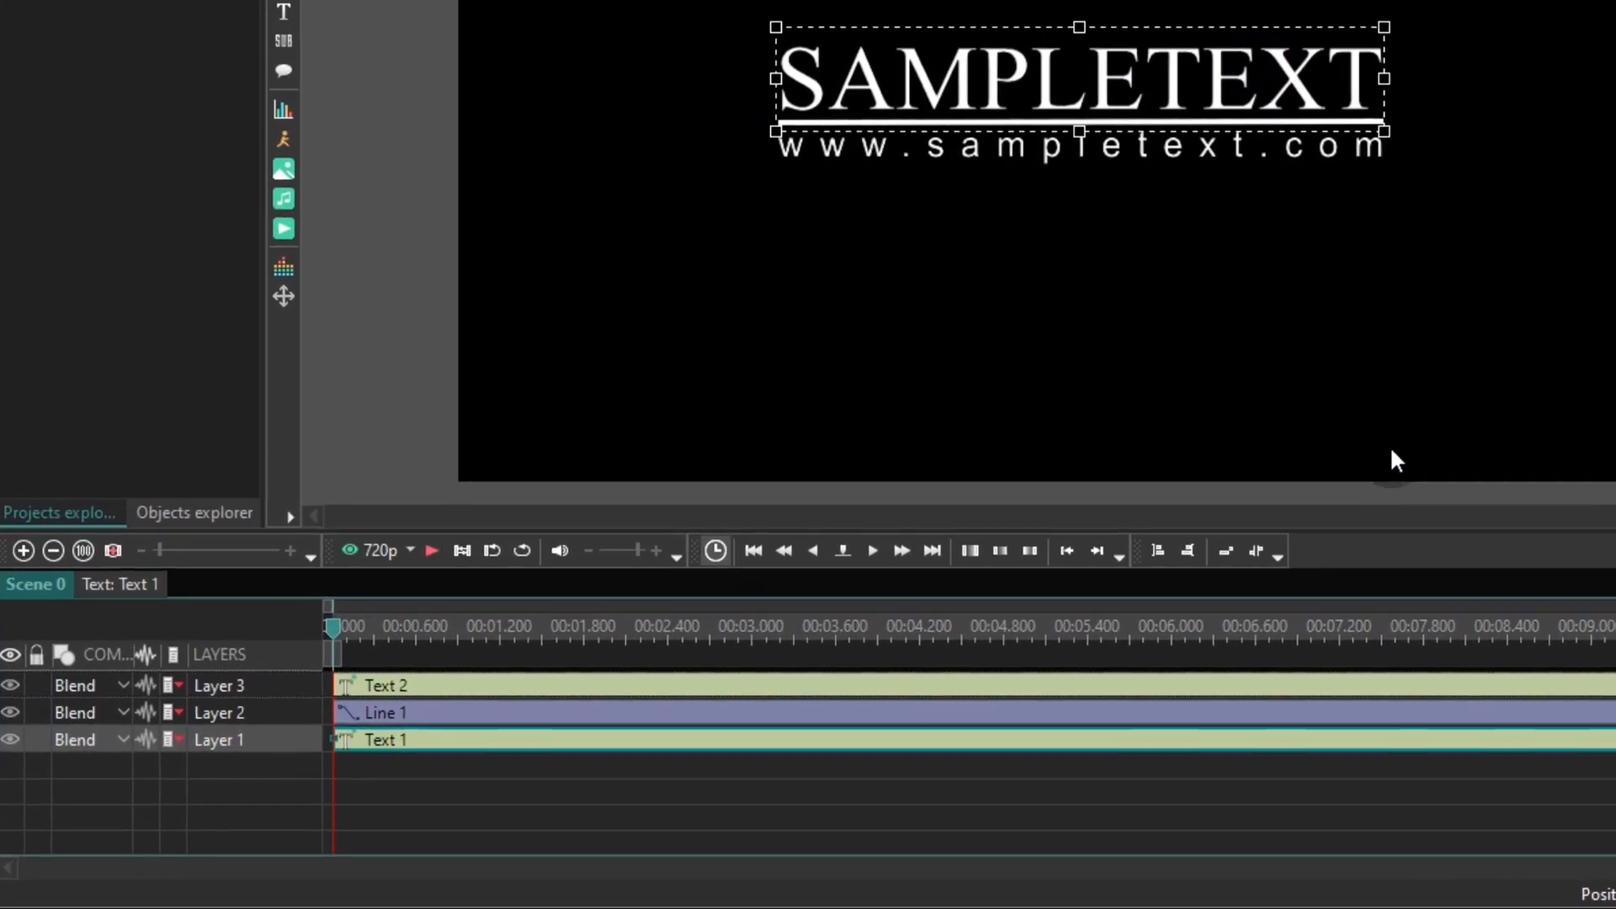
# Convert the SAMPLETEXT Text 1 clip into a sprite via its context menu.
pyautogui.click(579, 724)
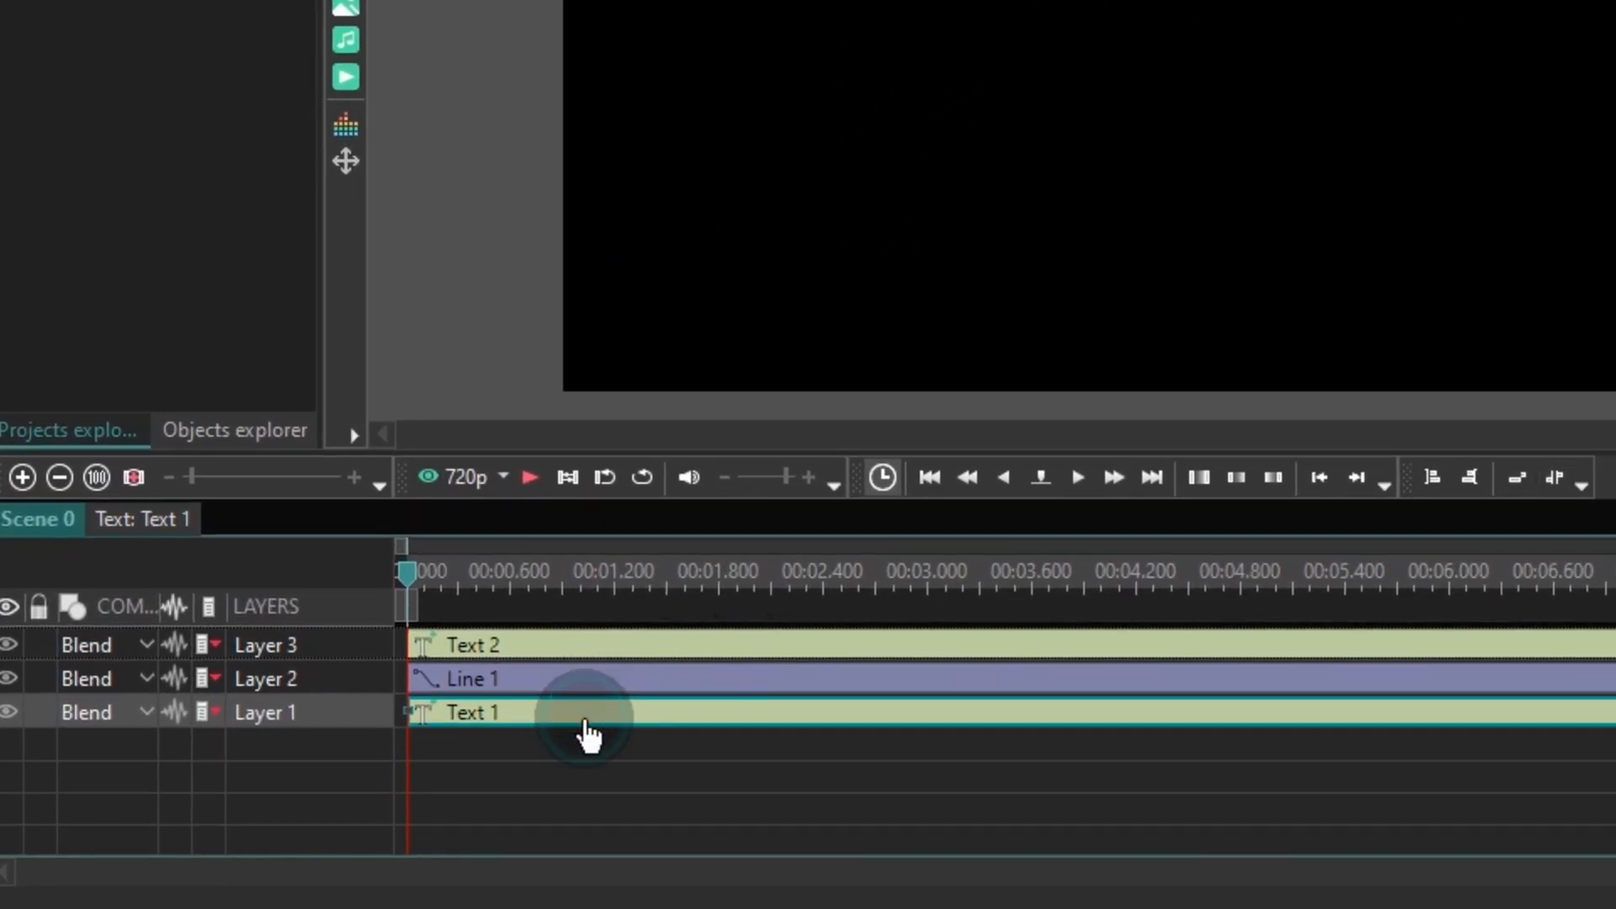
pyautogui.rightClick(589, 713)
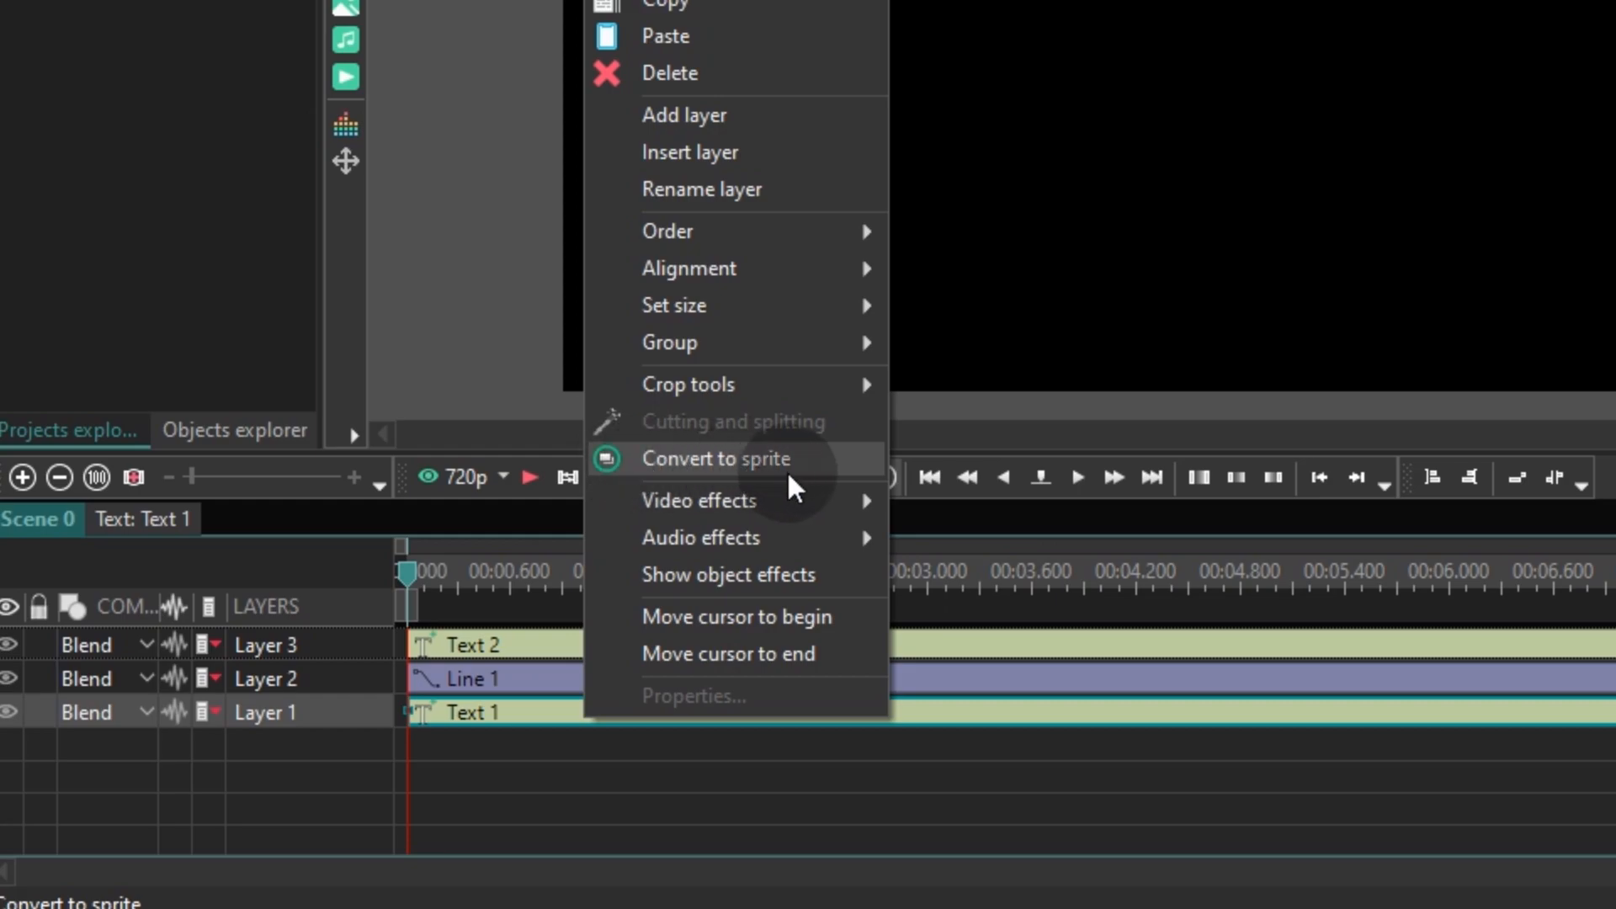
pyautogui.moveTo(809, 485)
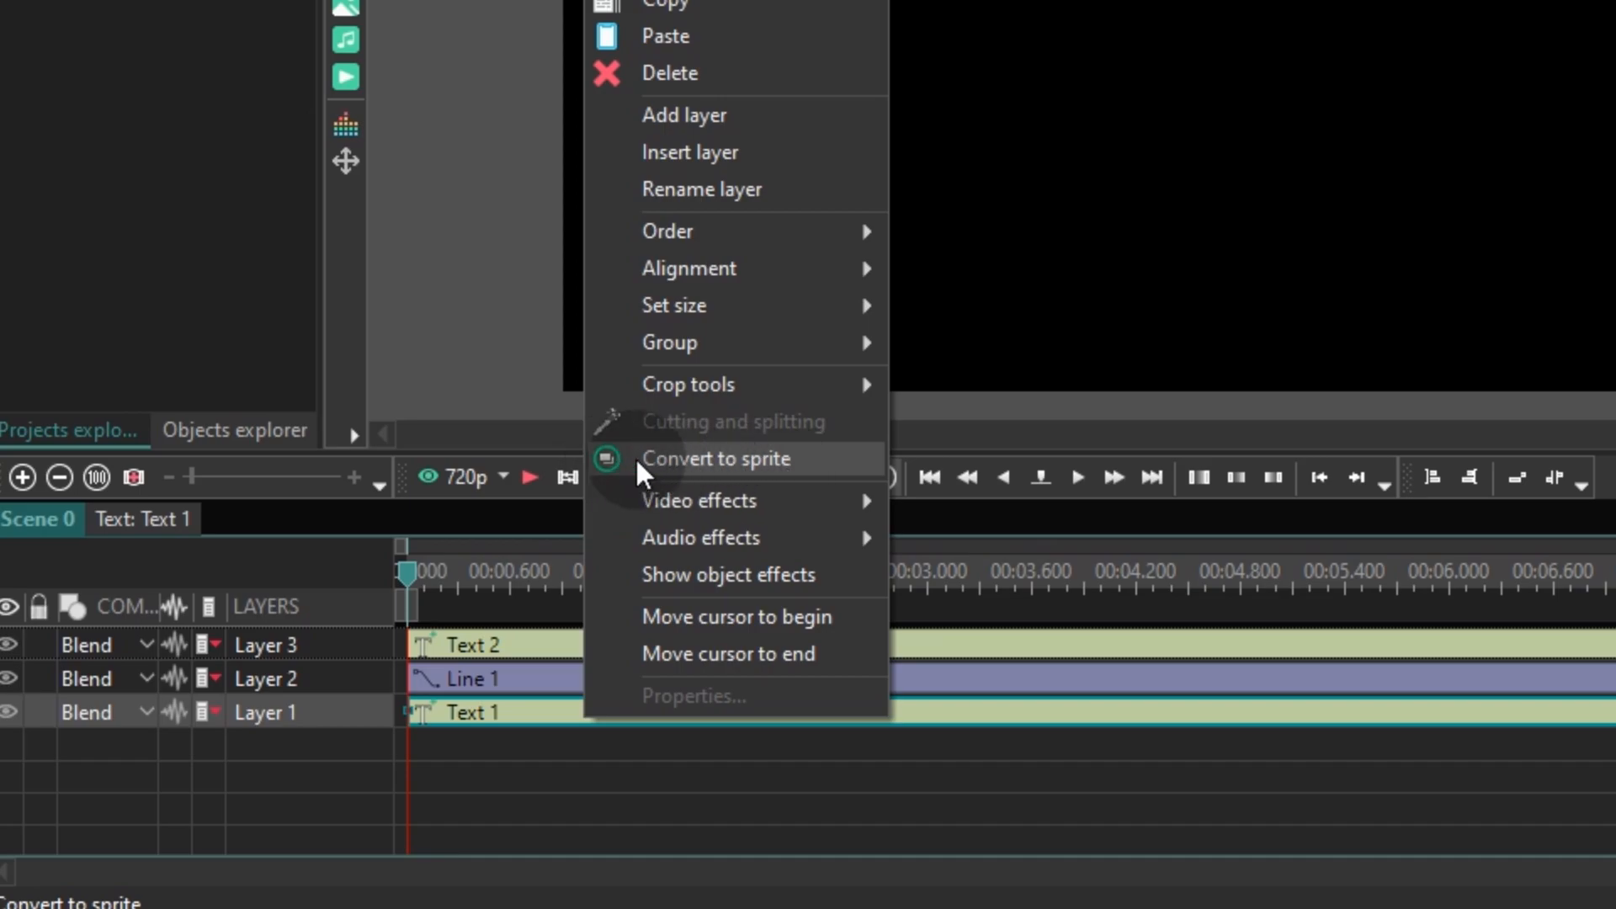
pyautogui.click(714, 458)
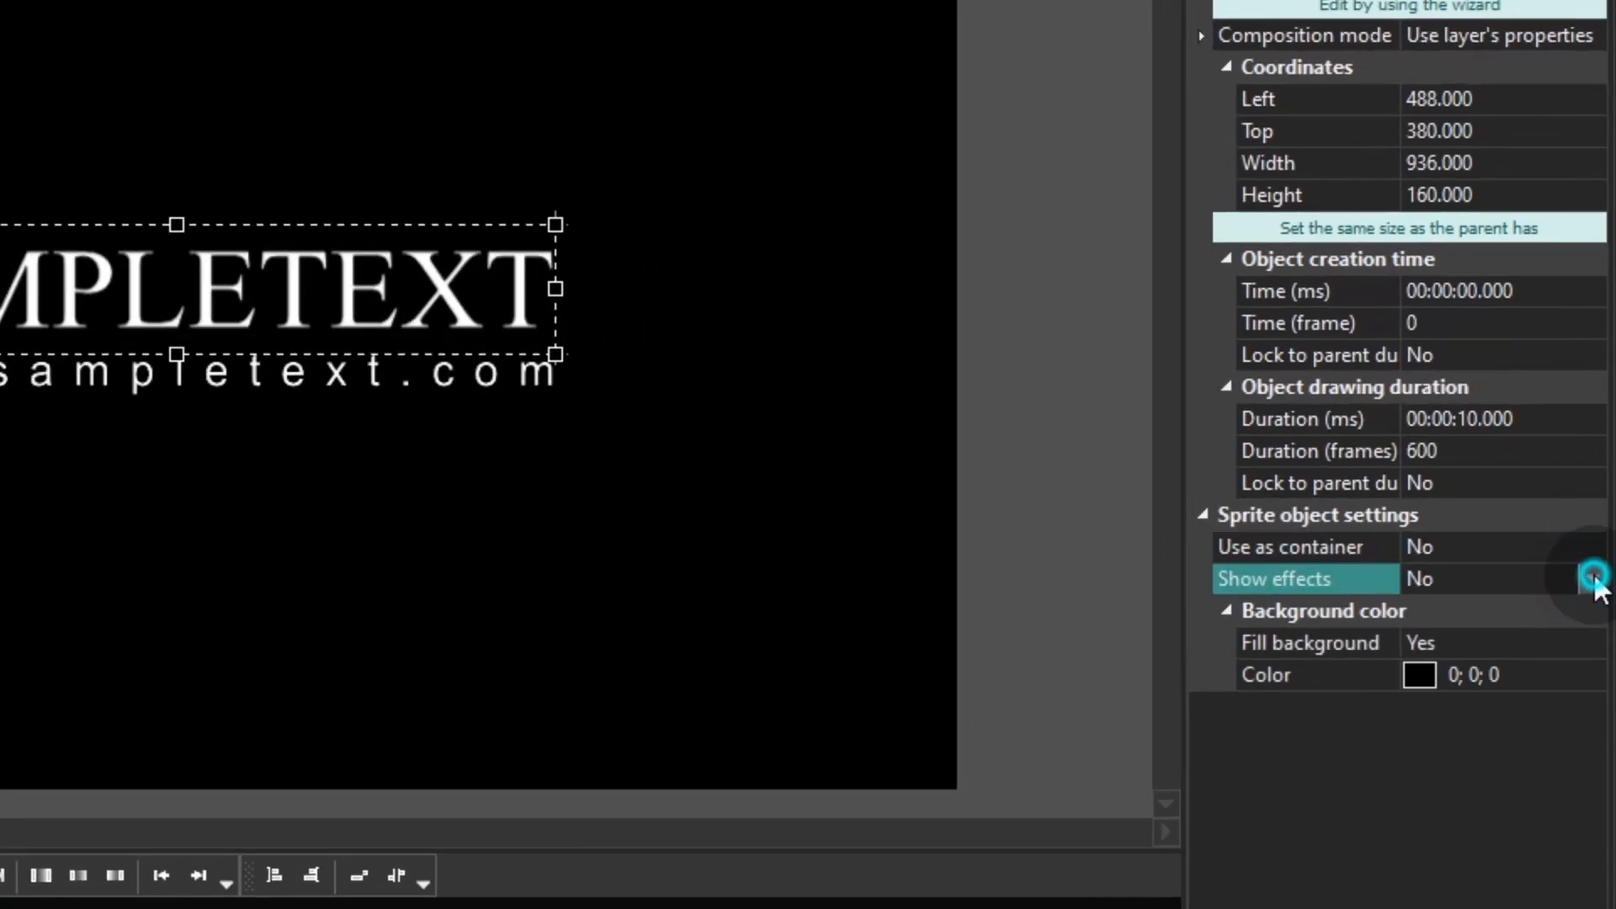
# Set the title sprite's Show effects to Yes and bring up its Fill background choices.
pyautogui.click(1592, 579)
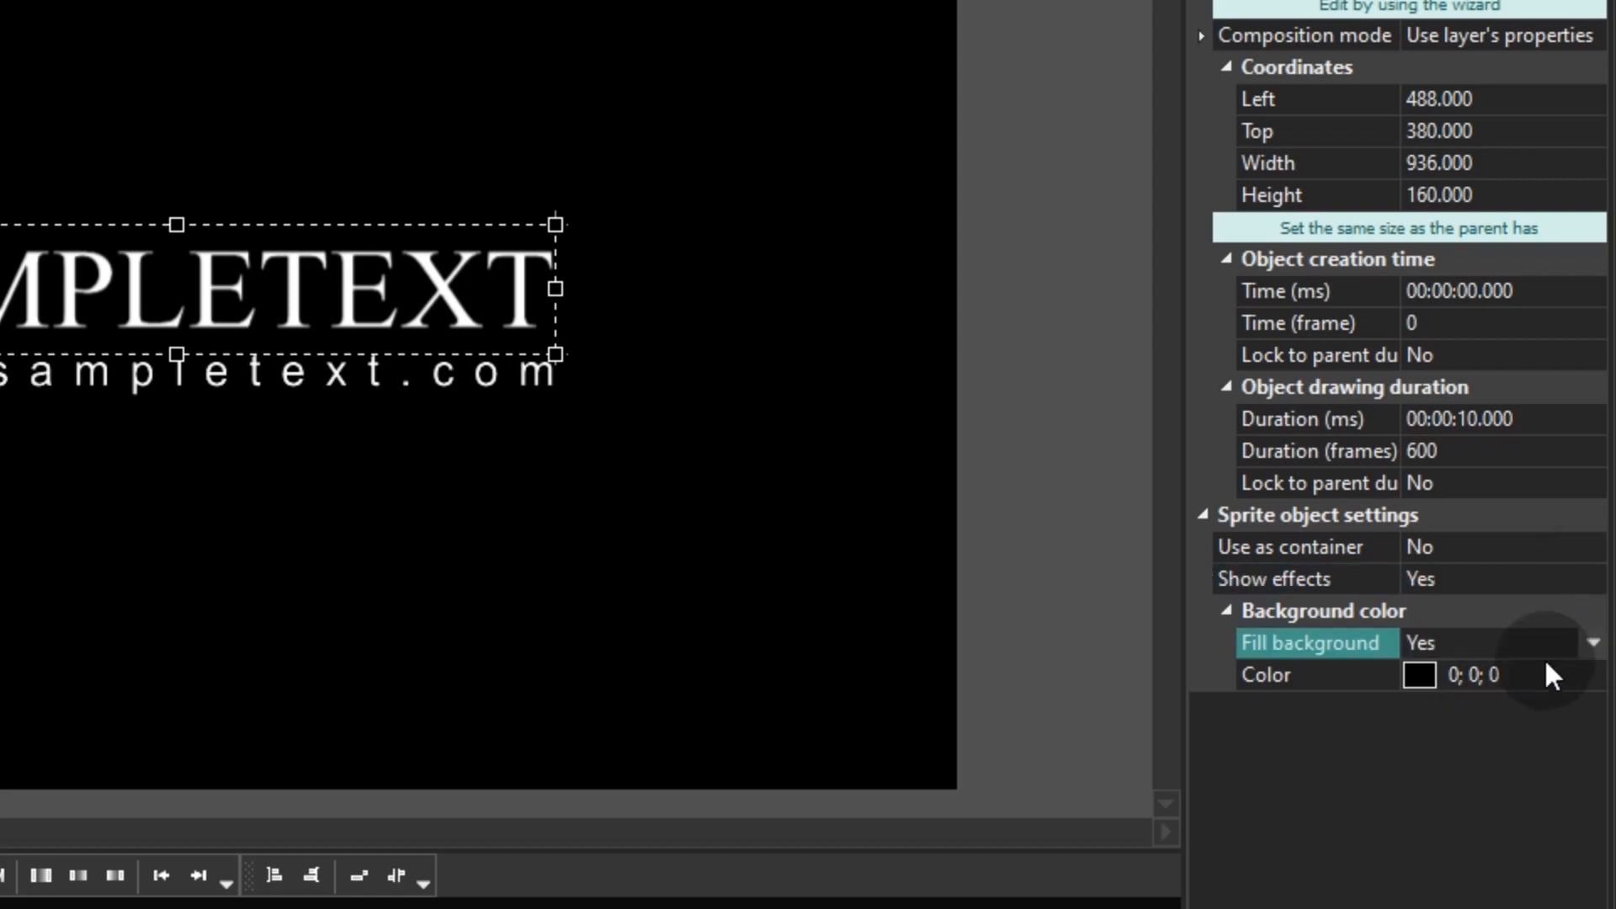
pyautogui.click(1590, 643)
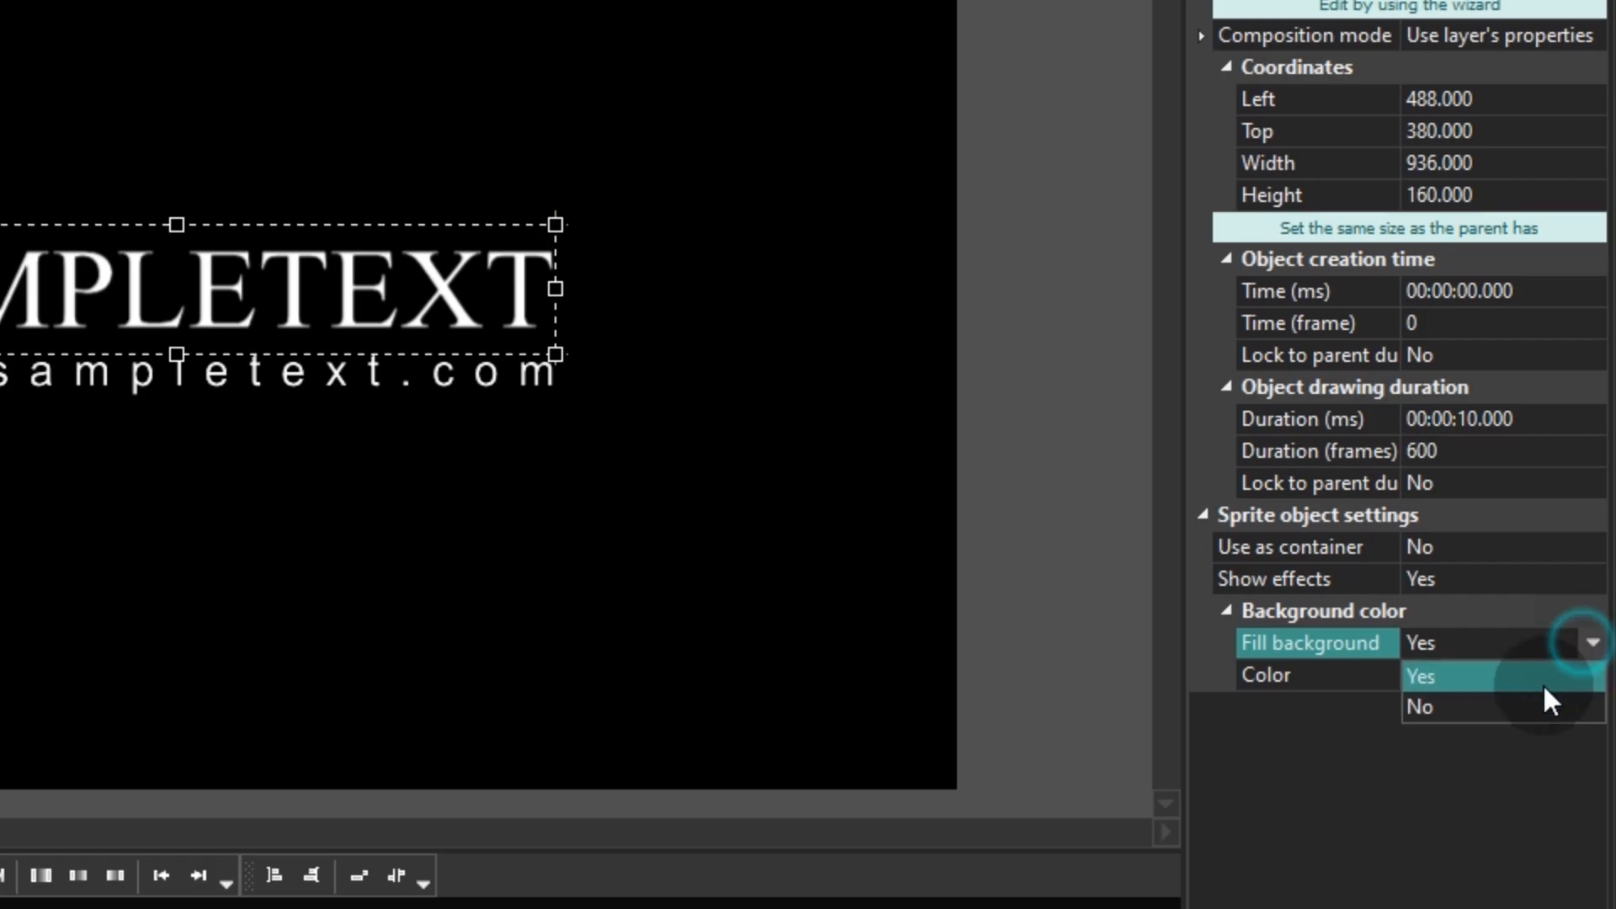
pyautogui.click(1420, 705)
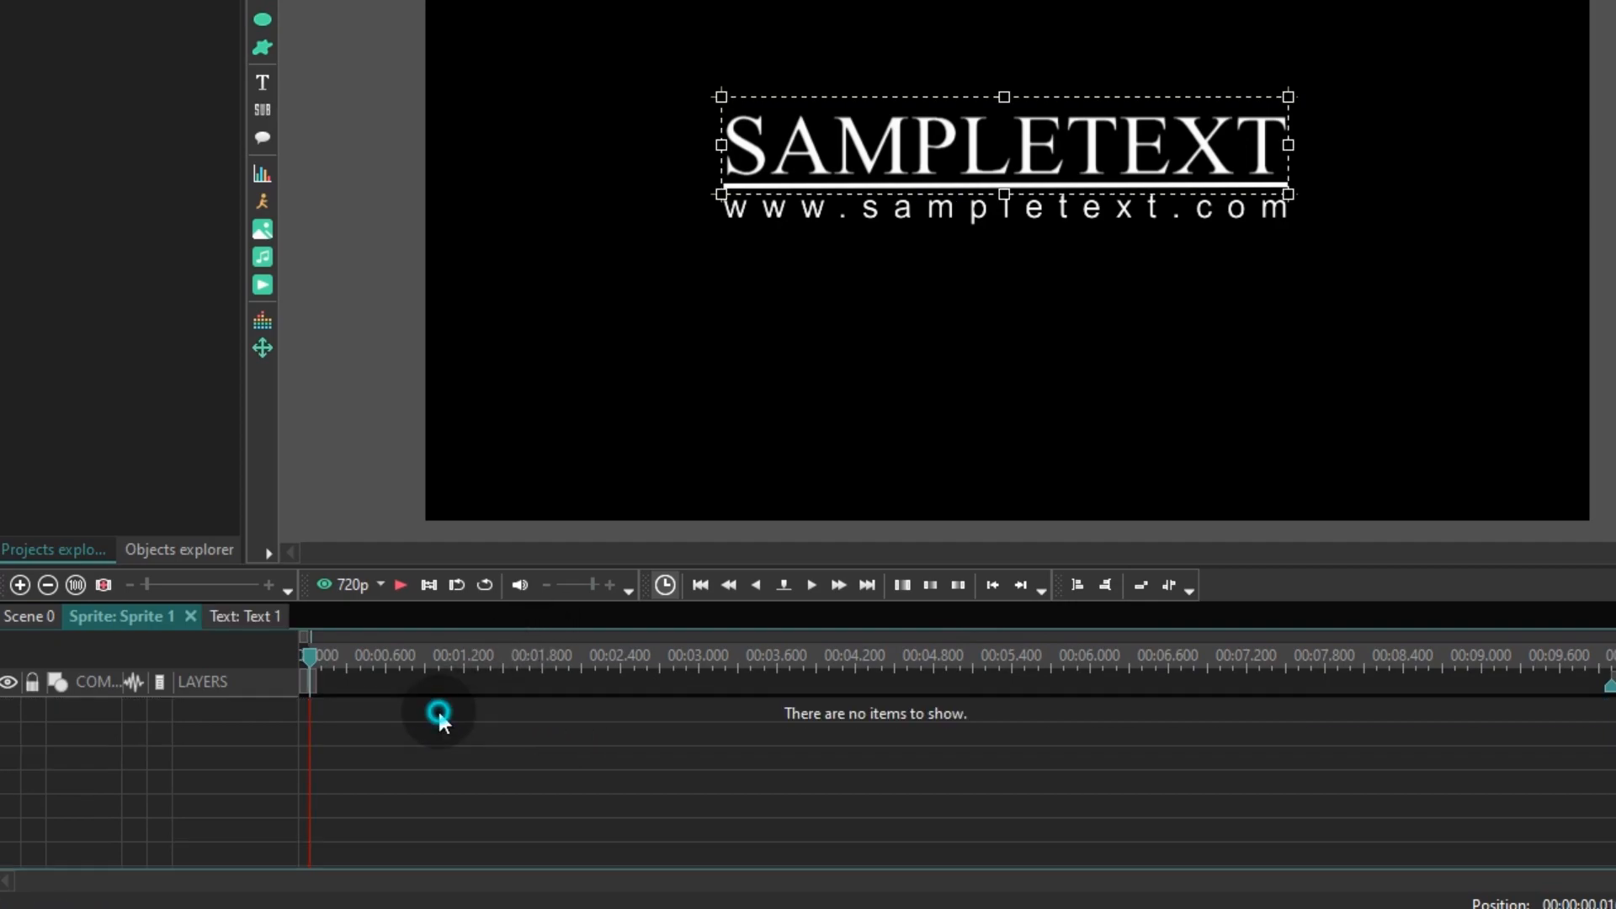
# Add a movement effect to Text 1 inside the sprite and drag its path on the scene.
pyautogui.click(242, 616)
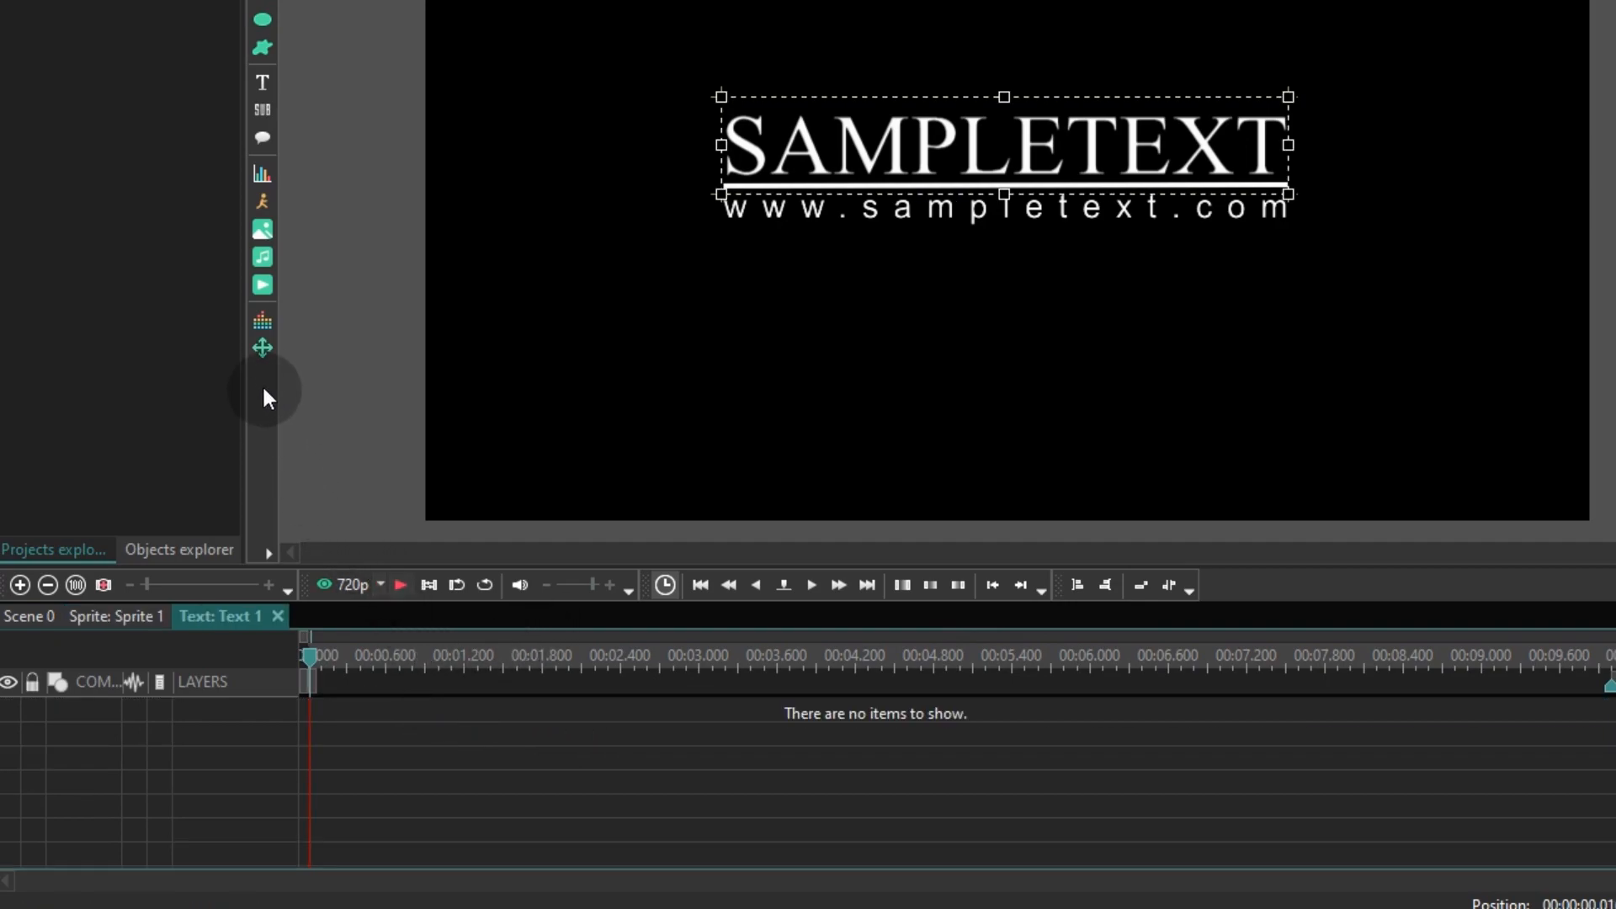
pyautogui.moveTo(262, 348)
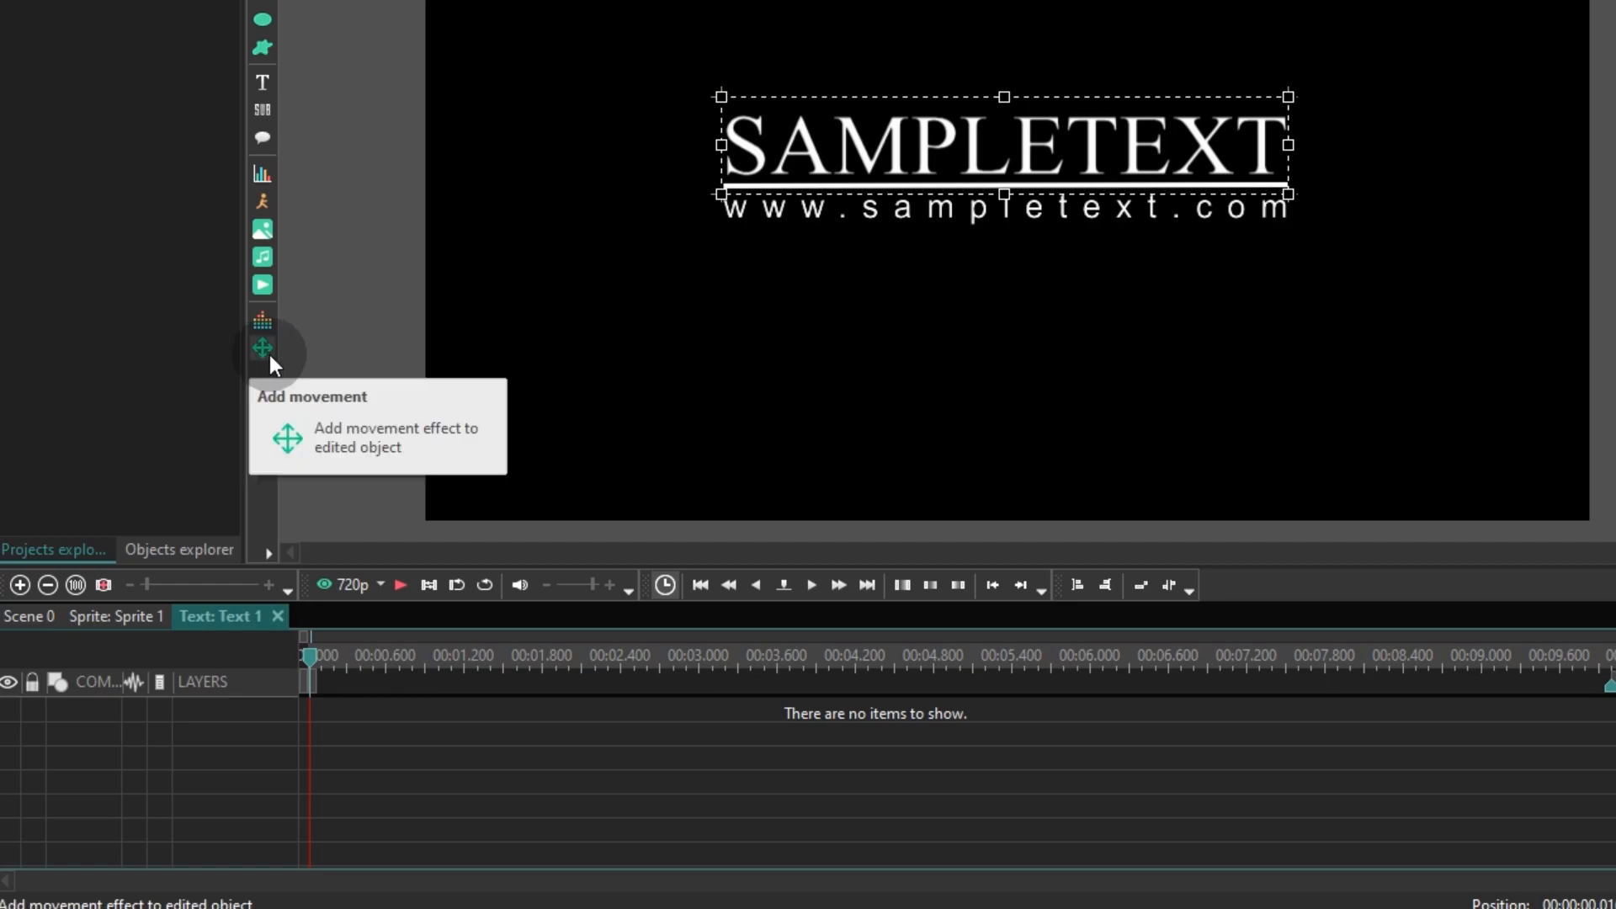
pyautogui.moveTo(271, 361)
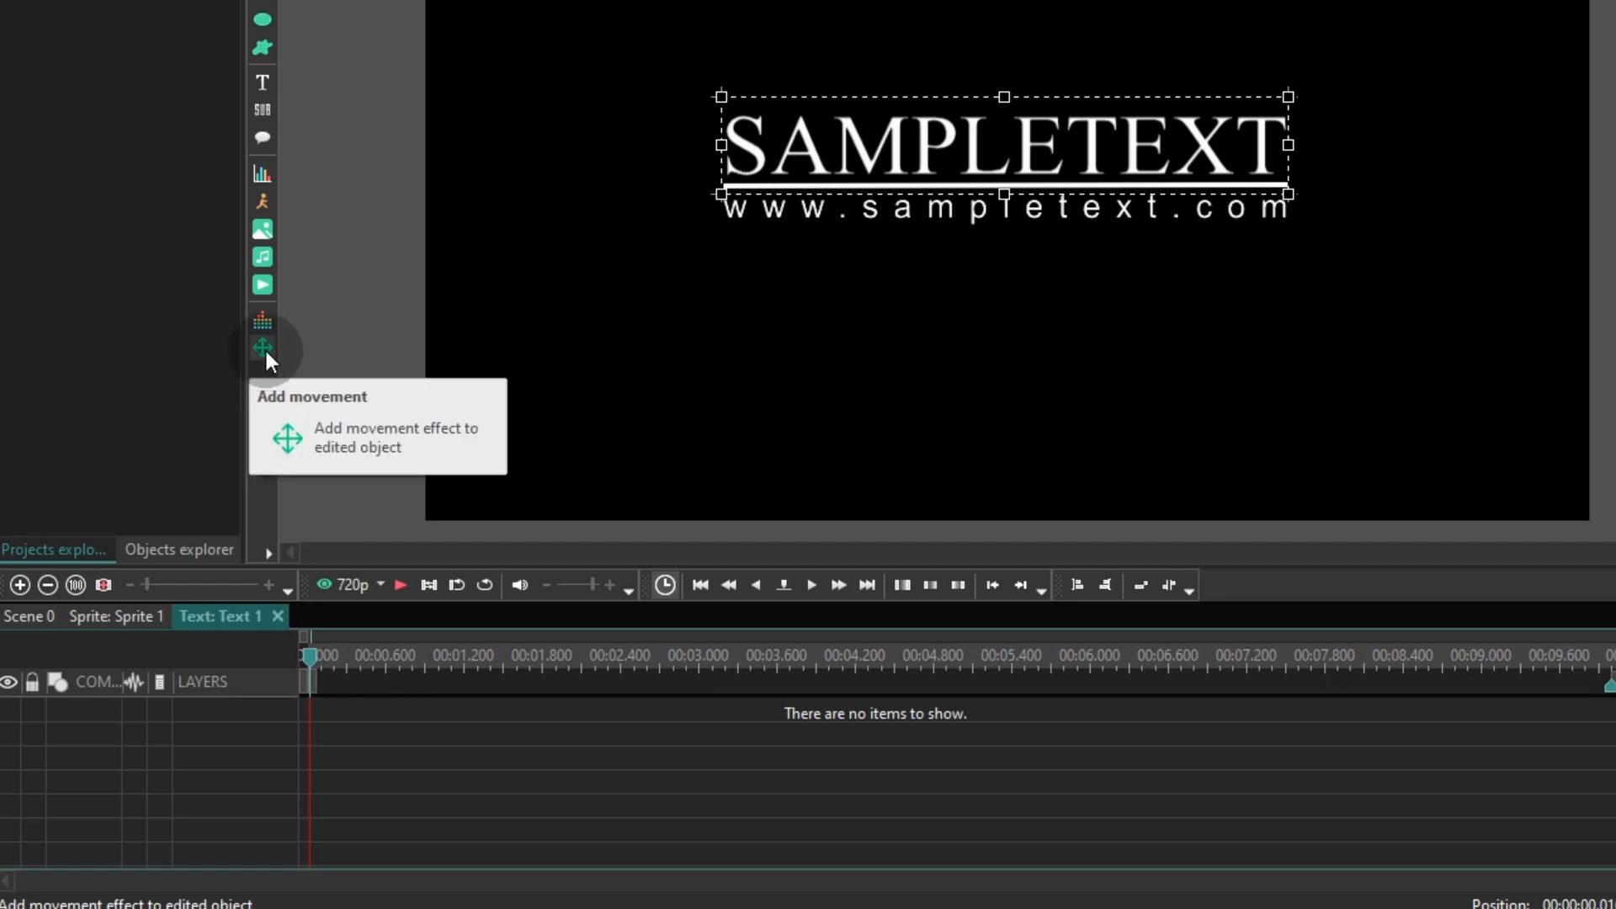
pyautogui.click(262, 342)
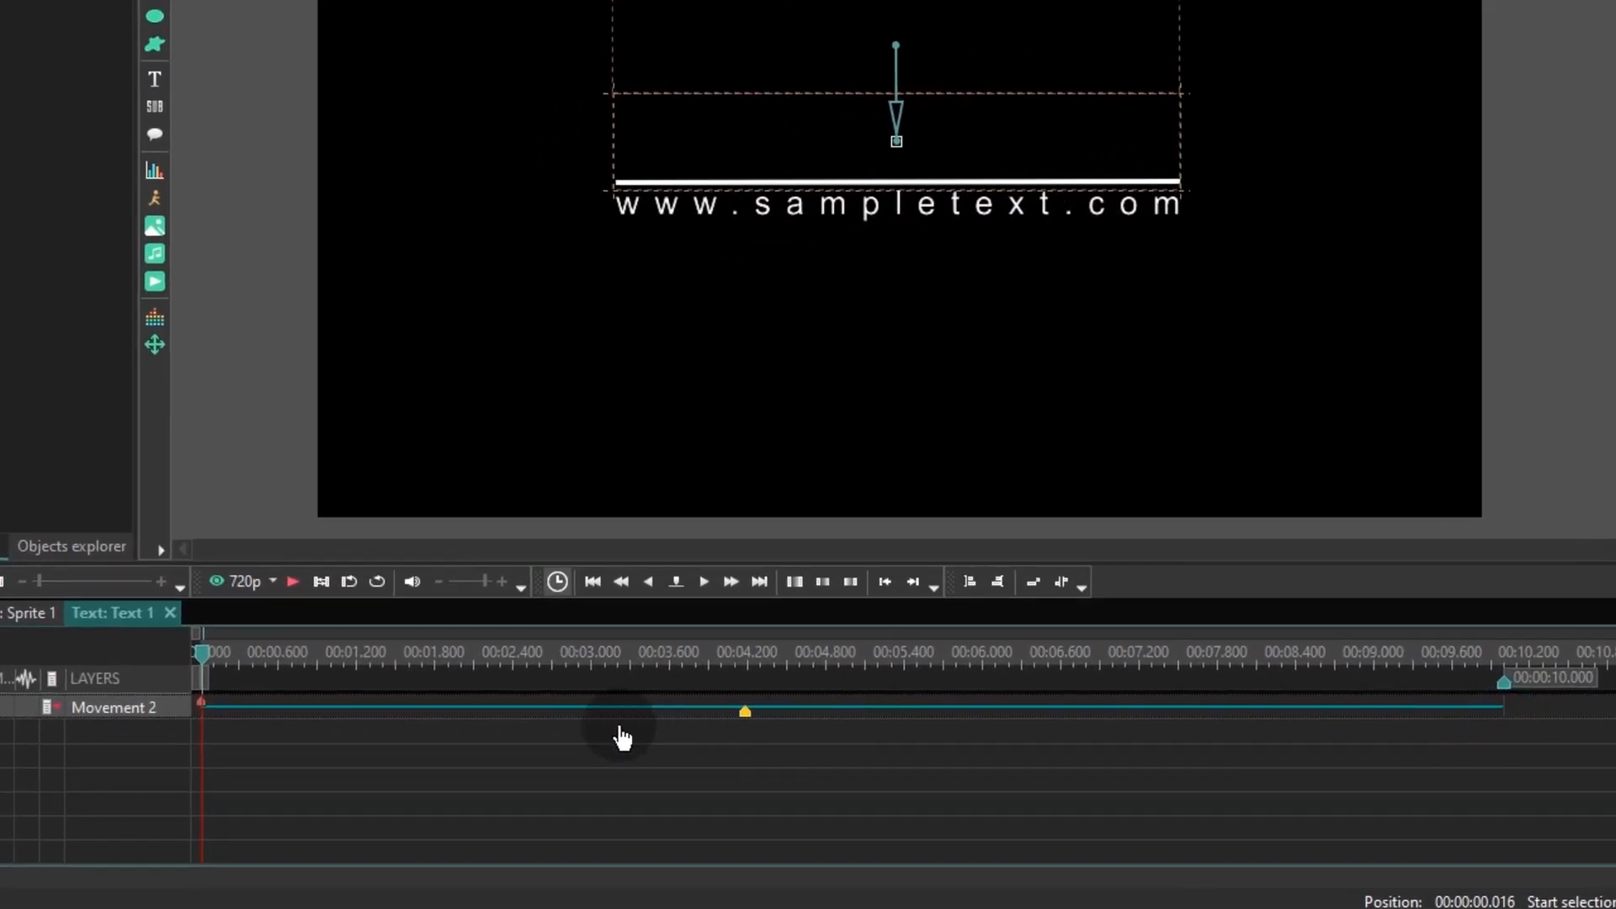
pyautogui.moveTo(744, 710); pyautogui.dragTo(239, 711)
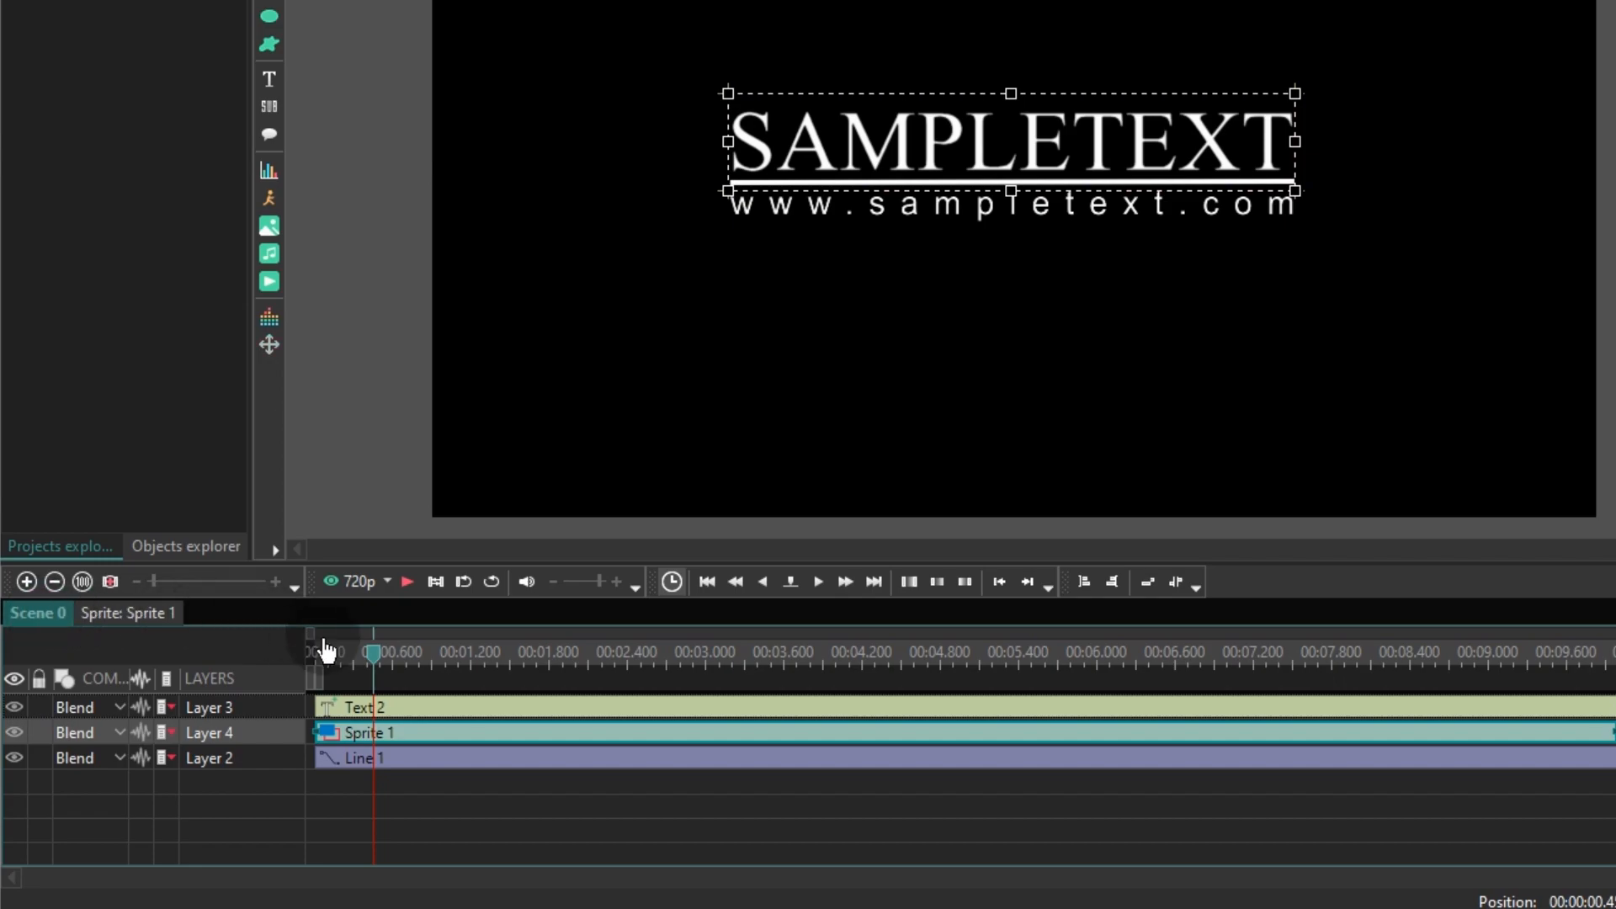
# Convert Line 1 into a sprite with Show effects Yes and Fill background Yes.
pyautogui.click(562, 766)
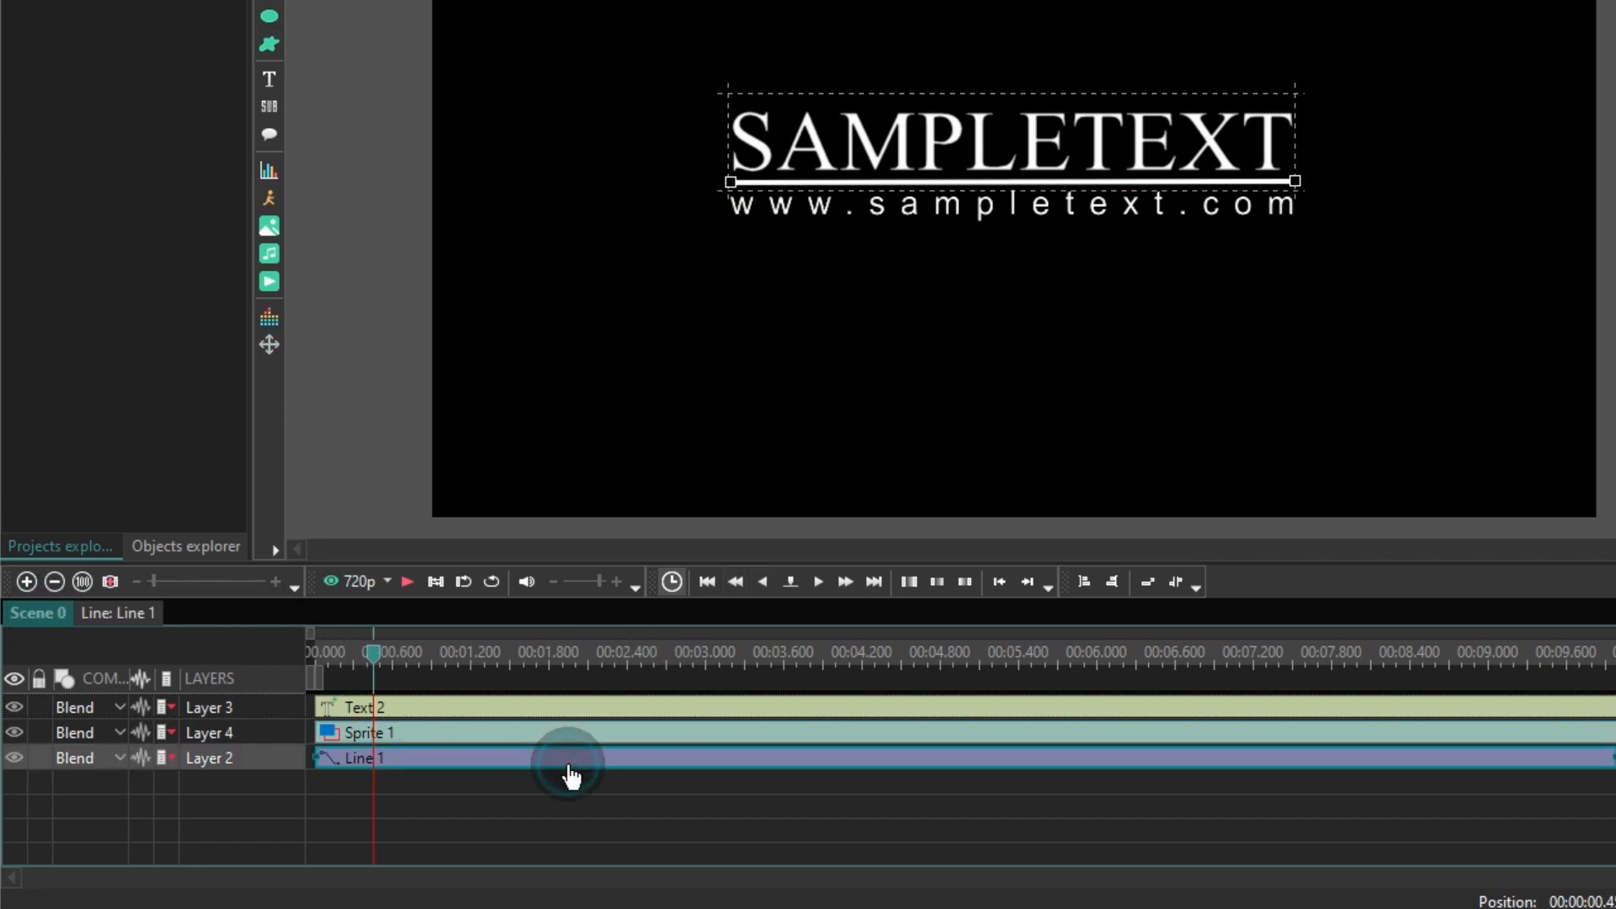
pyautogui.rightClick(569, 768)
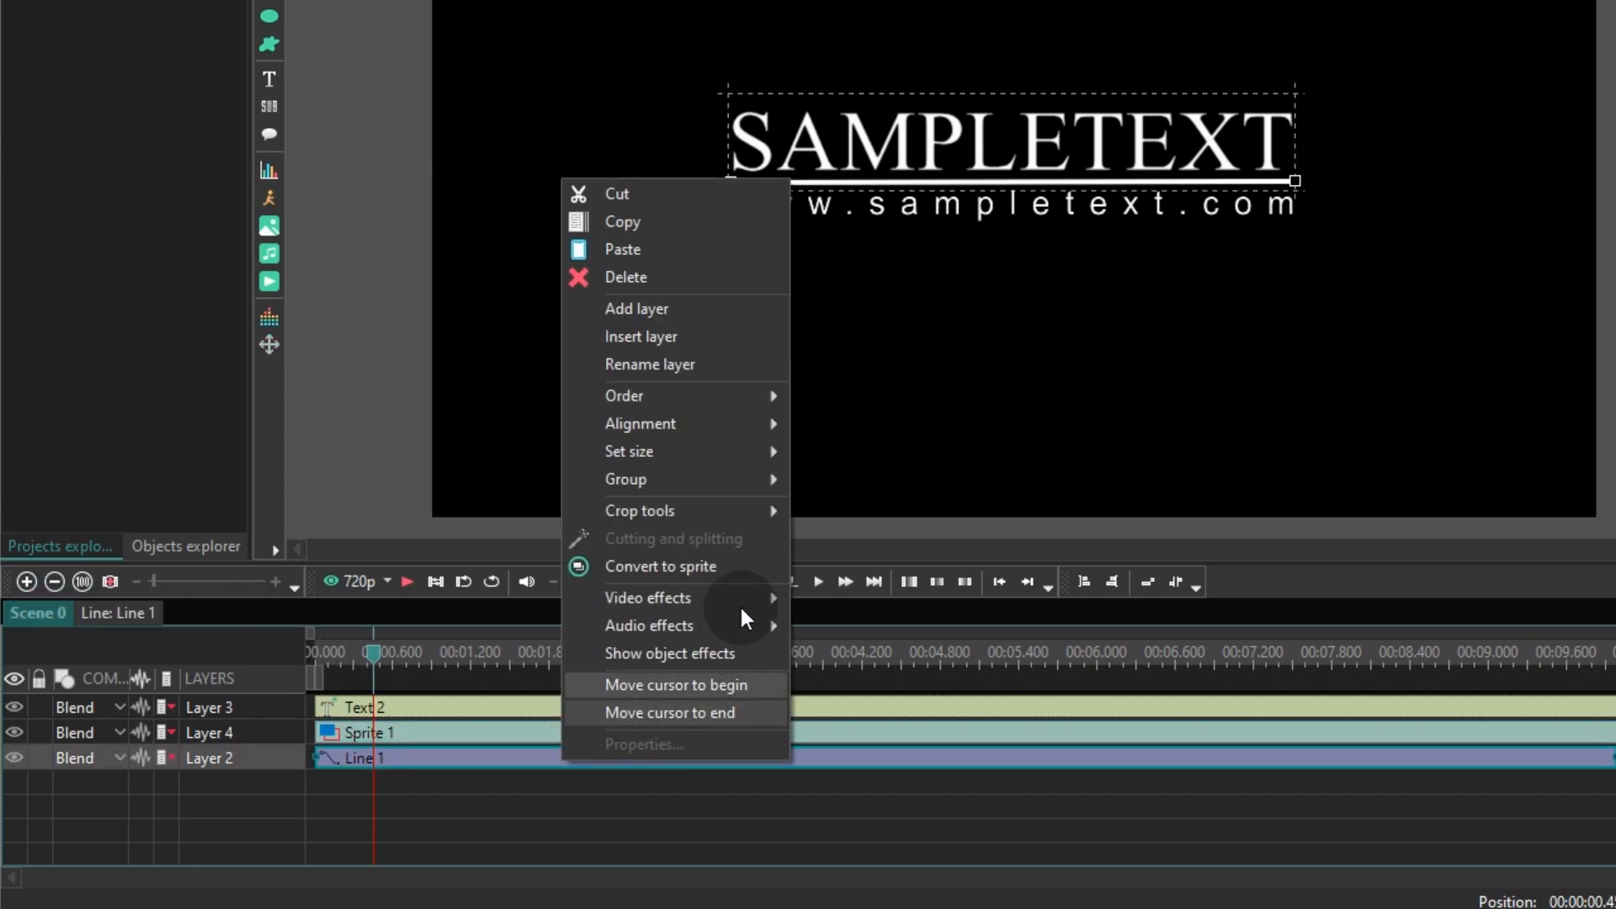
pyautogui.moveTo(656, 579)
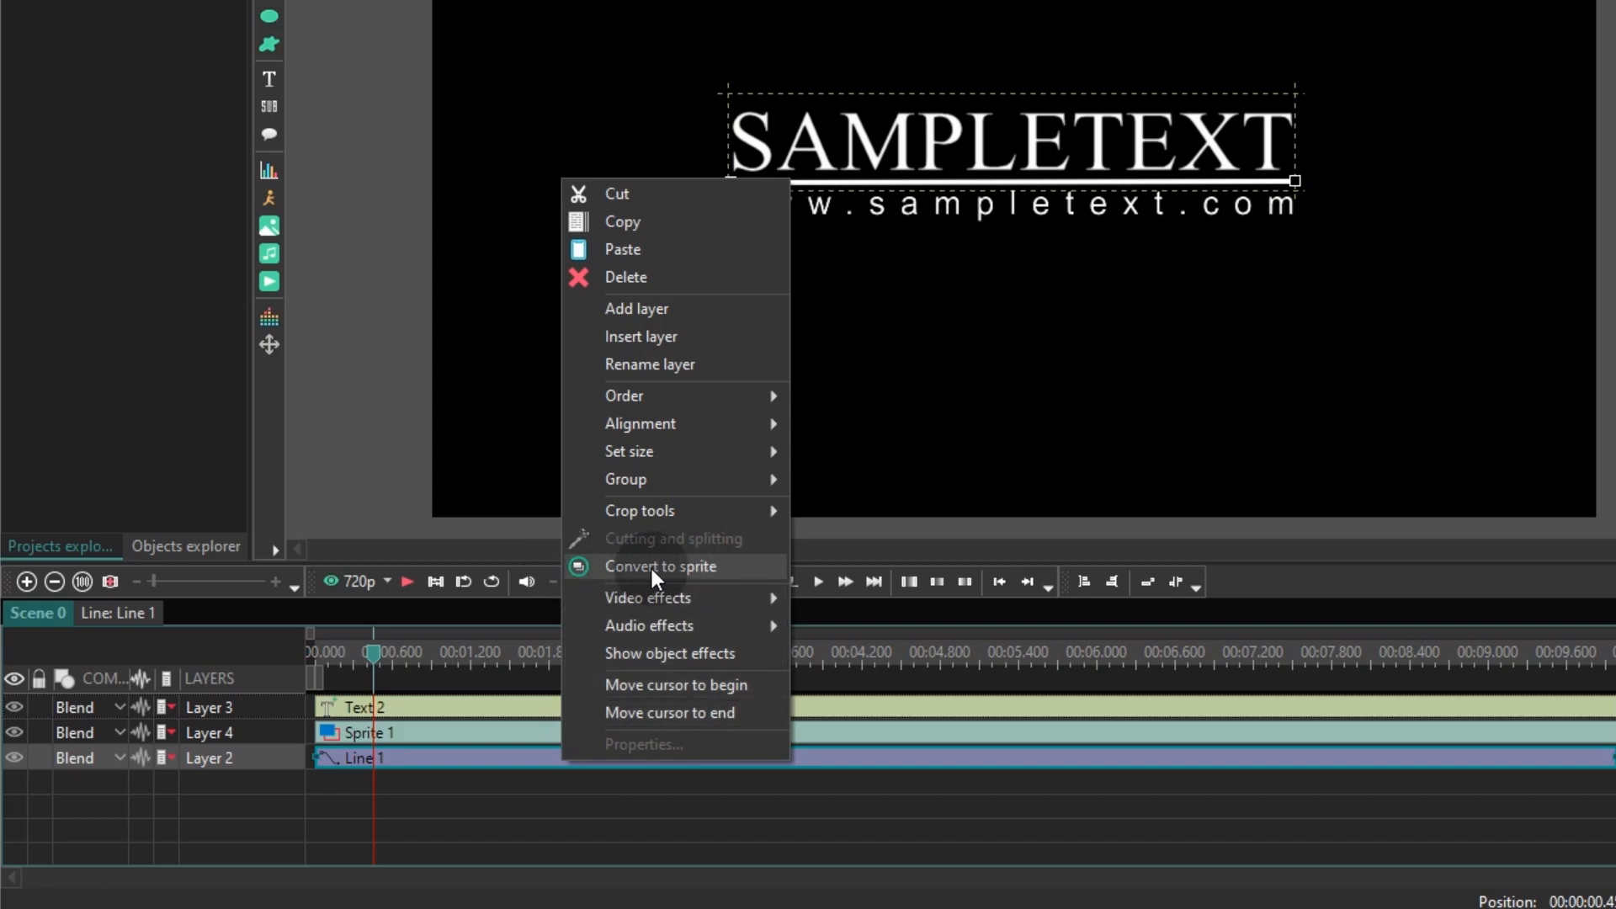
pyautogui.moveTo(711, 580)
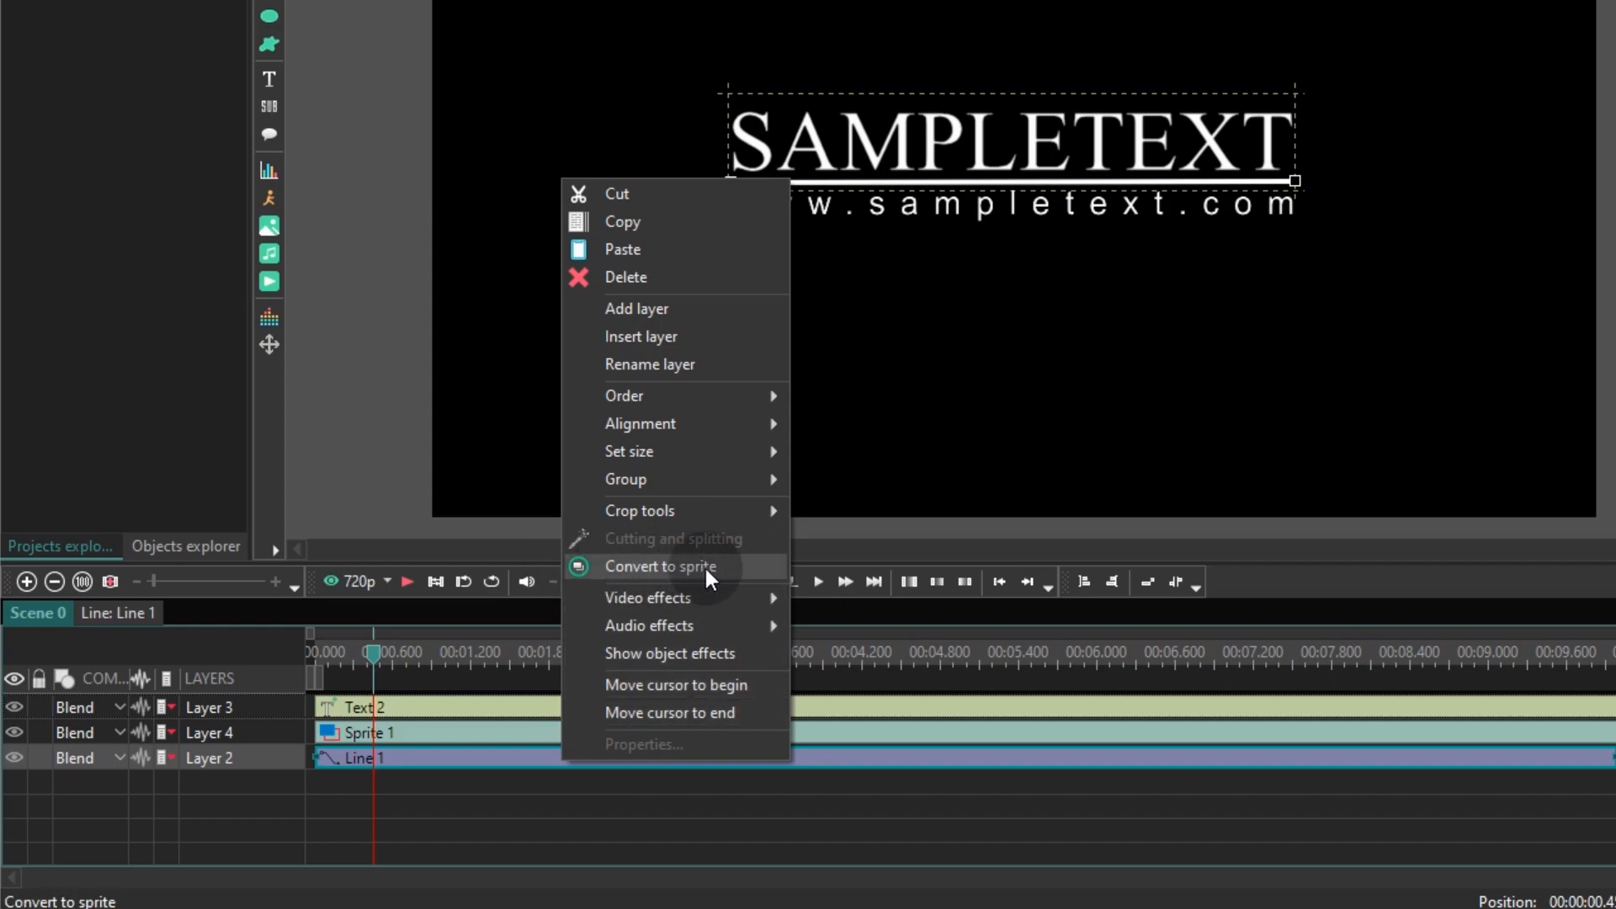
pyautogui.moveTo(619, 581)
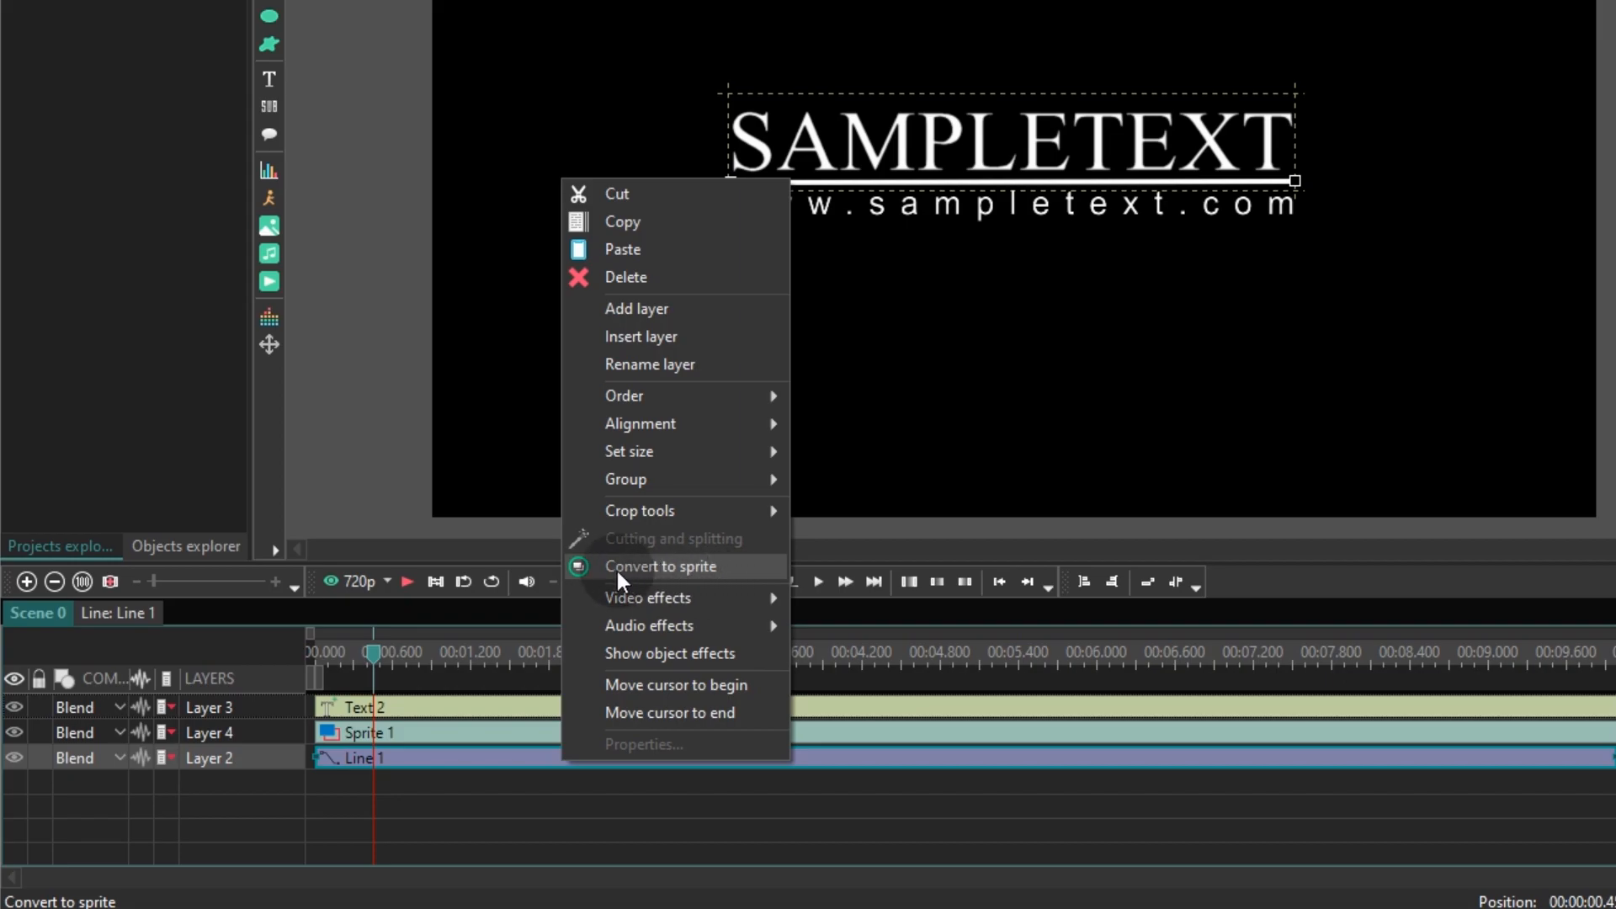
pyautogui.moveTo(617, 579)
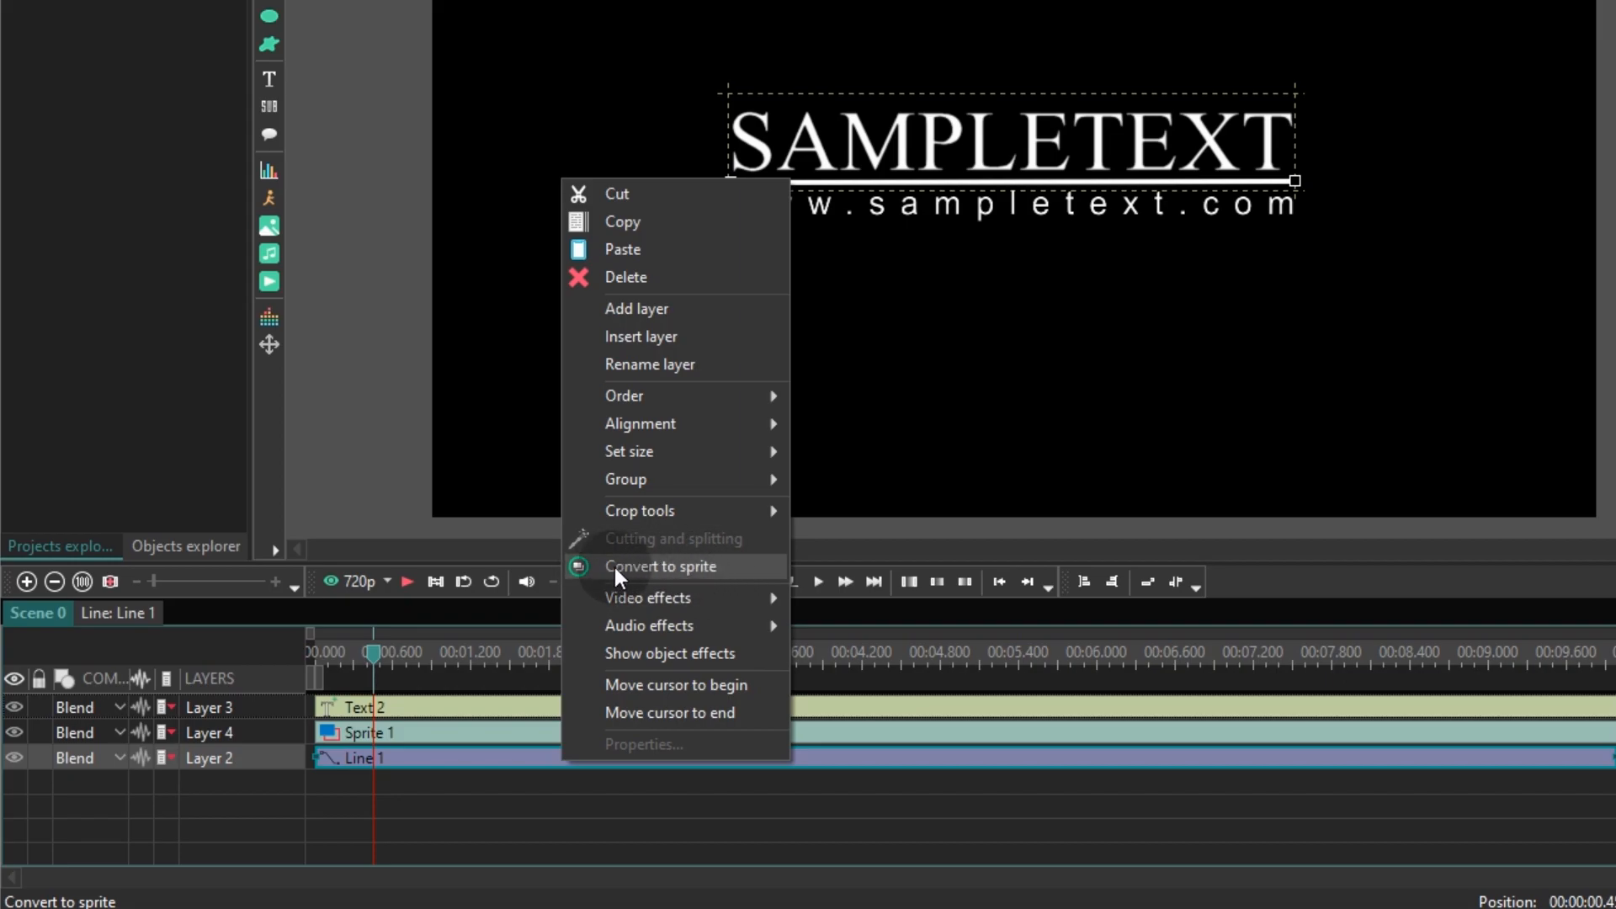
pyautogui.click(660, 566)
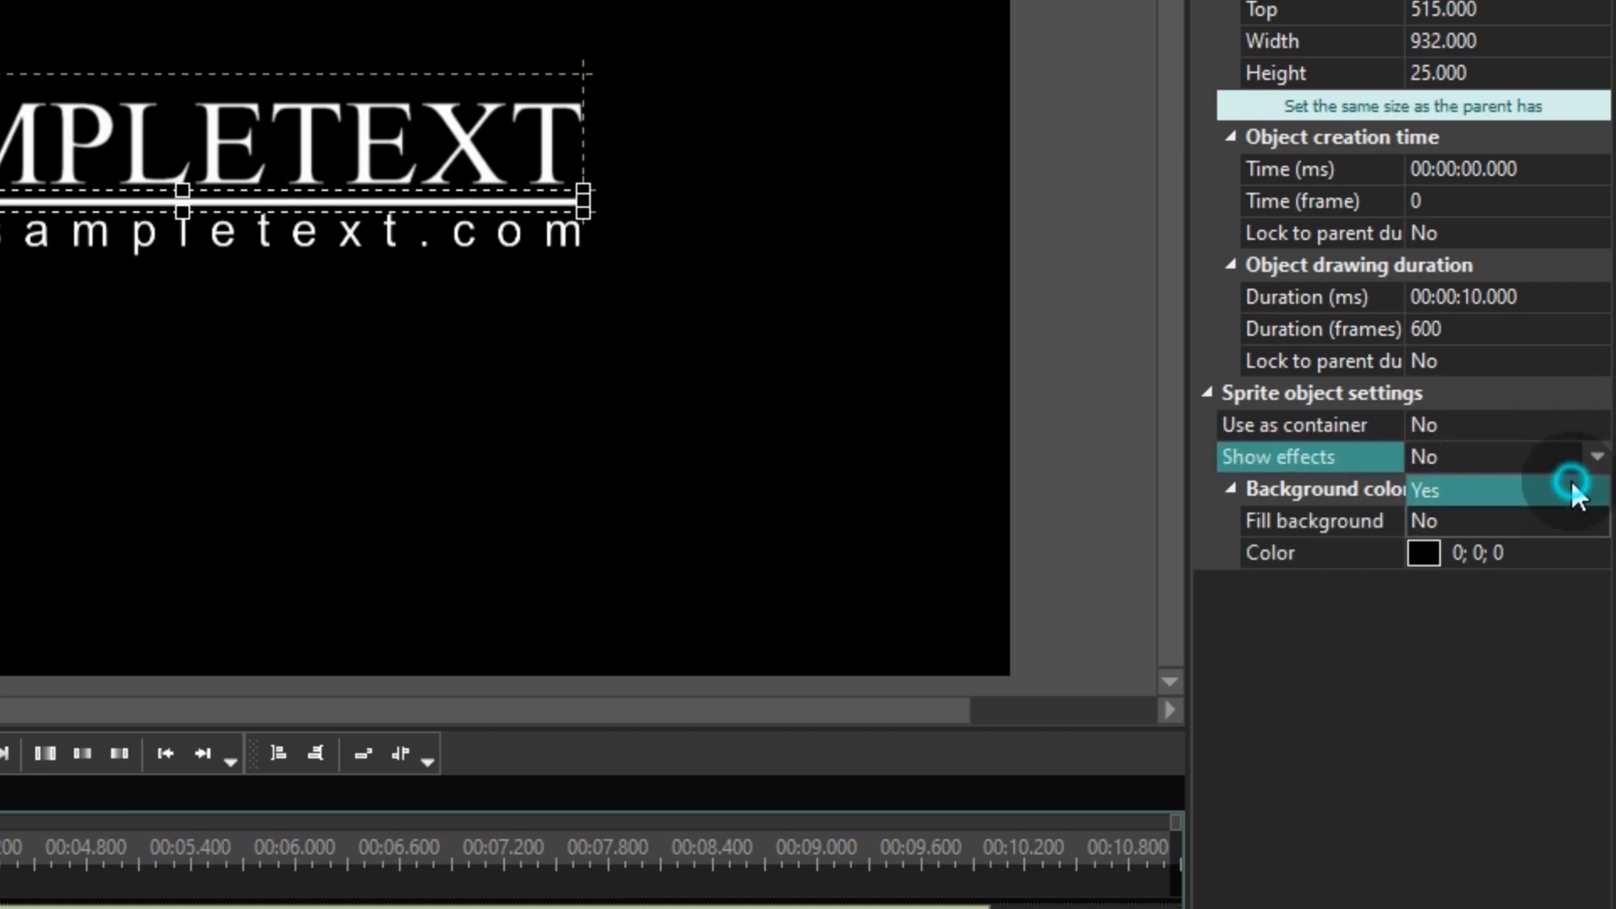
pyautogui.click(1595, 491)
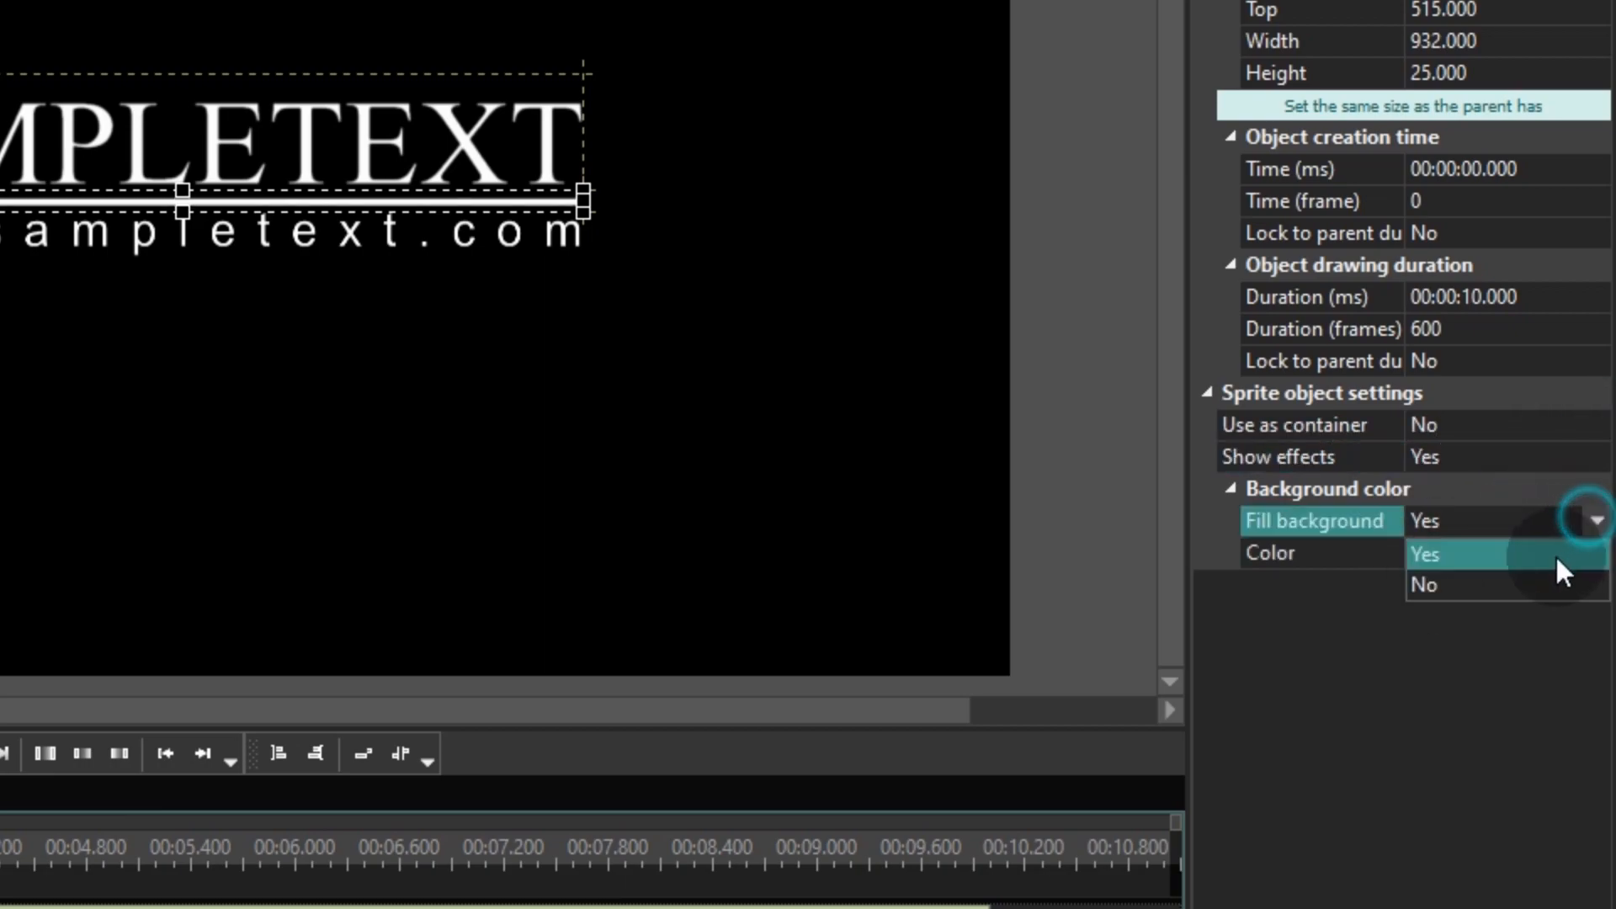
pyautogui.click(1424, 584)
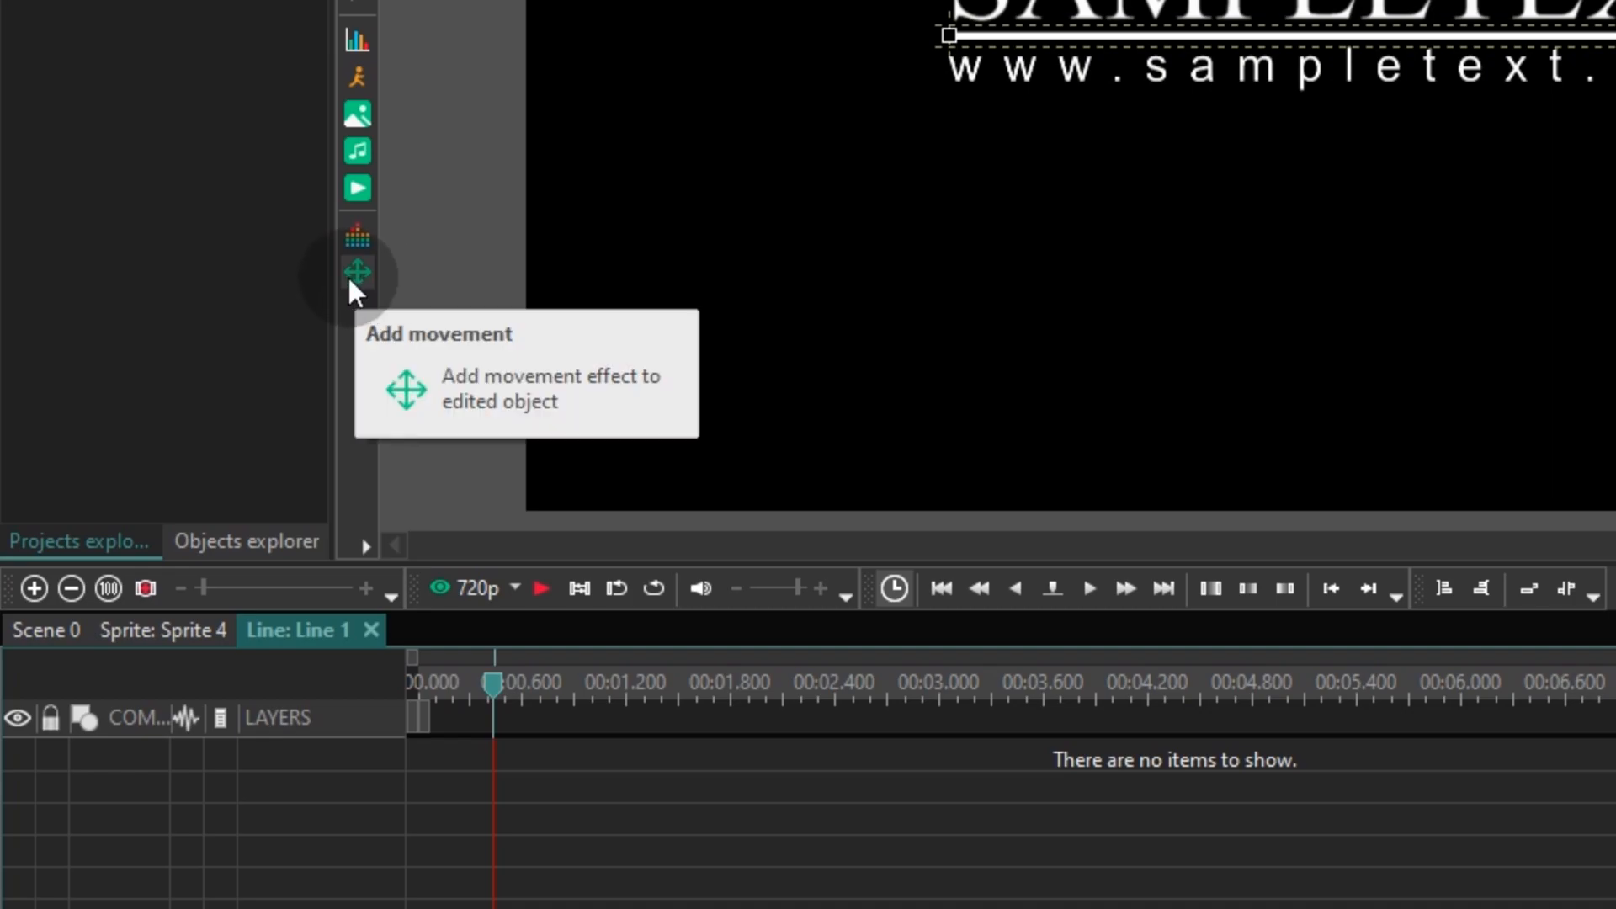
pyautogui.moveTo(373, 289)
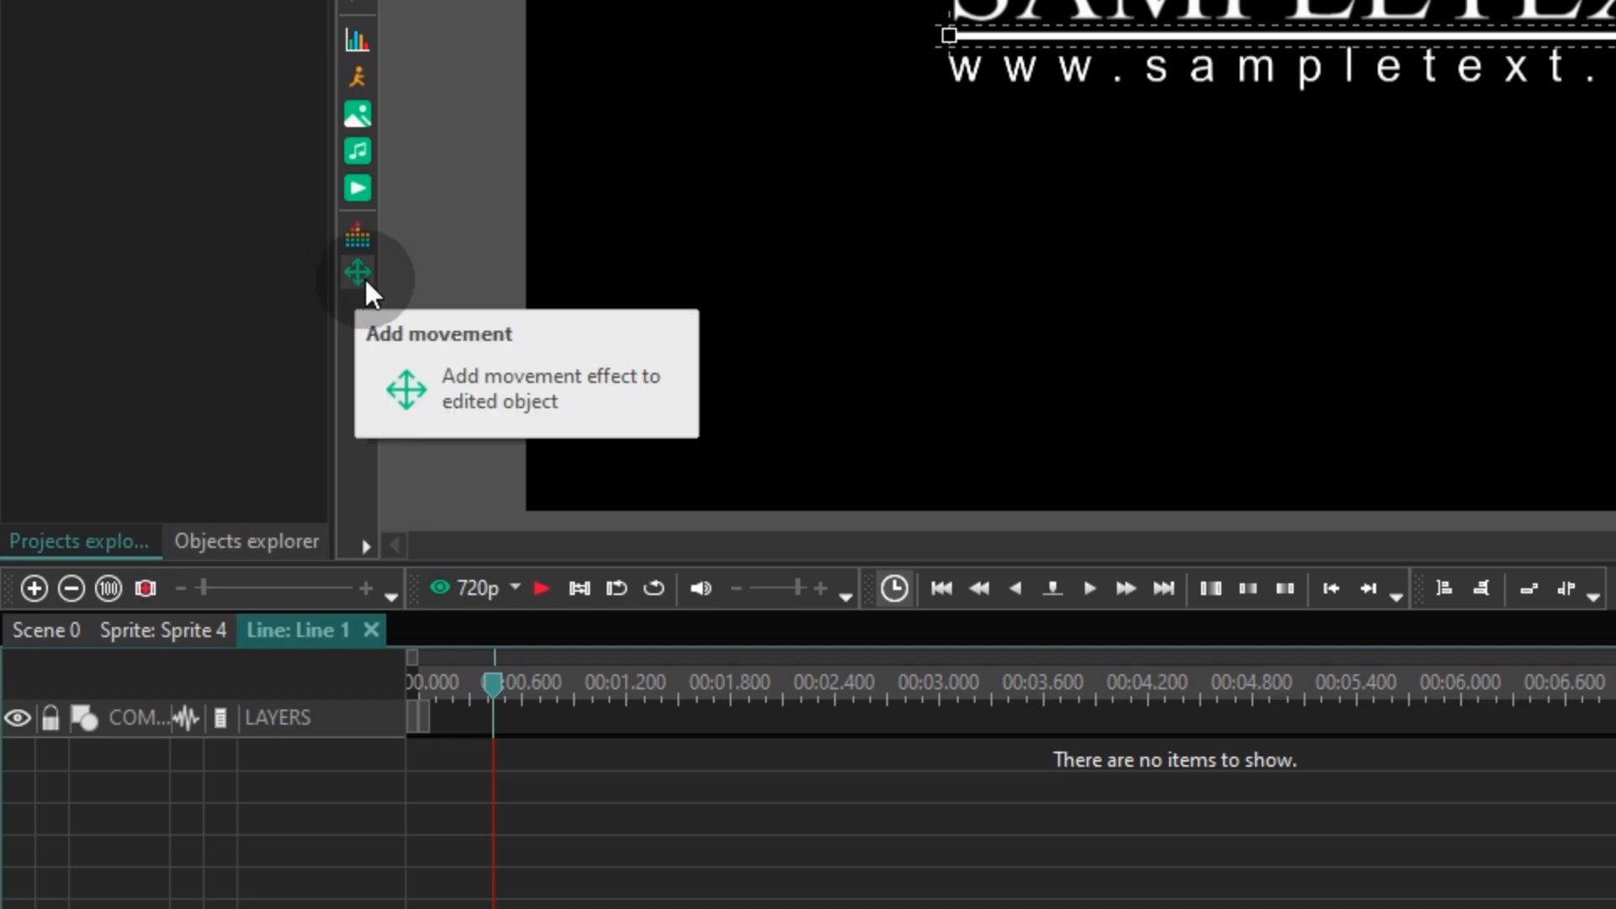
# Add a movement effect to the underline and drag its keyframe earlier to retime the slide.
pyautogui.click(357, 269)
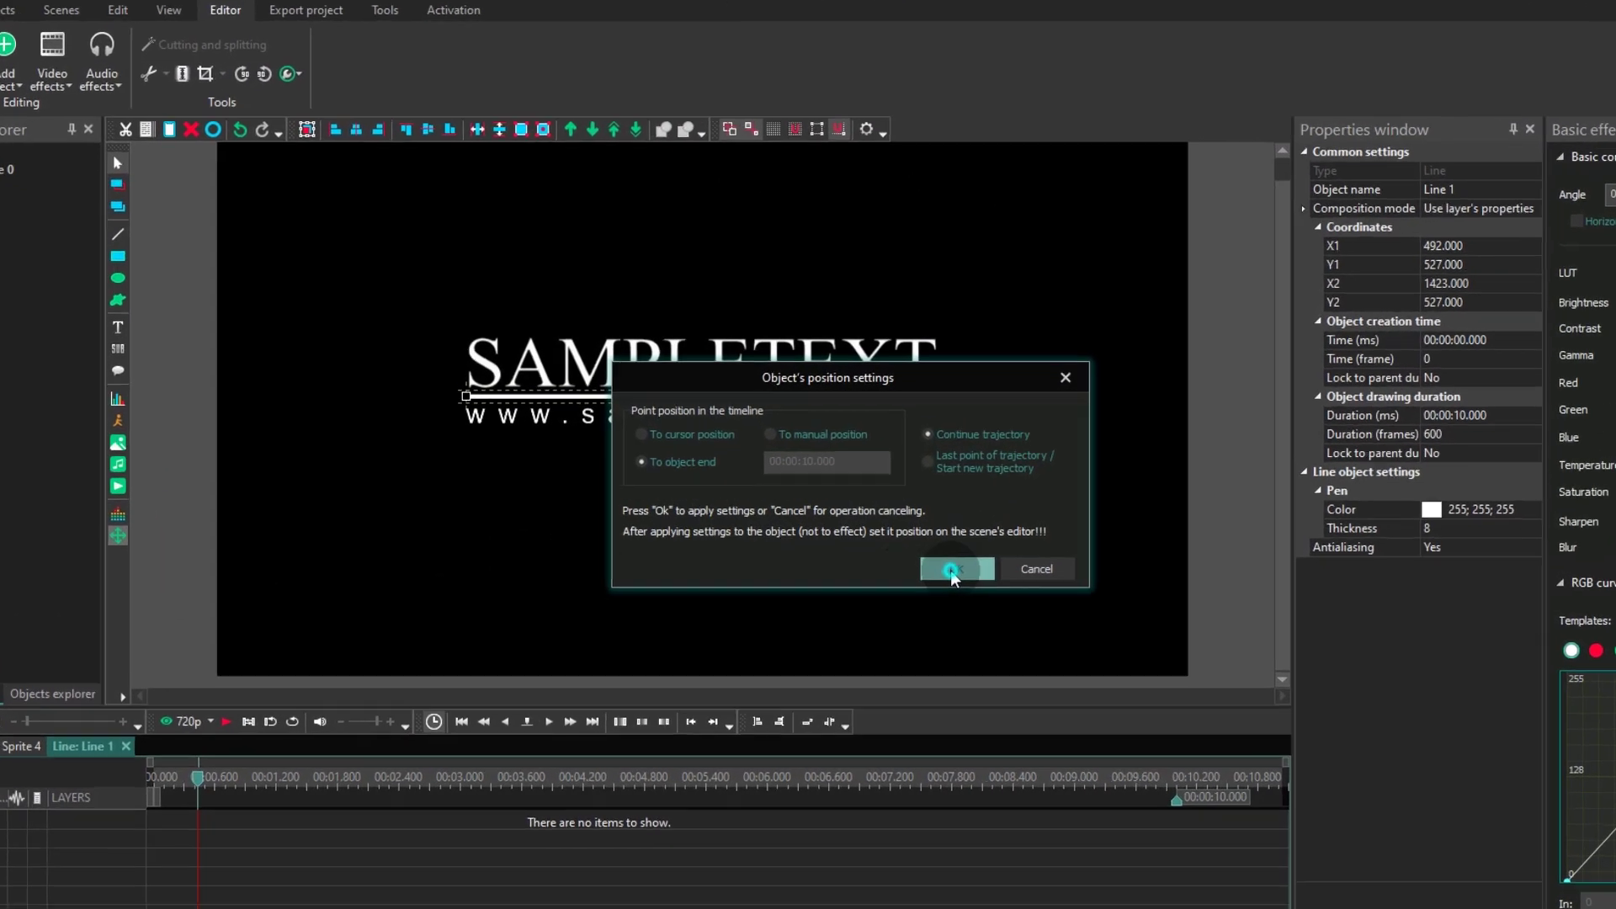
pyautogui.click(953, 569)
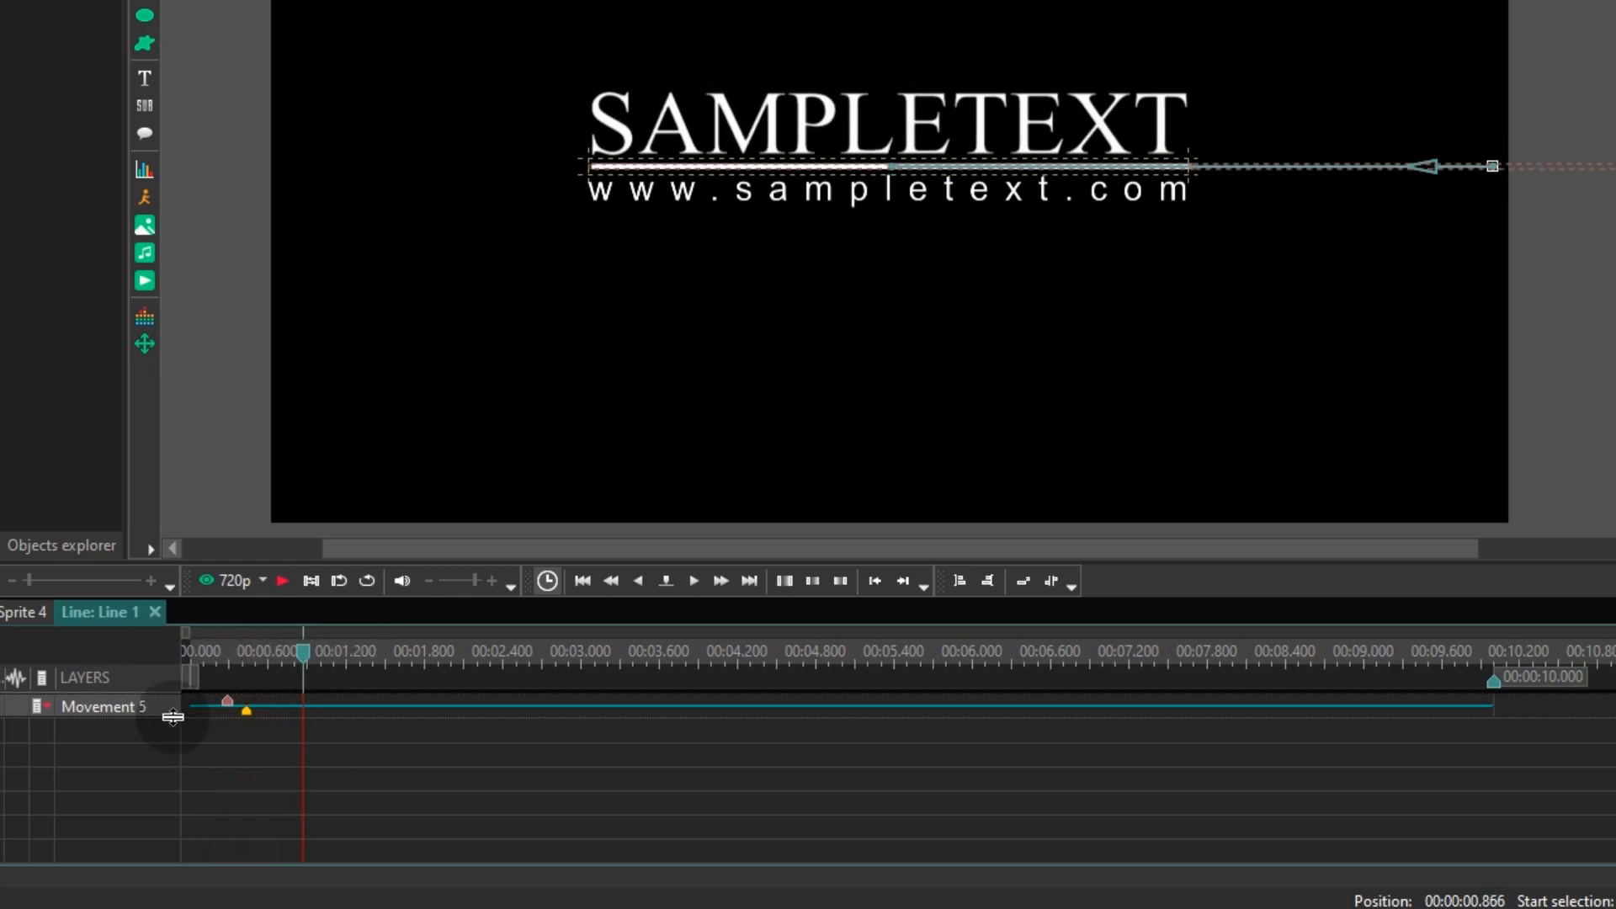
pyautogui.click(251, 714)
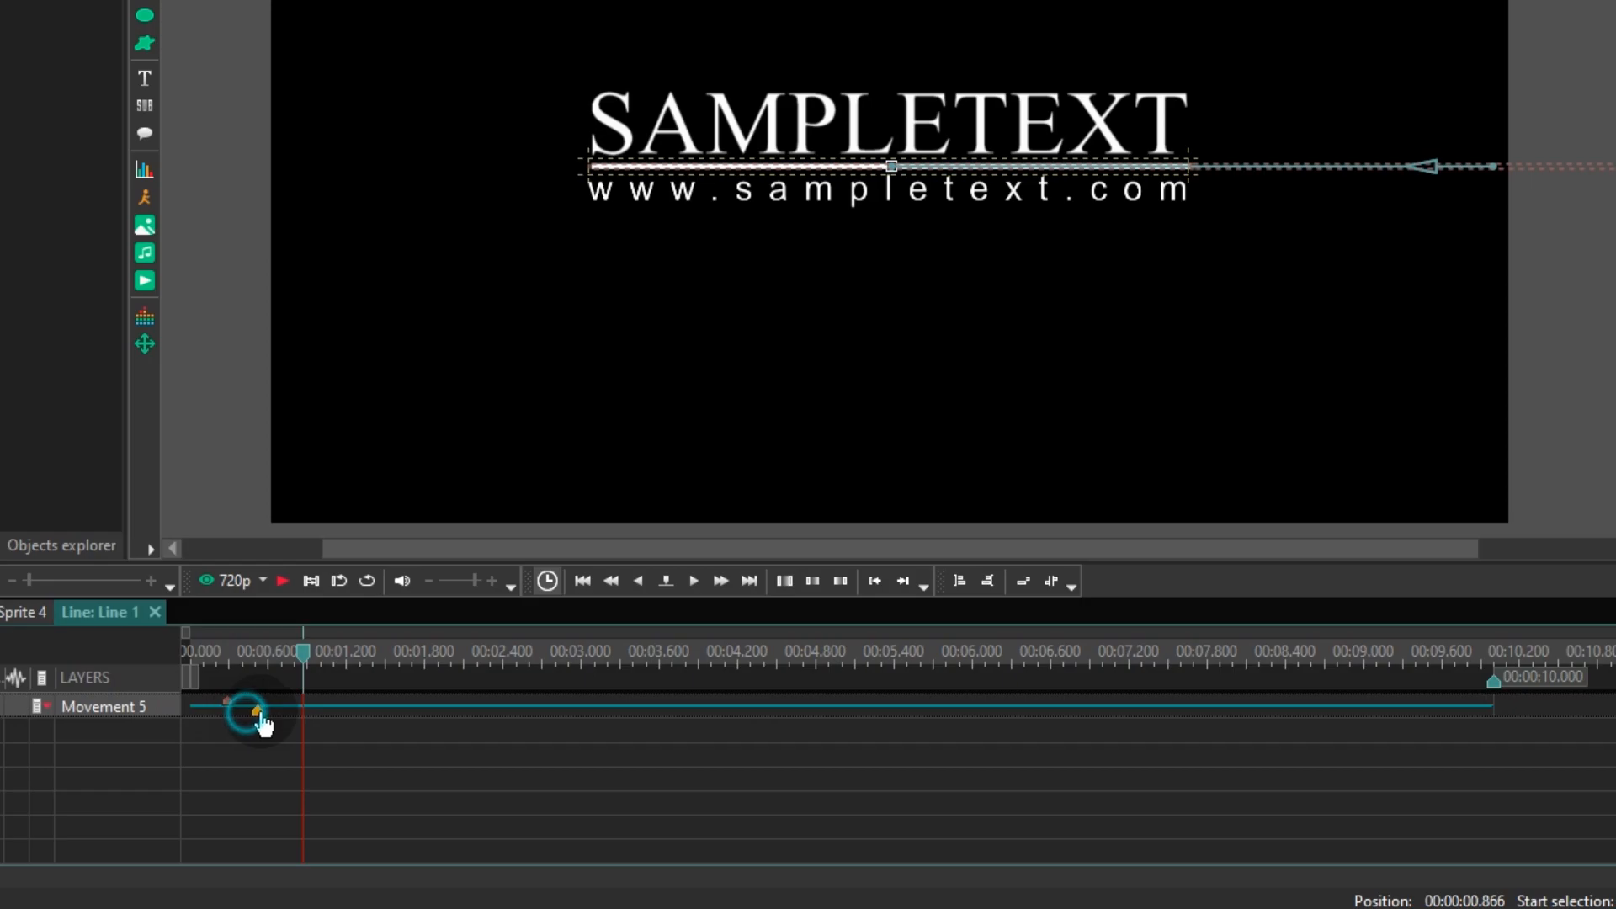
pyautogui.moveTo(301, 655); pyautogui.dragTo(222, 654)
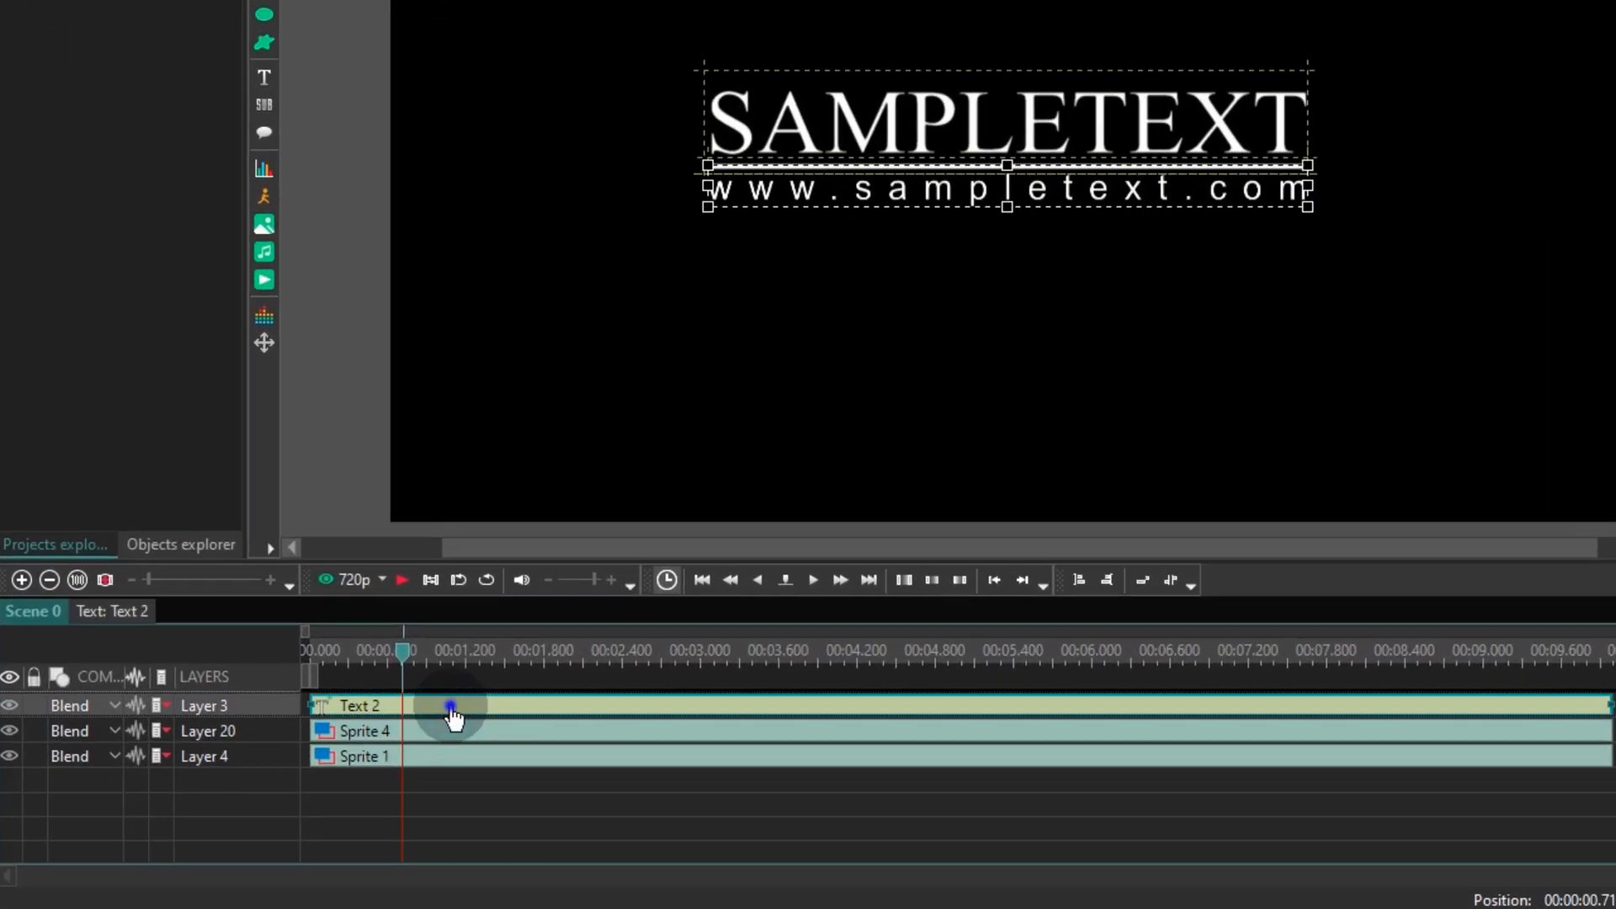
# Convert Text 2 into a sprite with Use as container No and Fill background Yes.
pyautogui.rightClick(451, 711)
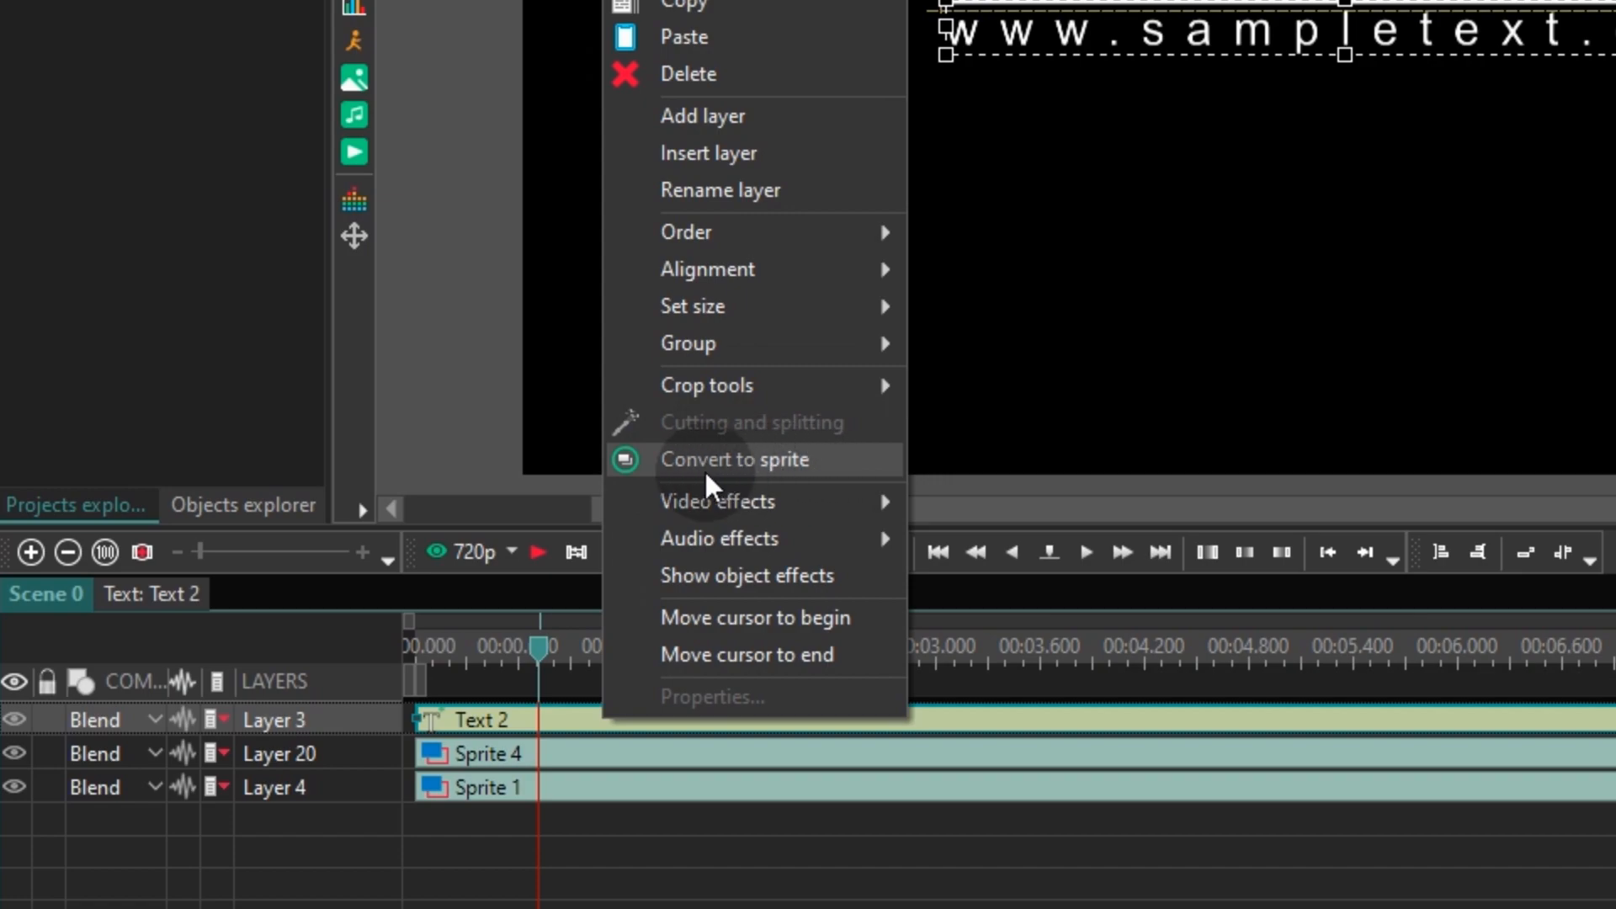
pyautogui.moveTo(650, 482)
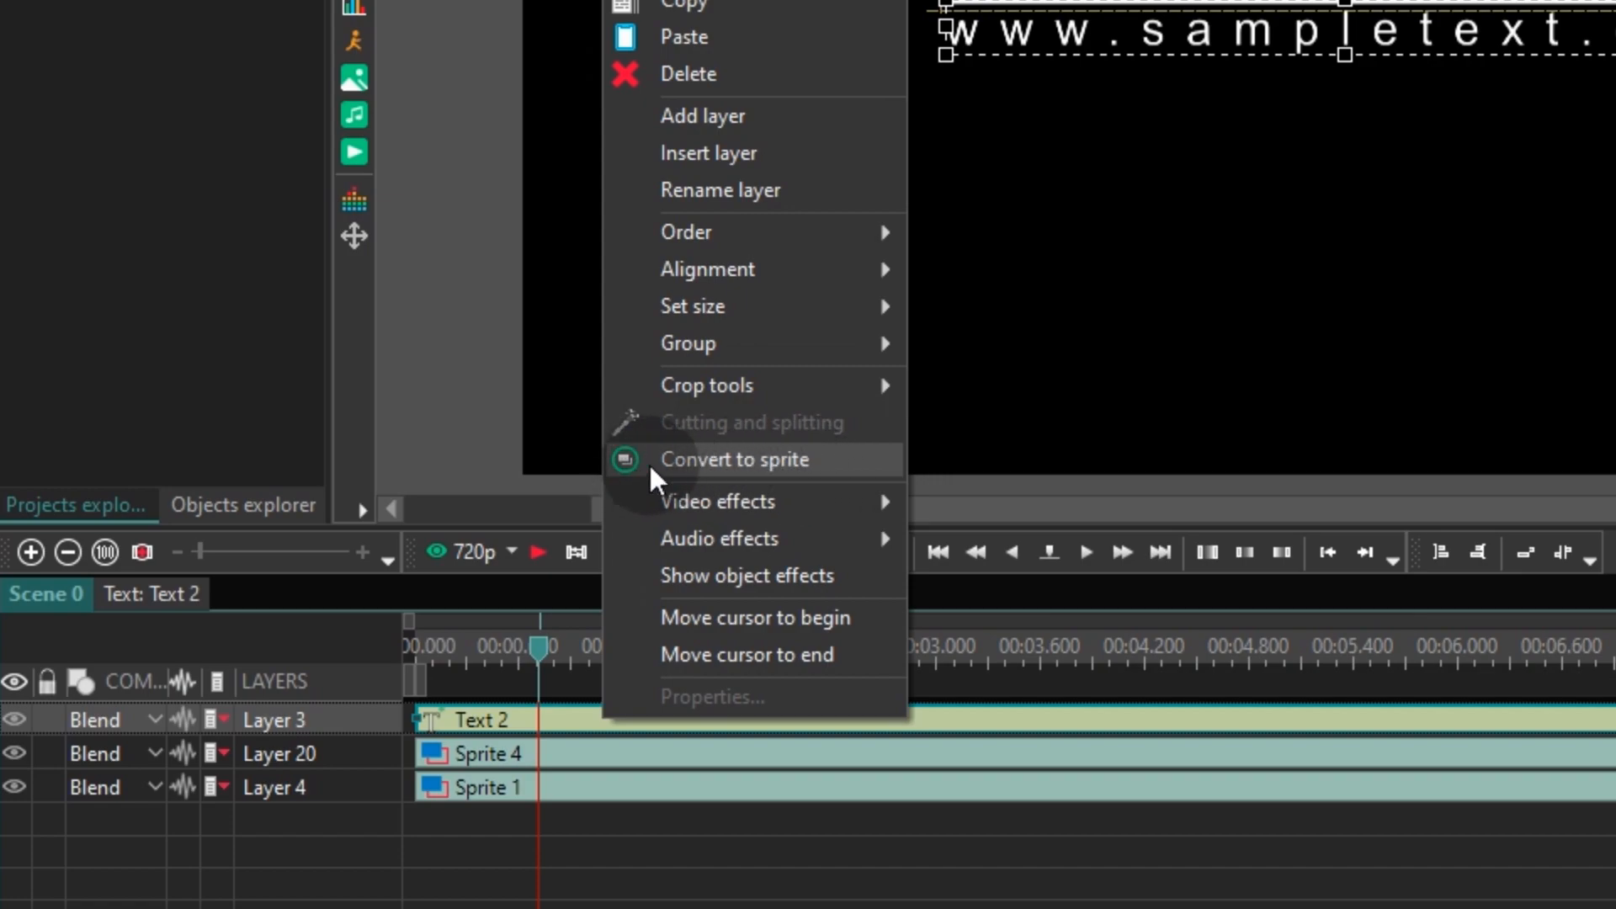
pyautogui.moveTo(781, 481)
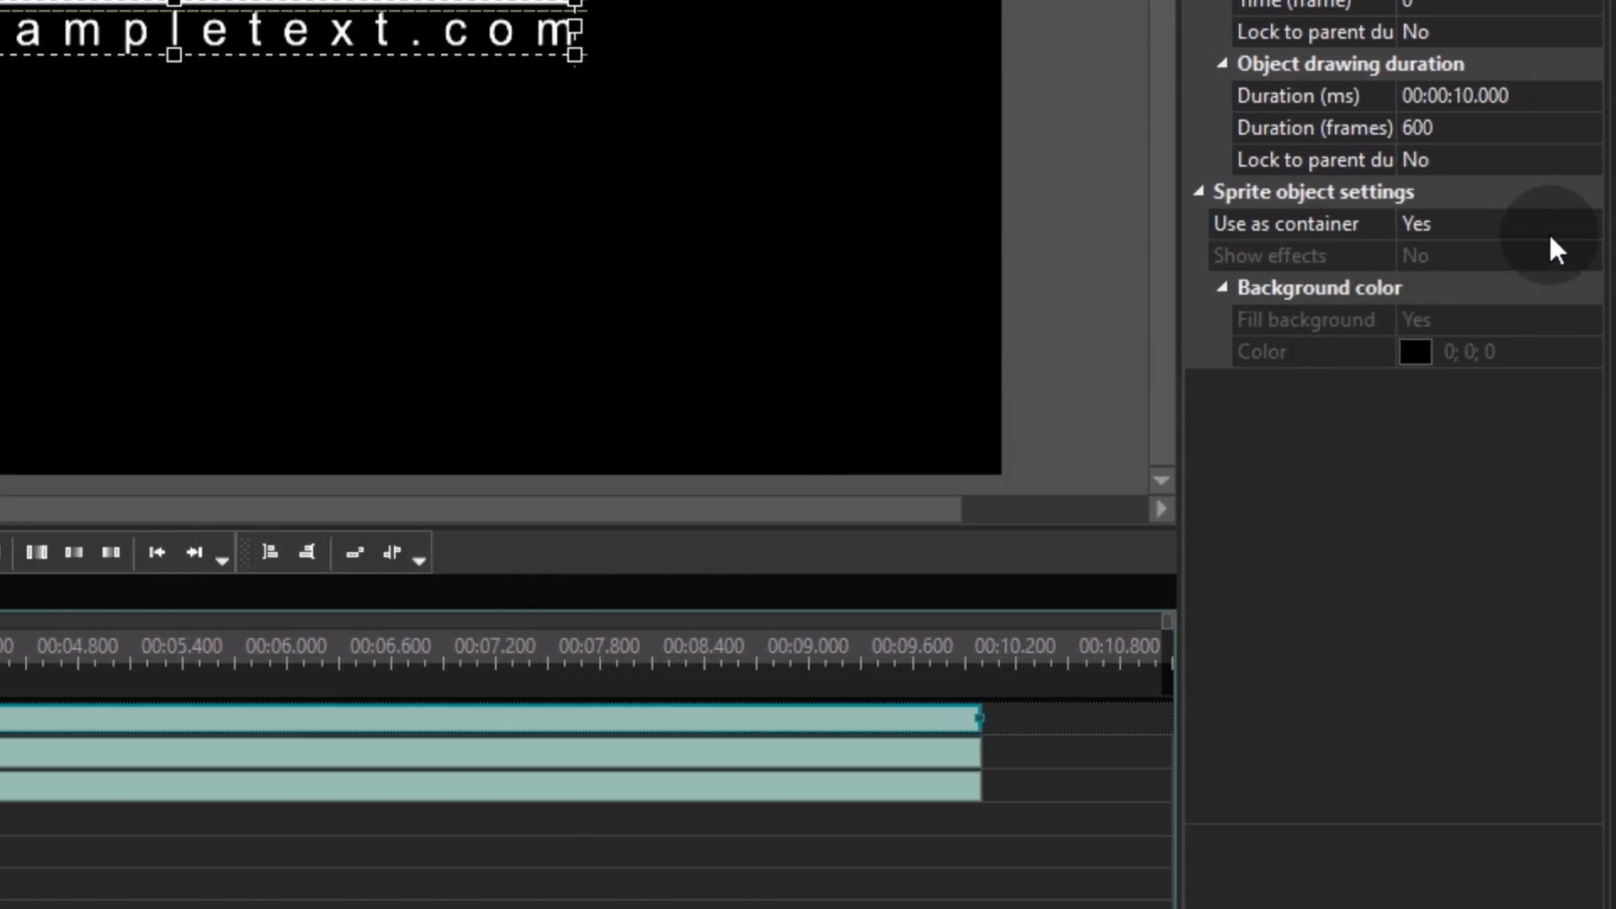
pyautogui.click(1565, 223)
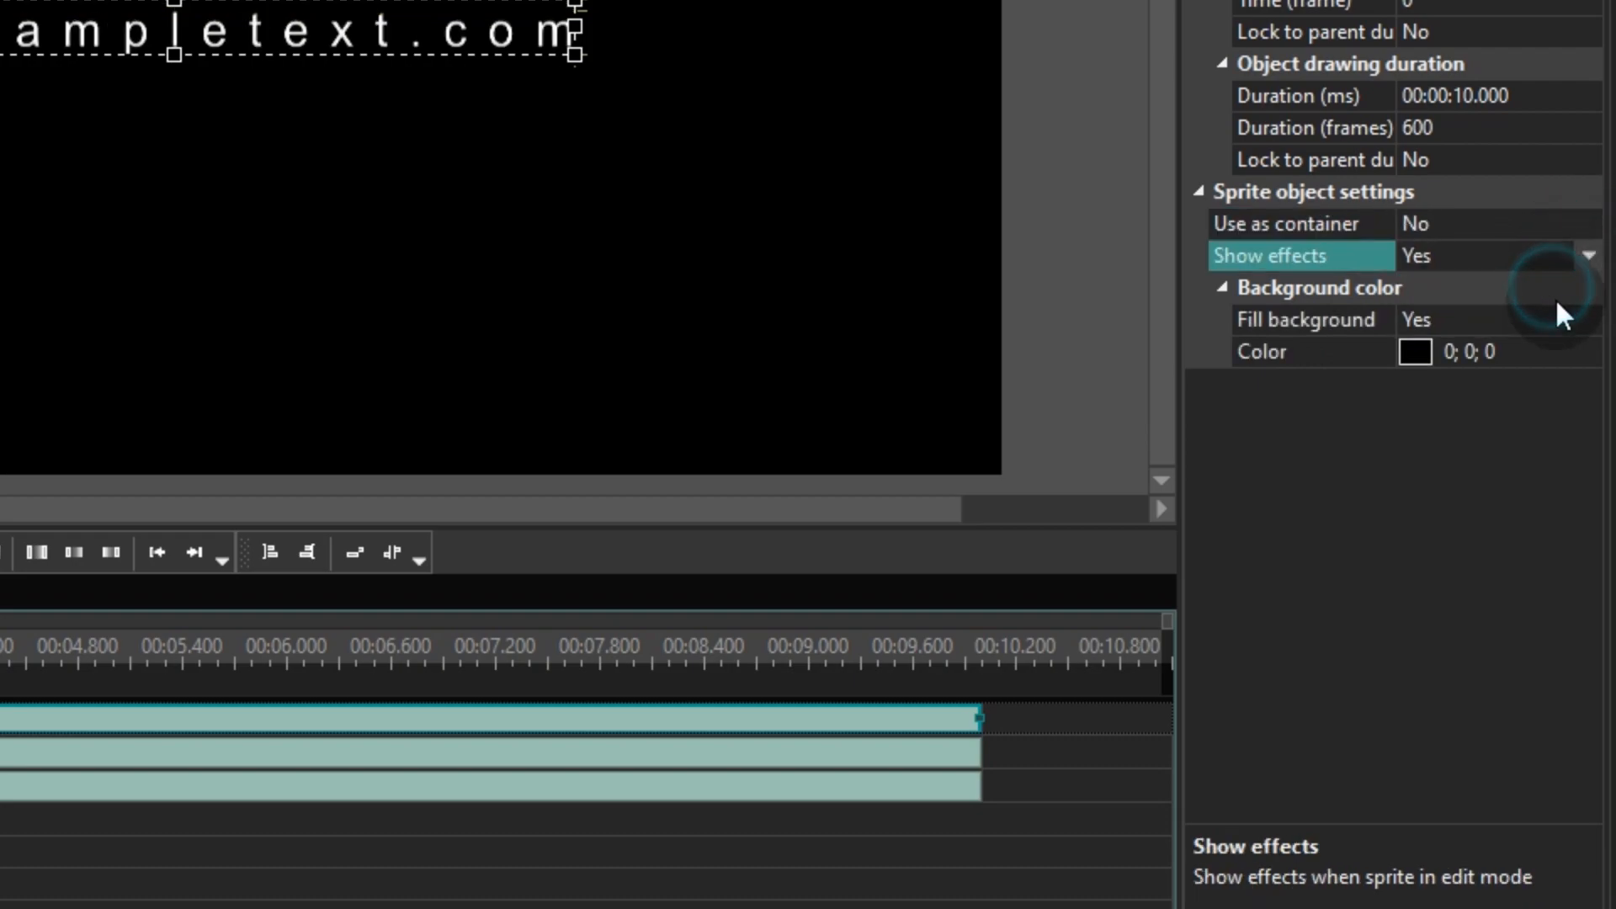
pyautogui.click(1590, 320)
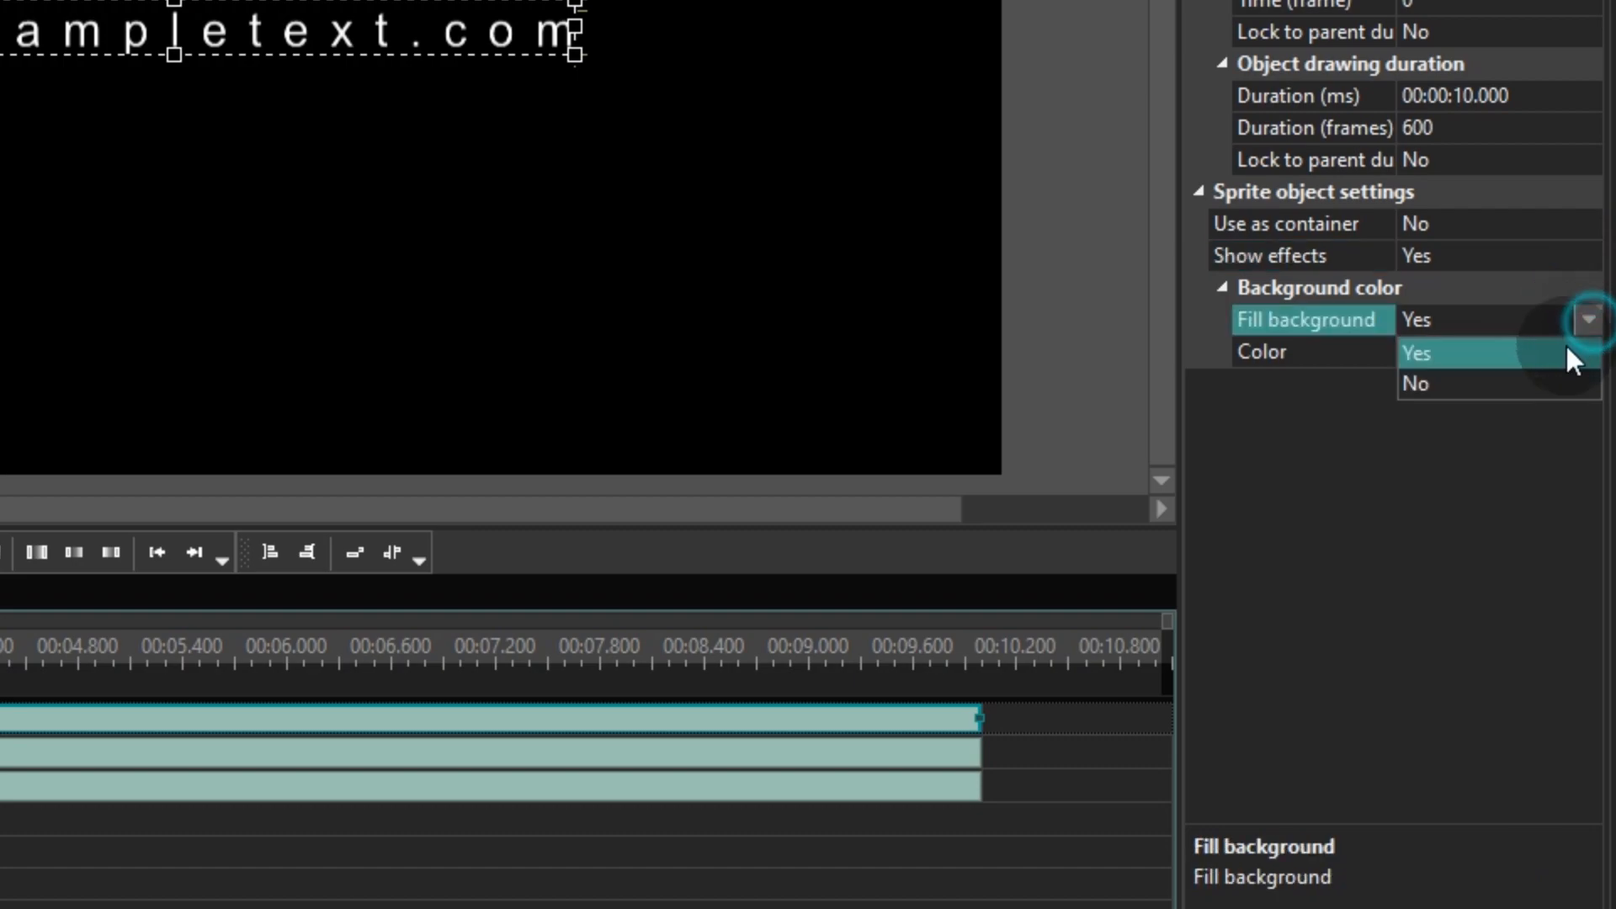
pyautogui.click(1413, 384)
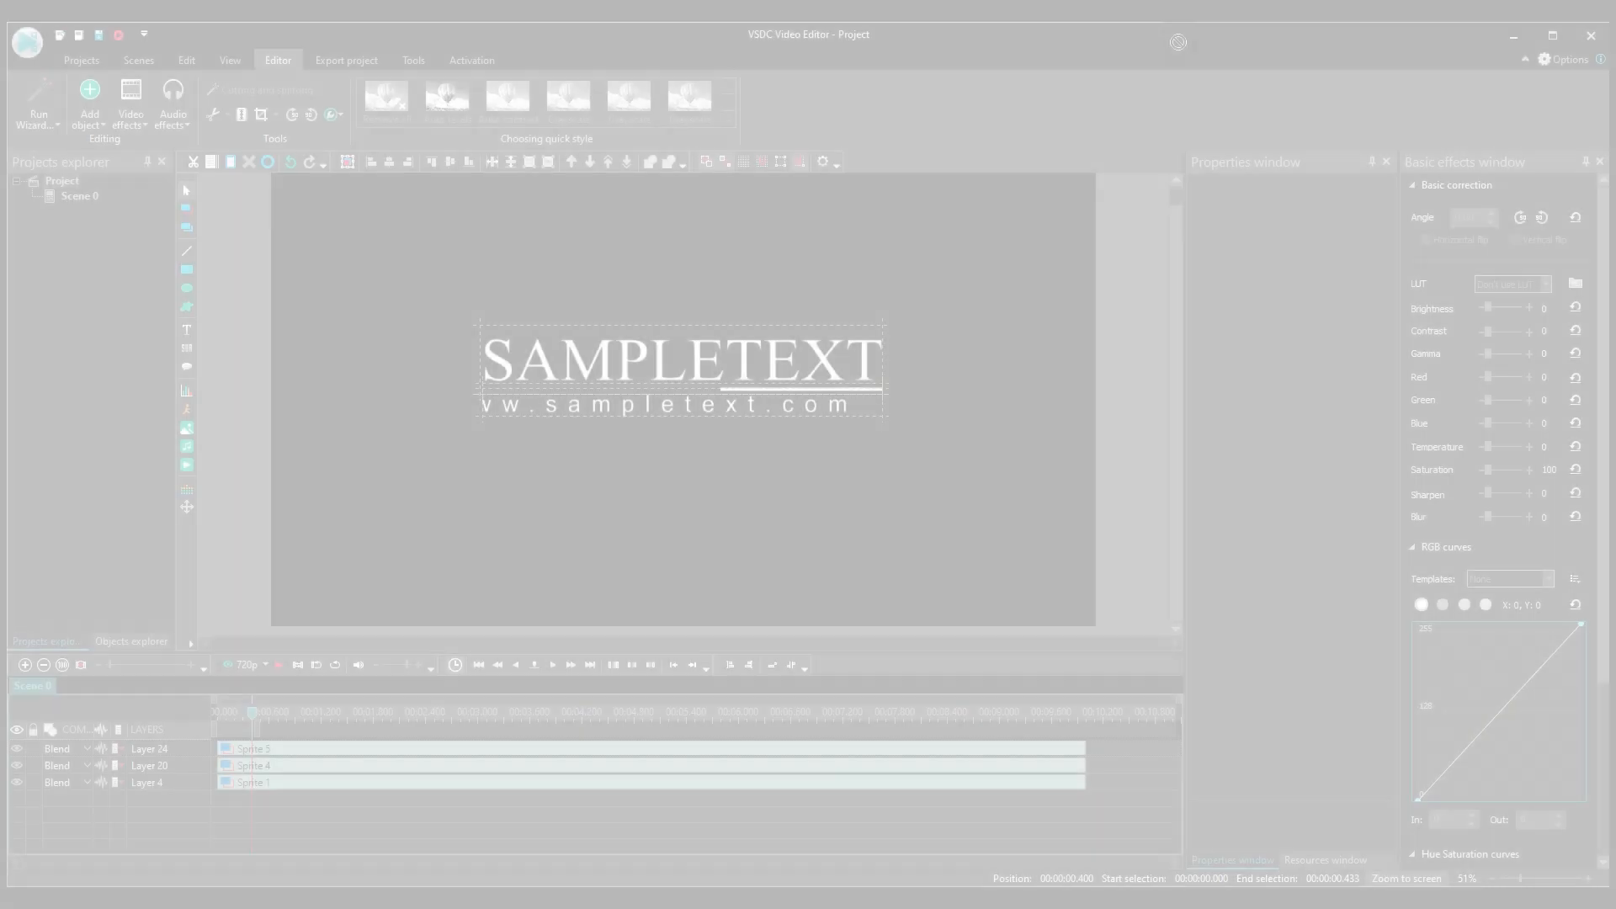
# Insert the night-traffic video behind the title and drag its Opacity slider down to dim it.
pyautogui.click(87, 92)
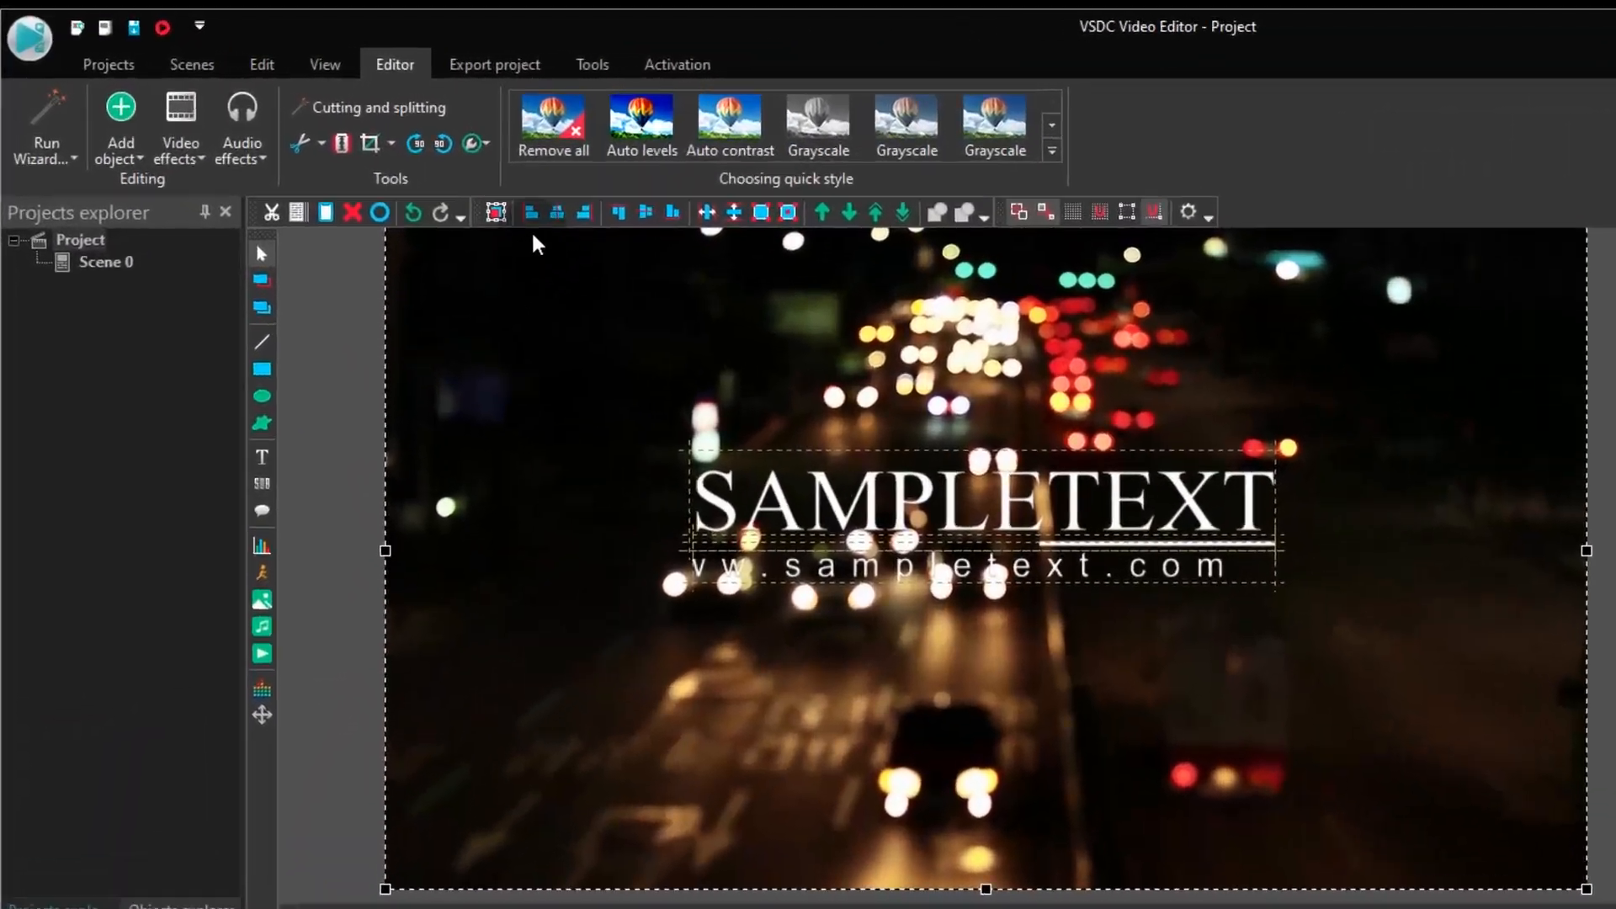
pyautogui.click(474, 143)
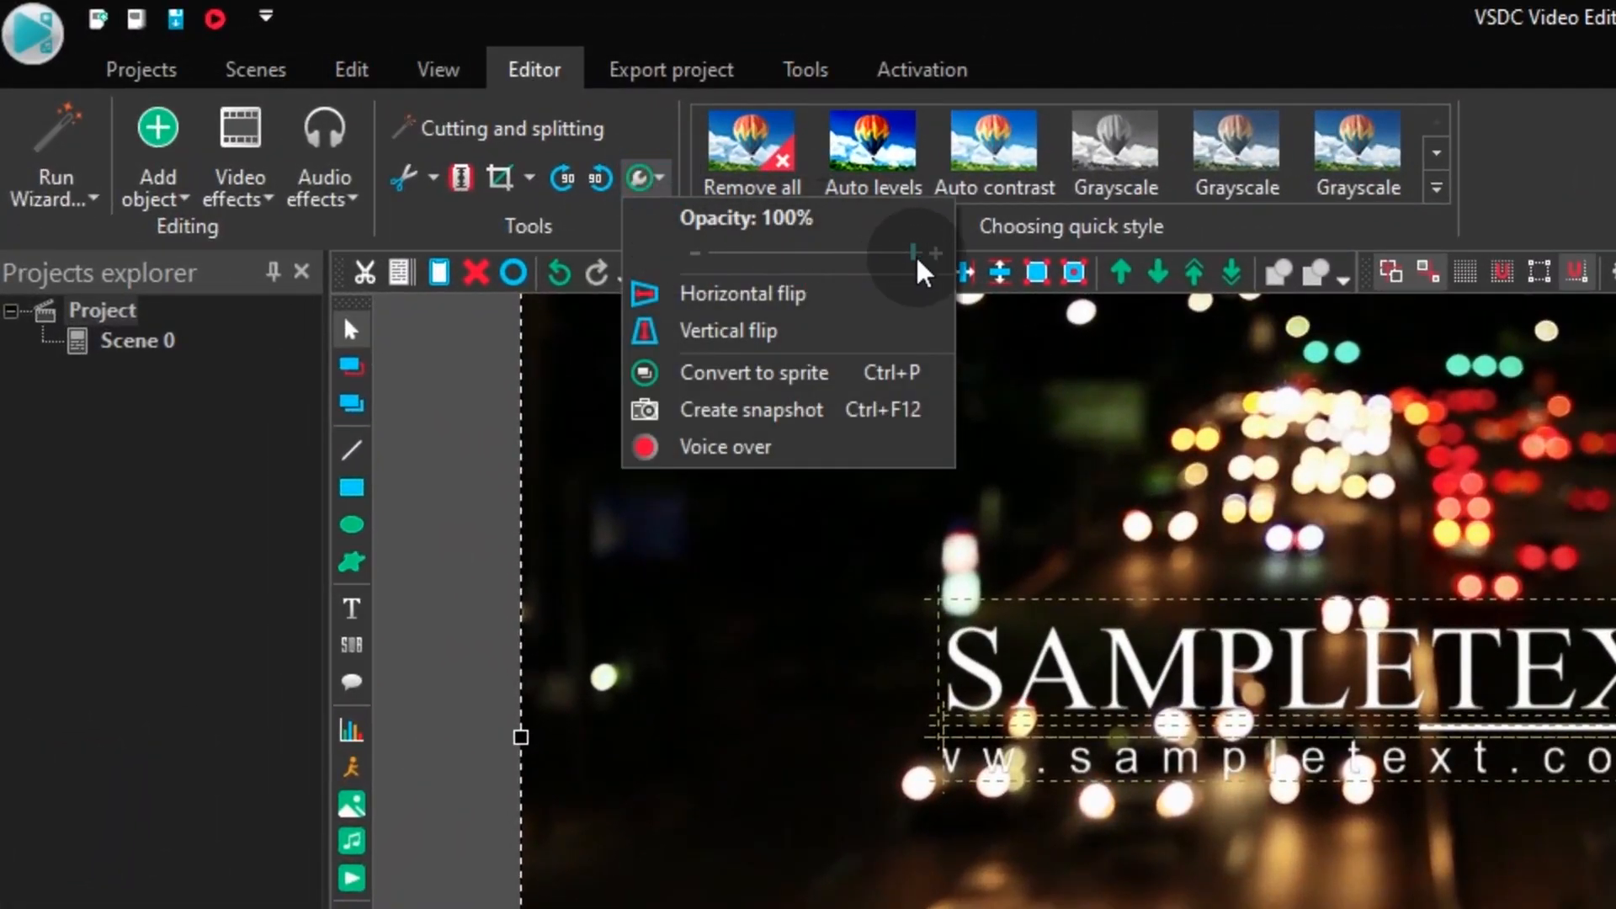
pyautogui.moveTo(914, 253); pyautogui.dragTo(736, 253)
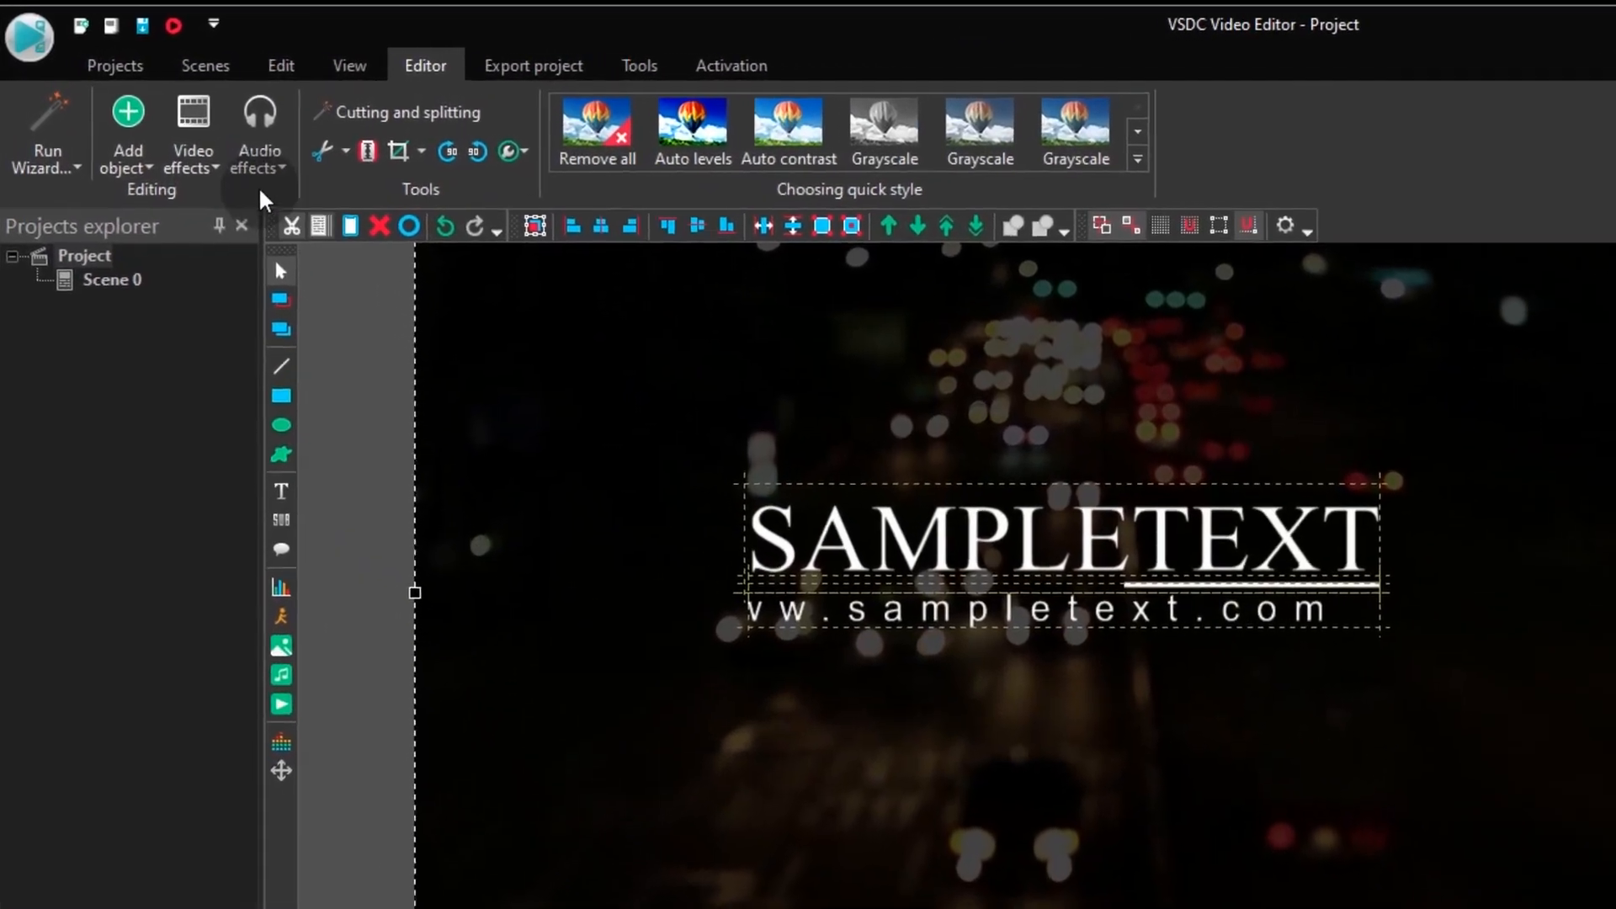
# Apply a Transparency Fade In effect to the background video and confirm its placement.
pyautogui.click(192, 135)
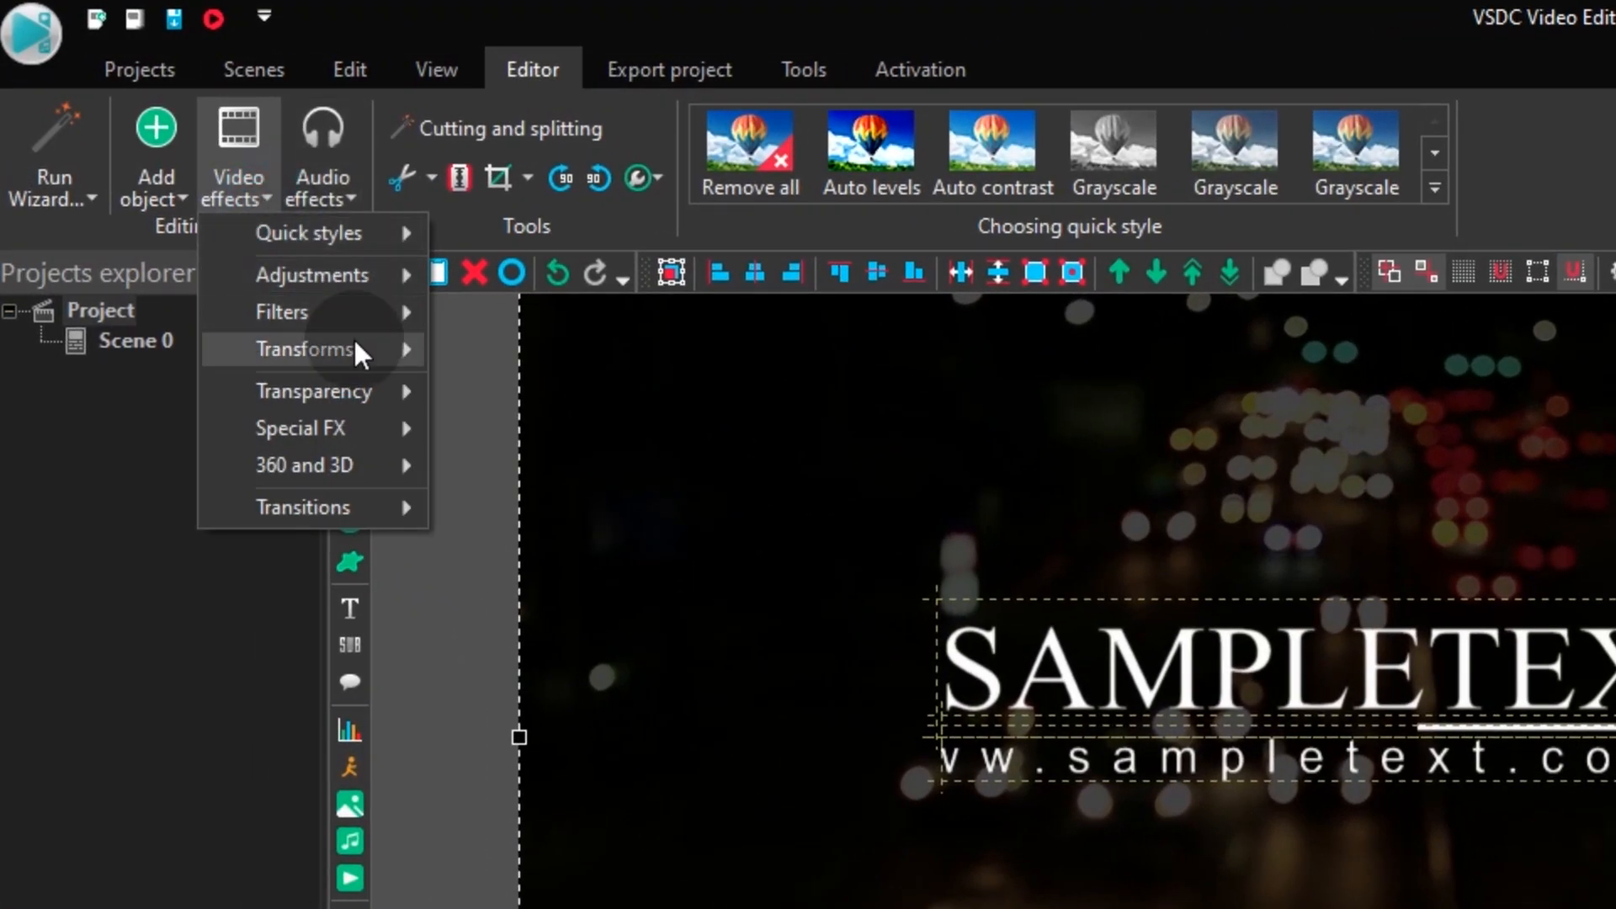
pyautogui.moveTo(313, 391)
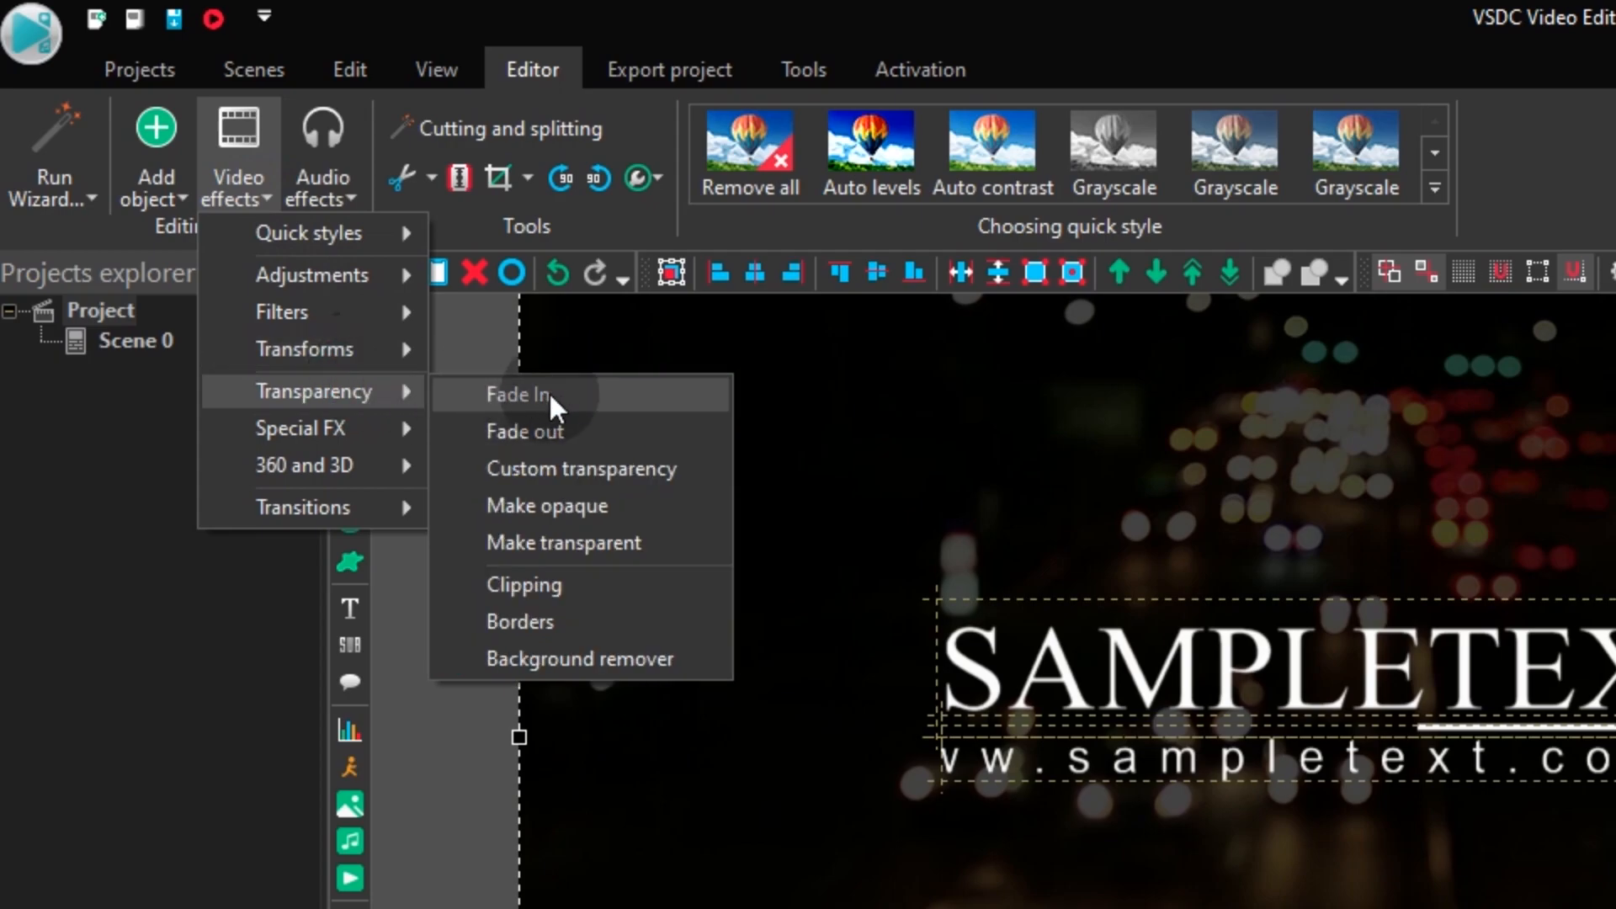
pyautogui.moveTo(481, 421)
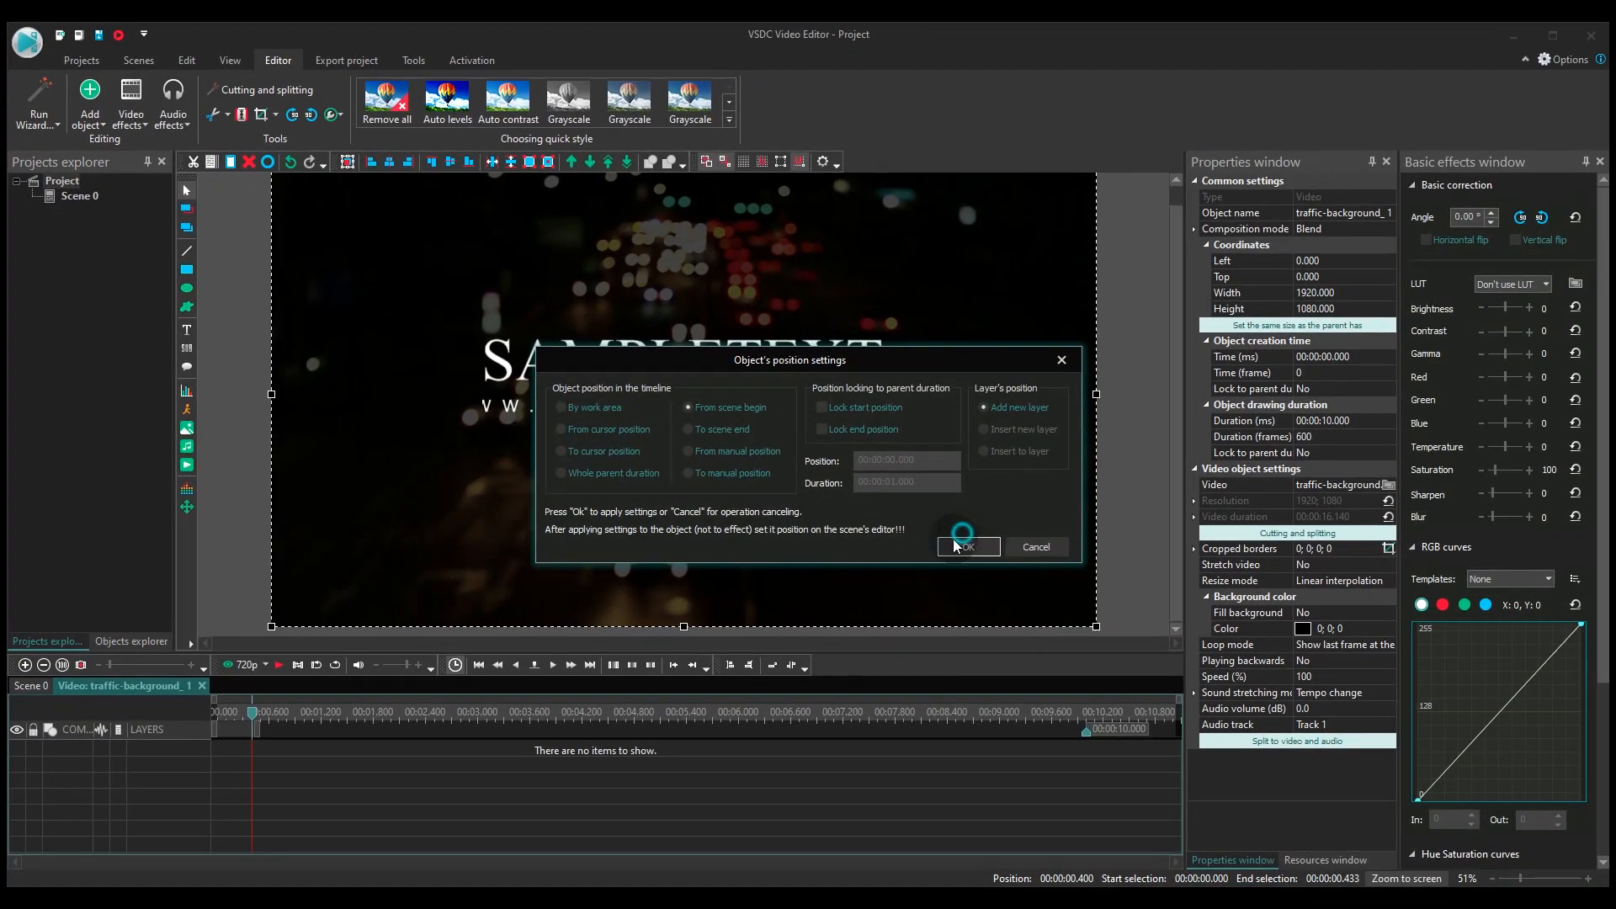
pyautogui.click(968, 545)
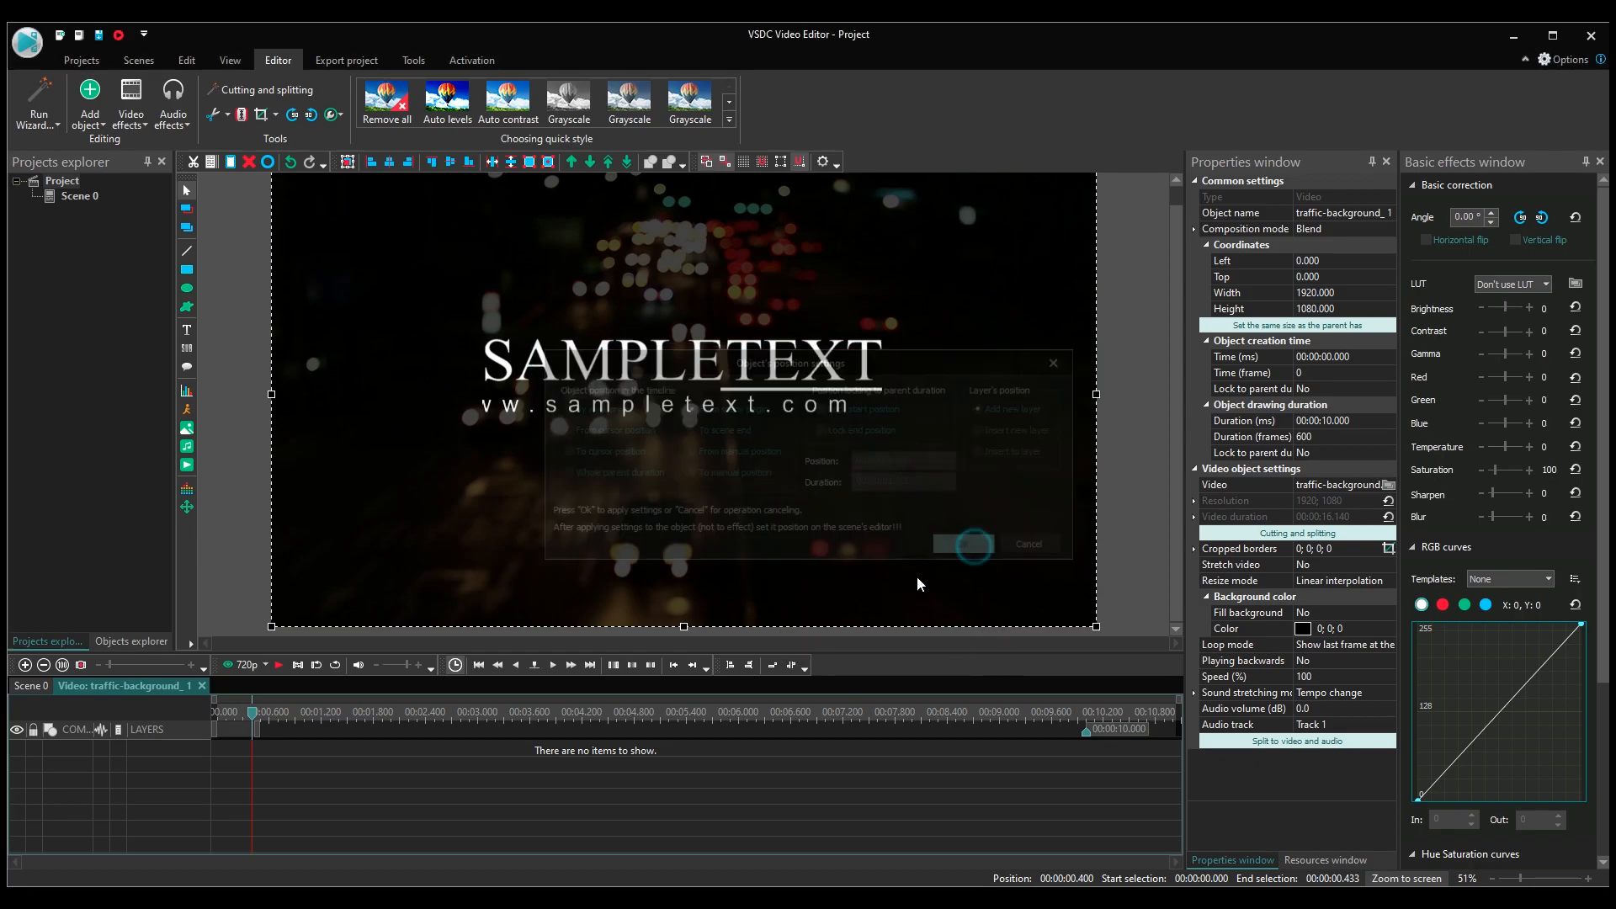
pyautogui.click(963, 544)
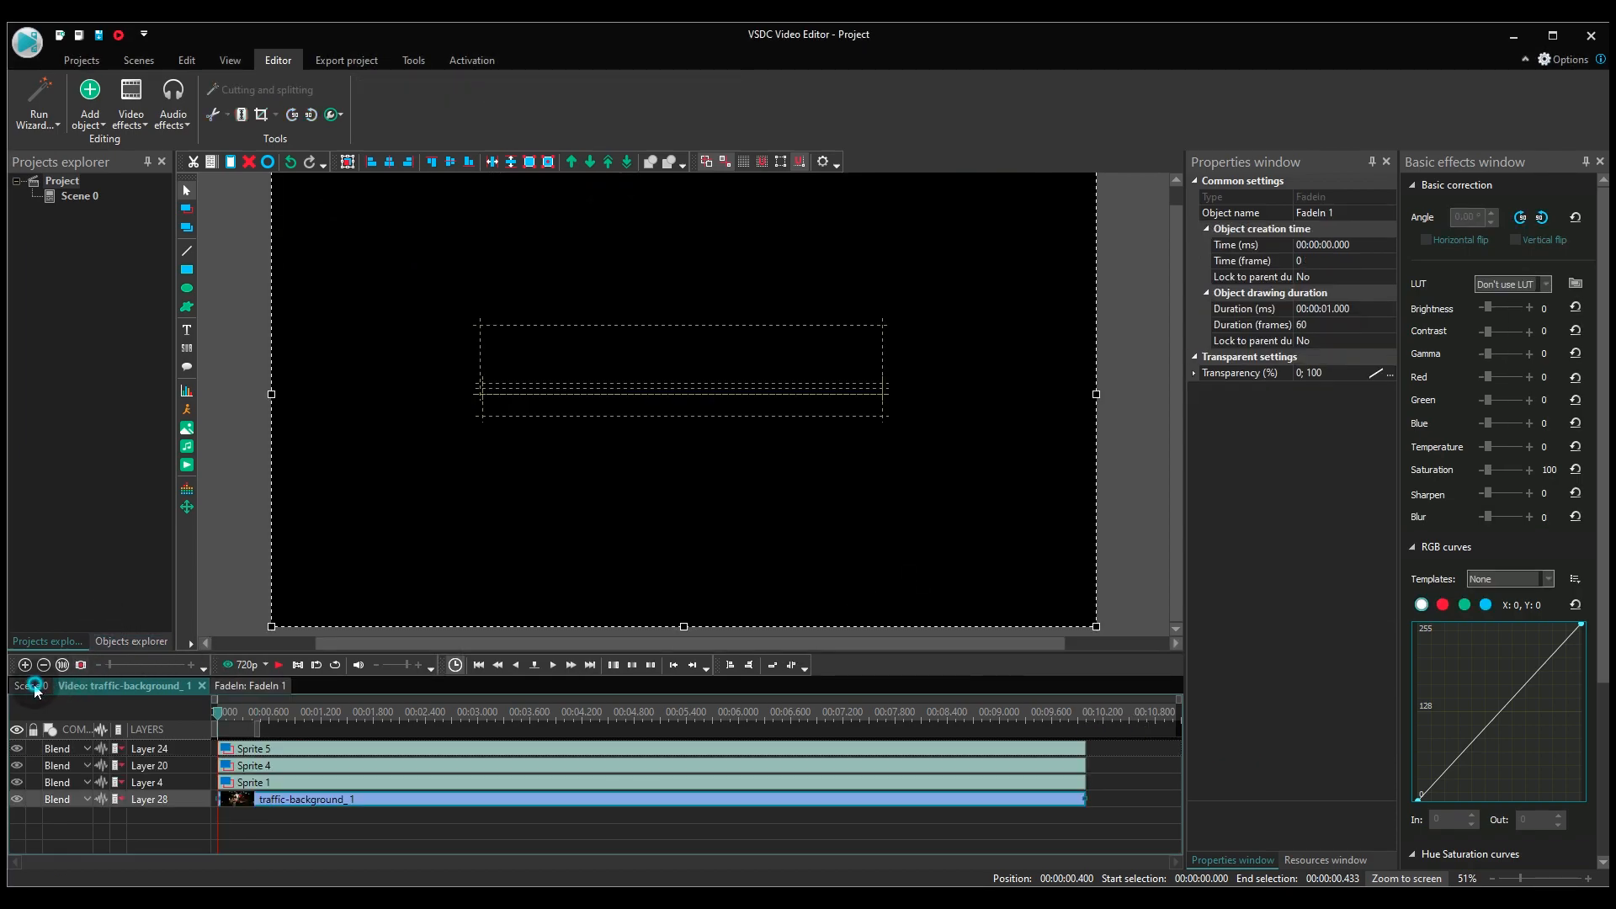
# Back in Scene 0, trim the three title sprites to end around 00:06.600.
pyautogui.click(32, 686)
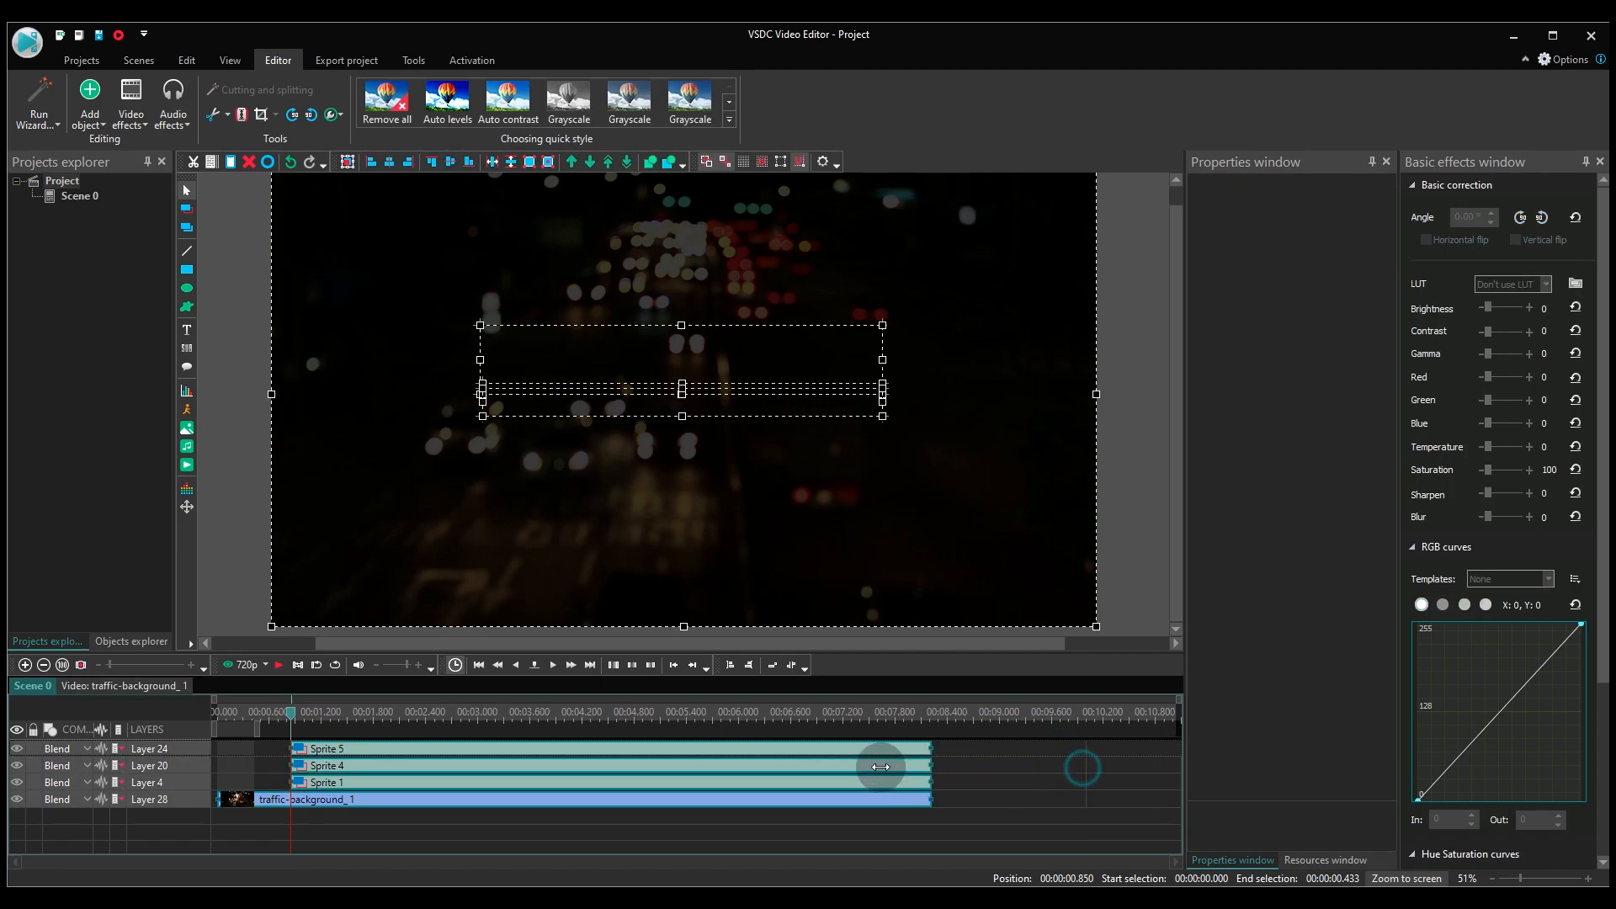
pyautogui.moveTo(926, 766); pyautogui.dragTo(787, 774)
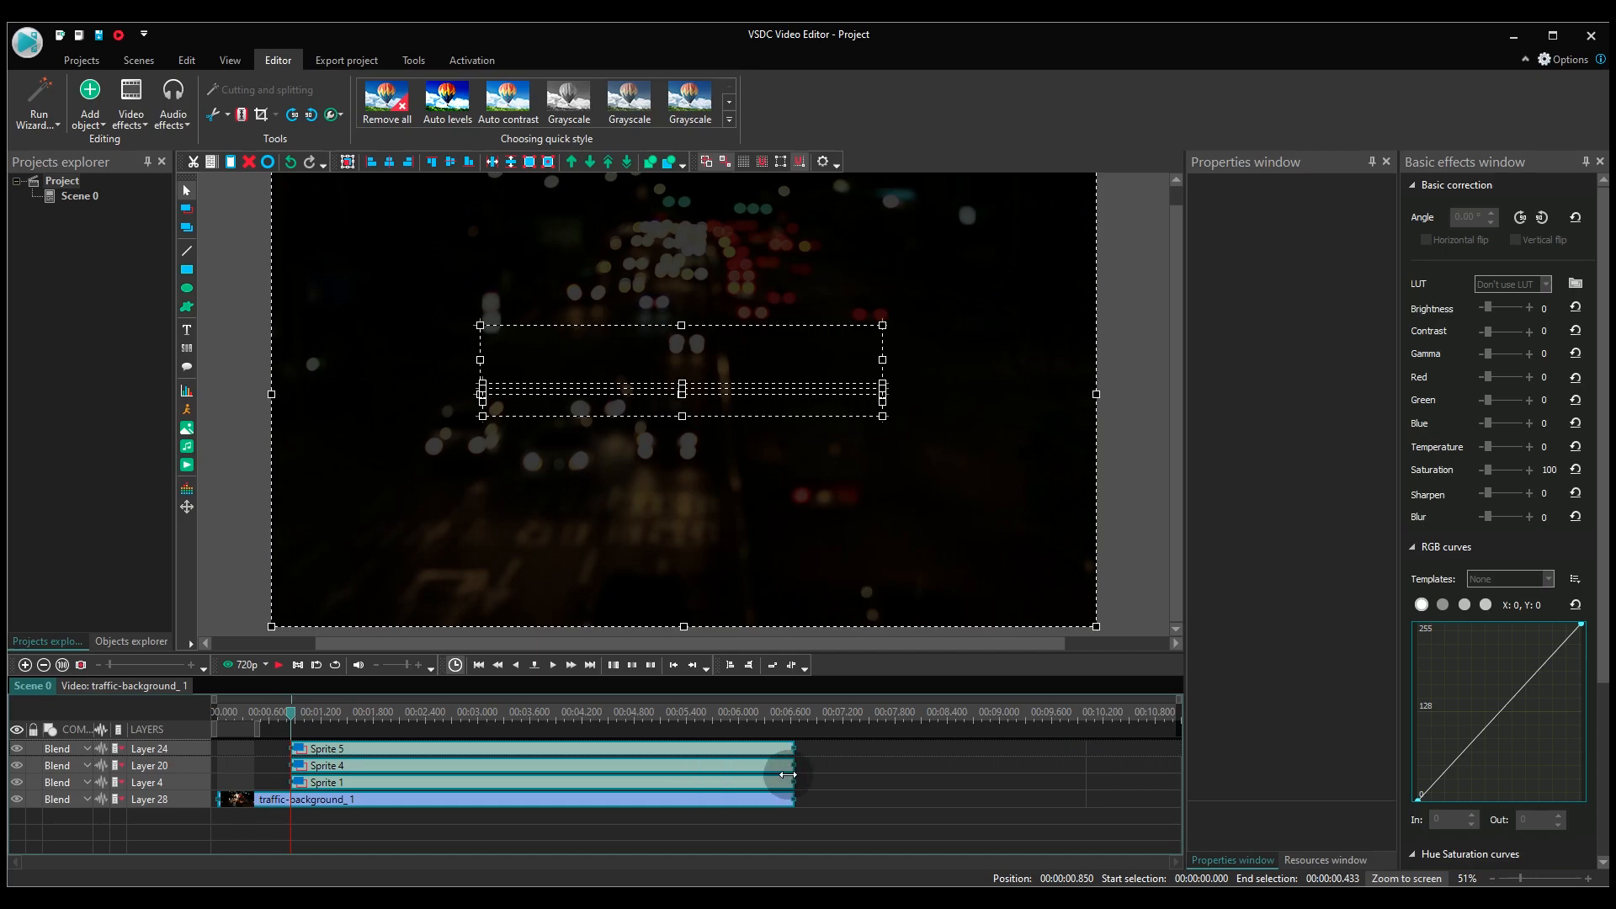